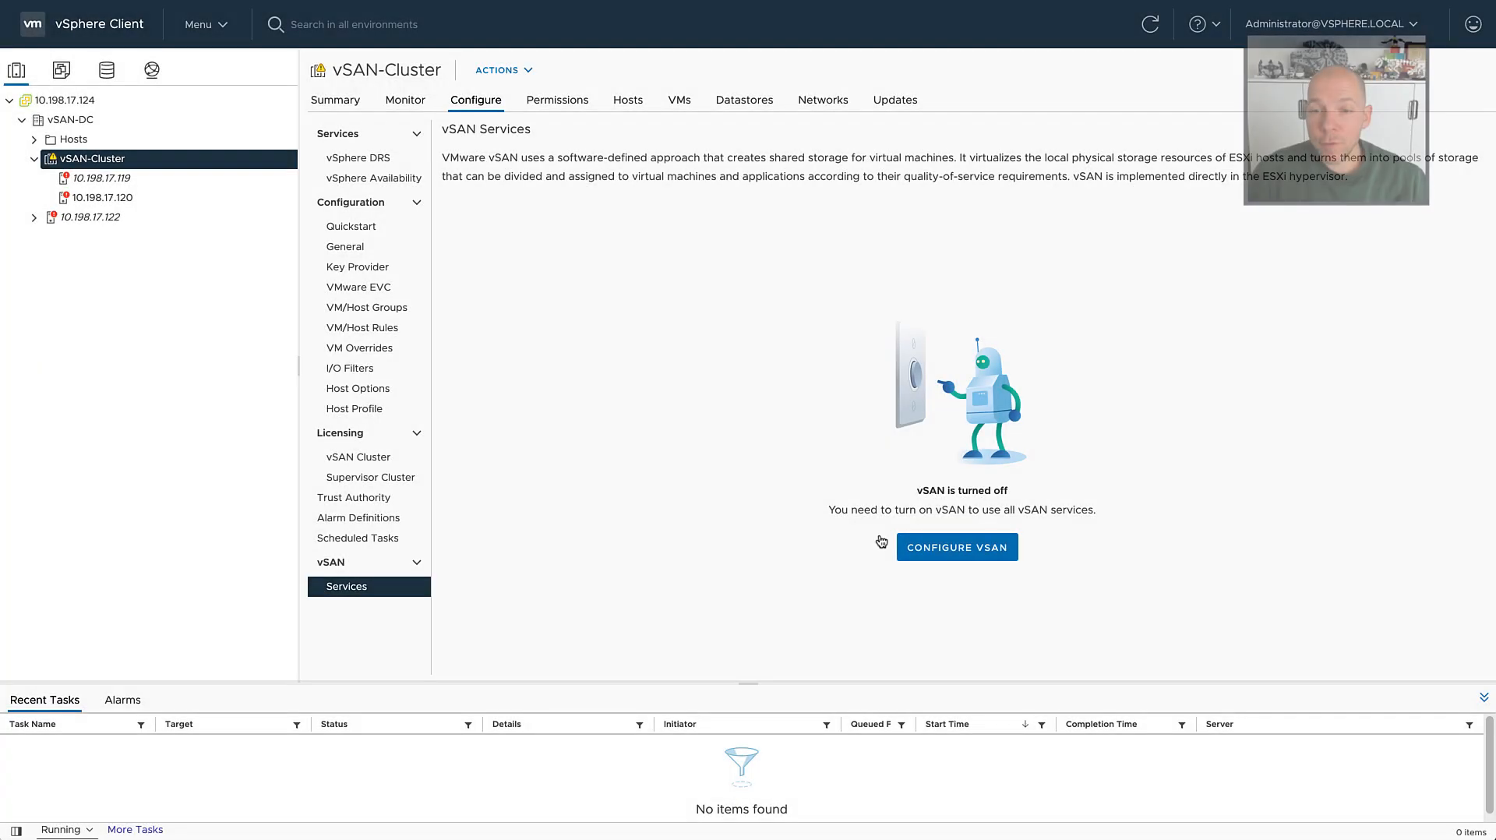
Launch the Configure vSAN wizard on vSAN-Cluster
{"action": "left_click", "coordinate": [955, 547]}
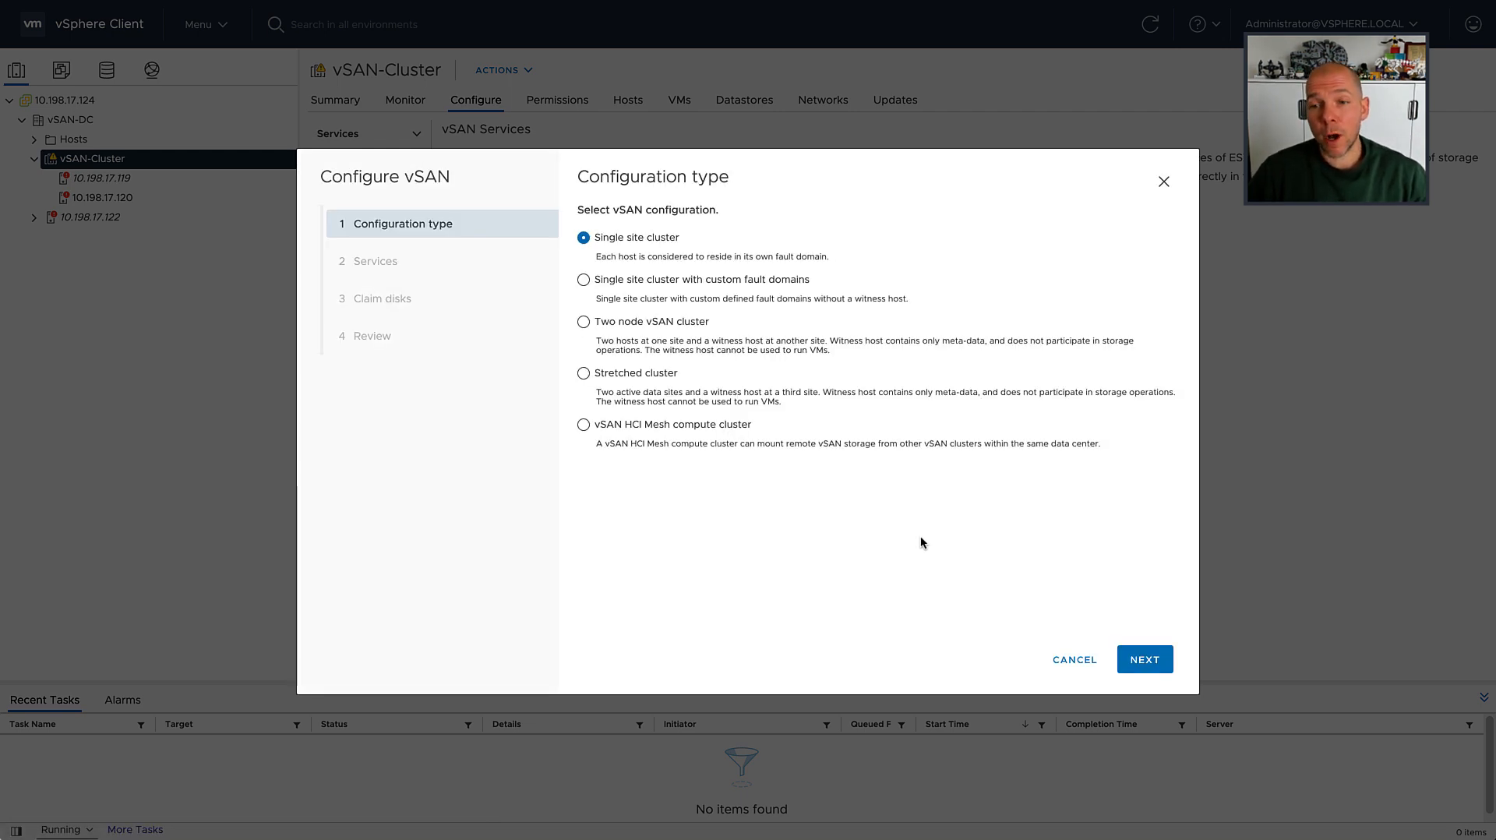
{"action": "mouse_move", "coordinate": [673, 326]}
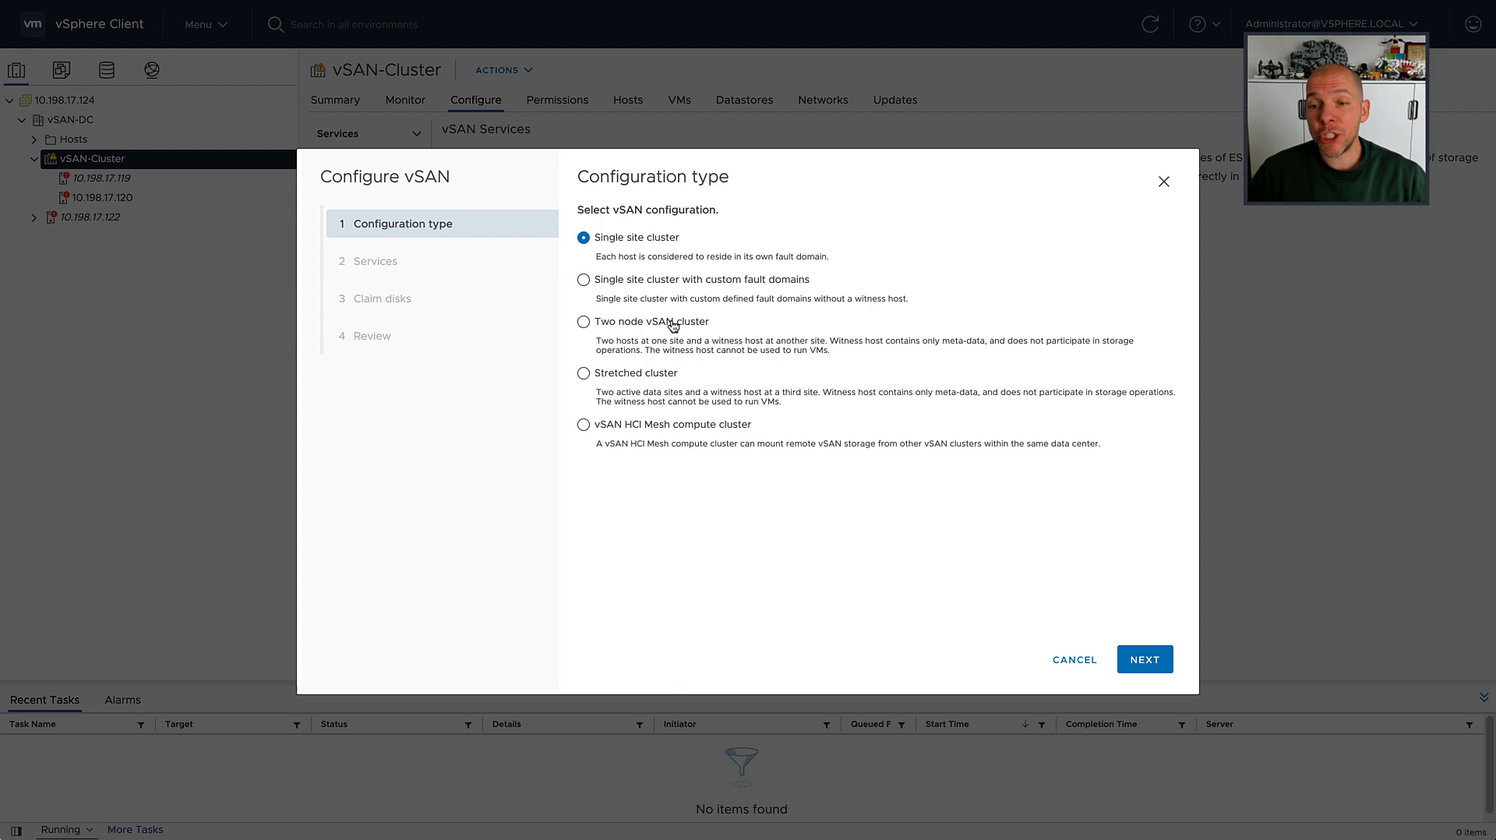
Choose a two node vSAN cluster and advance past Services and Claim disks
{"action": "left_click", "coordinate": [583, 321]}
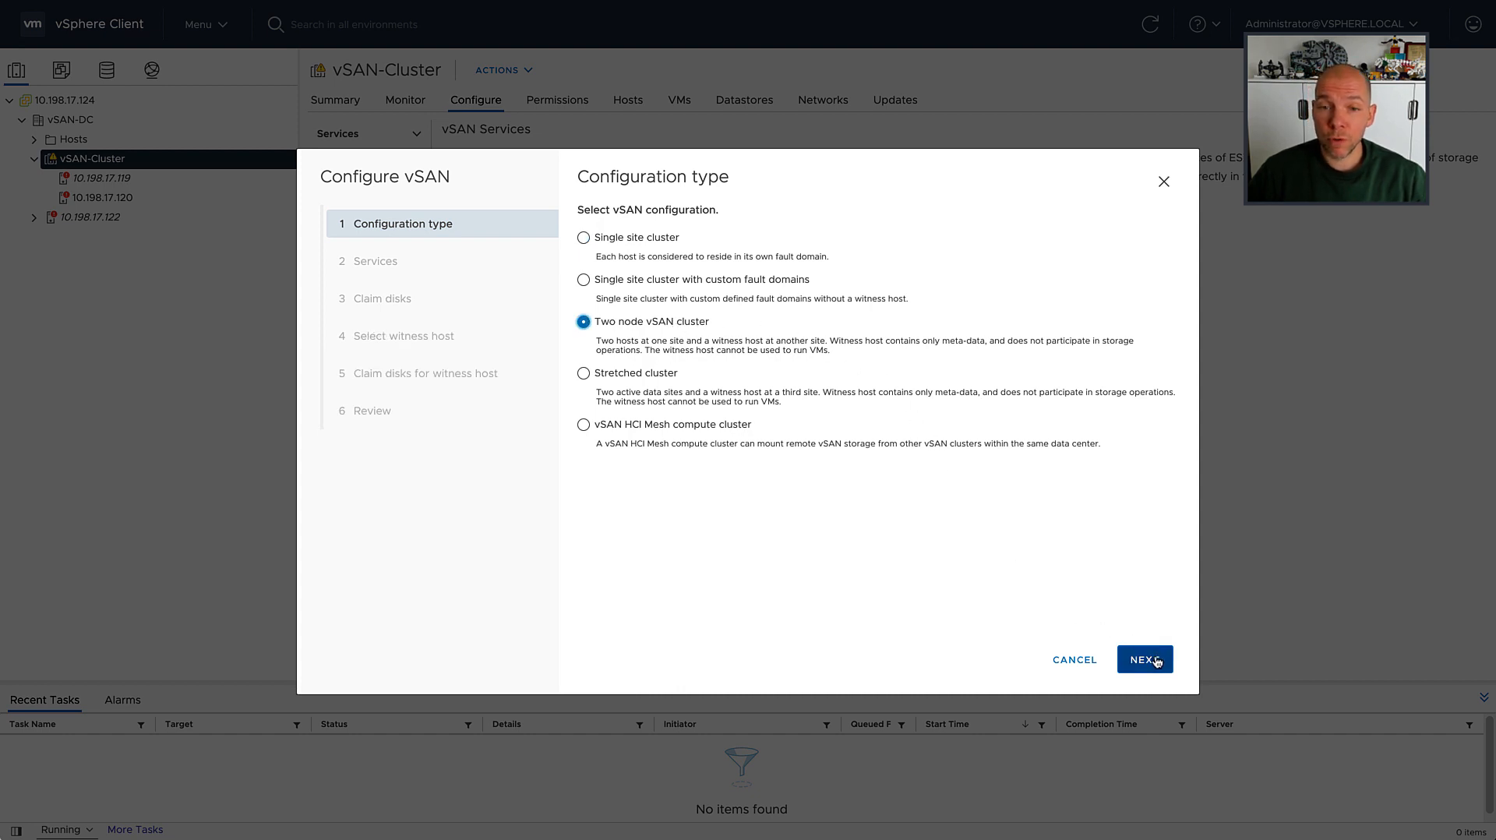
{"action": "left_click", "coordinate": [1144, 659]}
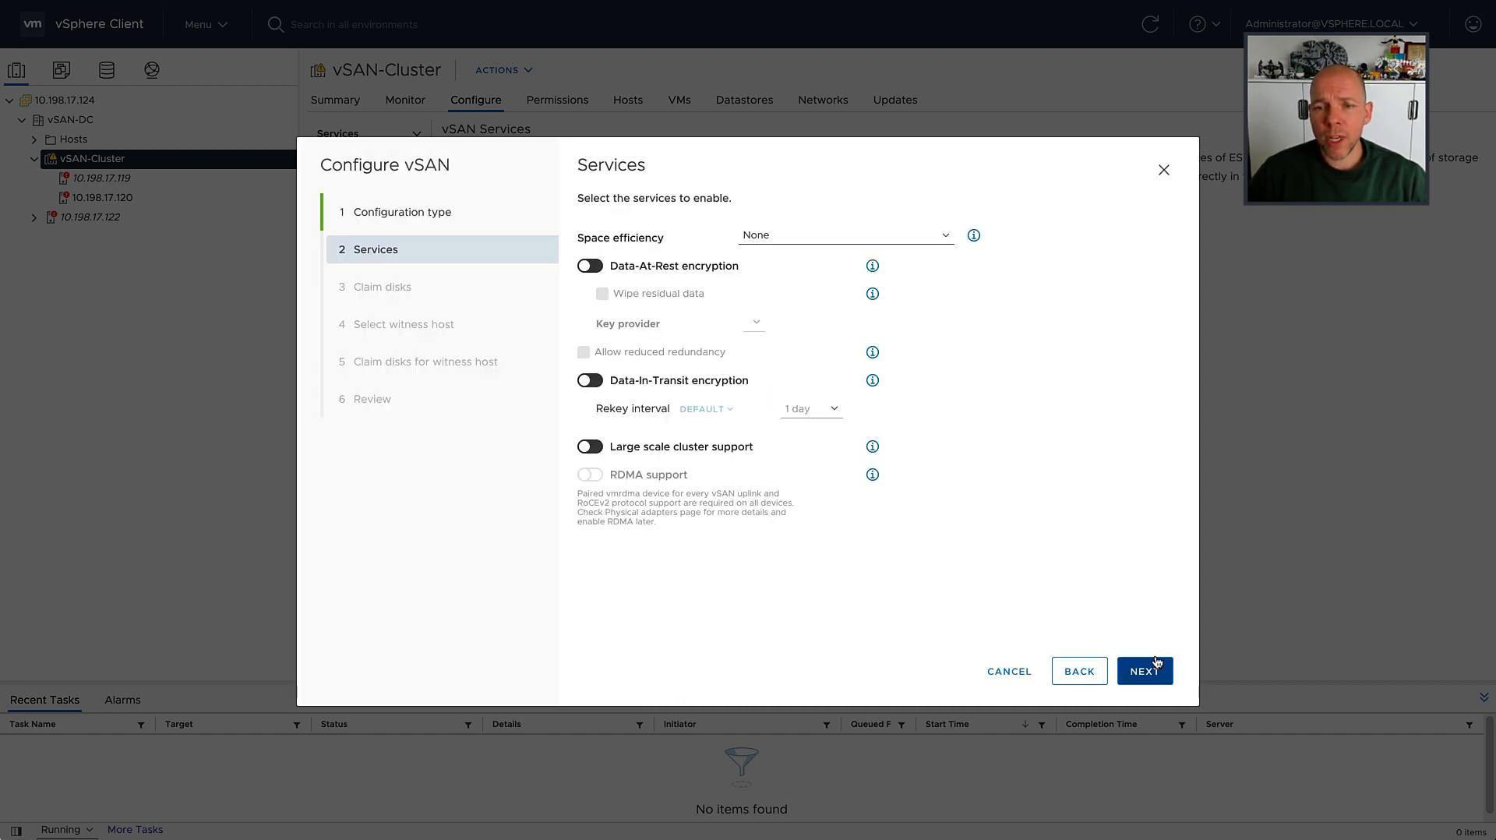
{"action": "left_click", "coordinate": [1144, 670]}
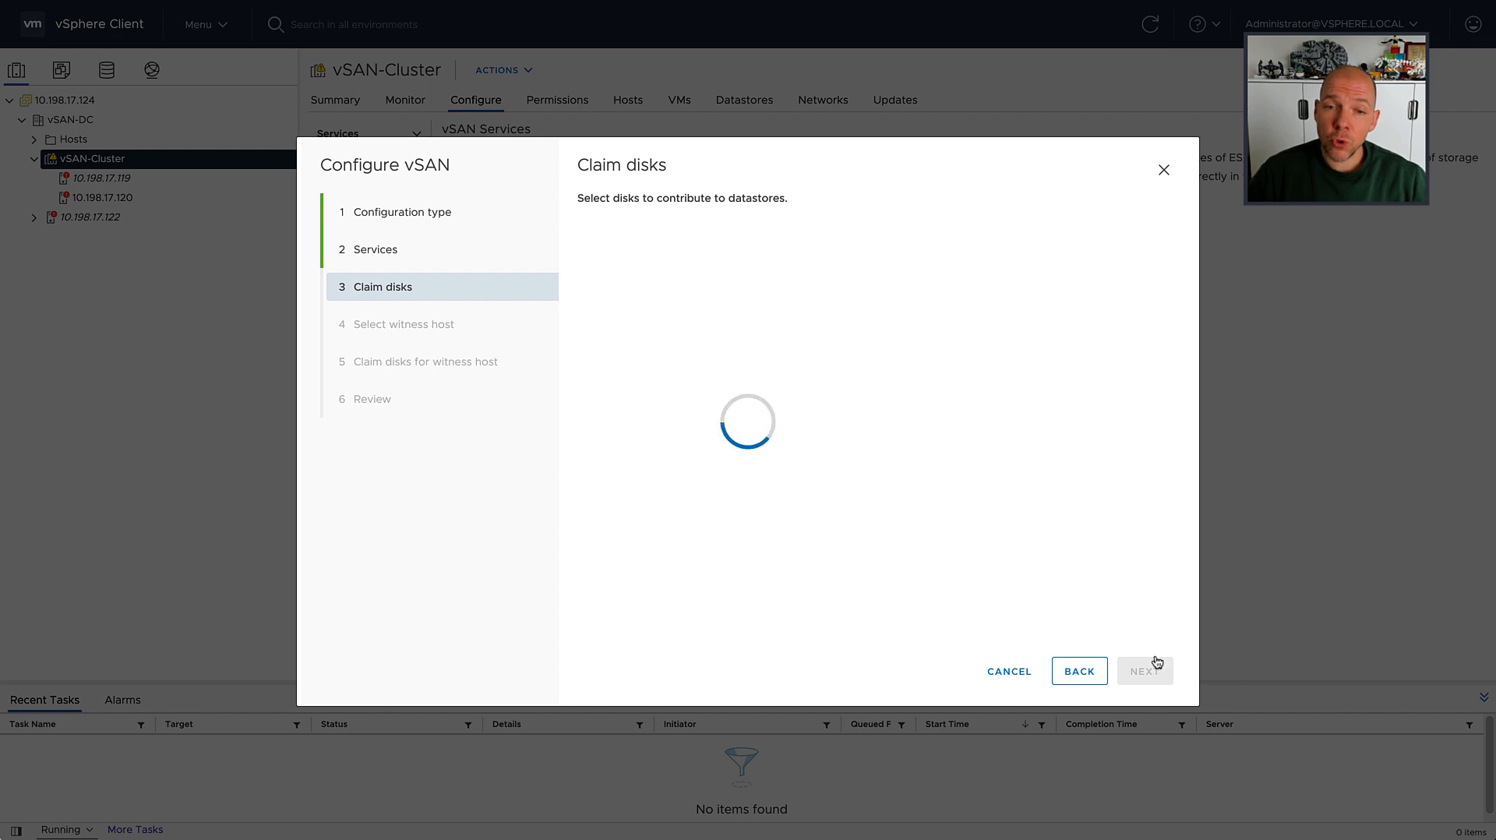
{"action": "left_click", "coordinate": [1144, 670]}
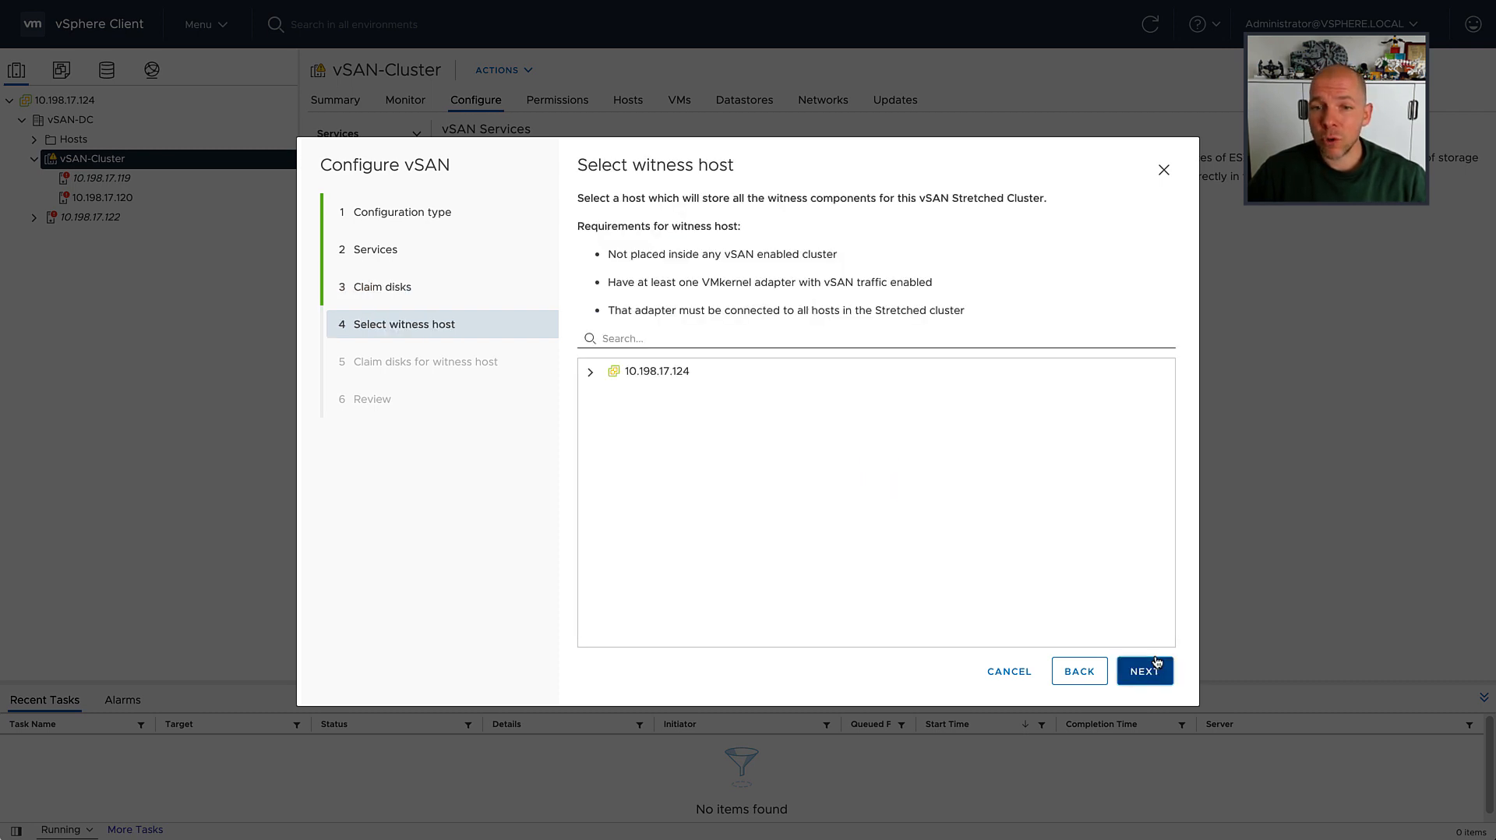
Select 10.198.17.122 under vSAN-DC as the witness host and advance to Review
{"action": "left_click", "coordinate": [590, 372]}
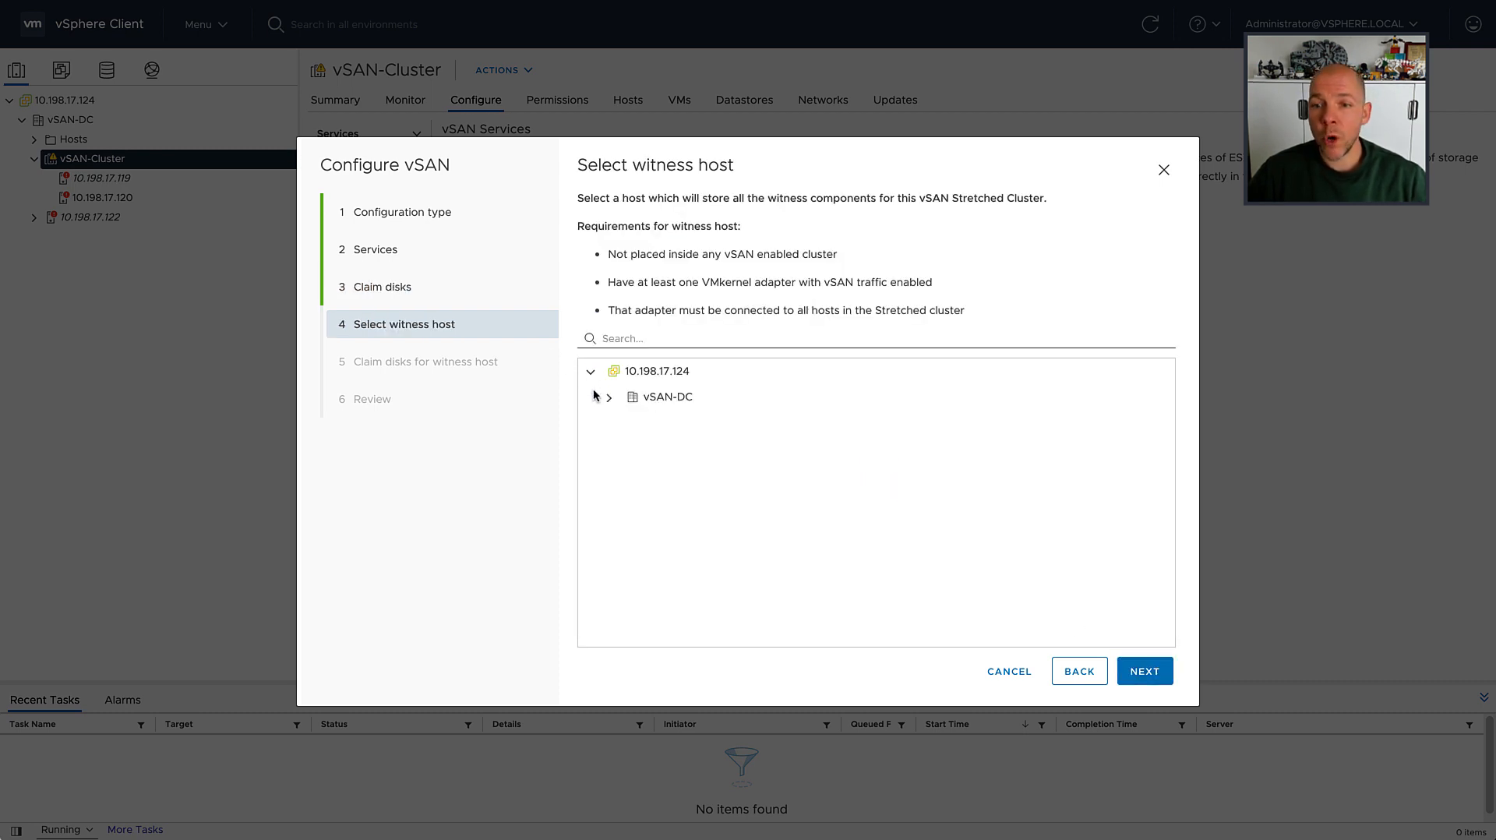
{"action": "left_click", "coordinate": [609, 396]}
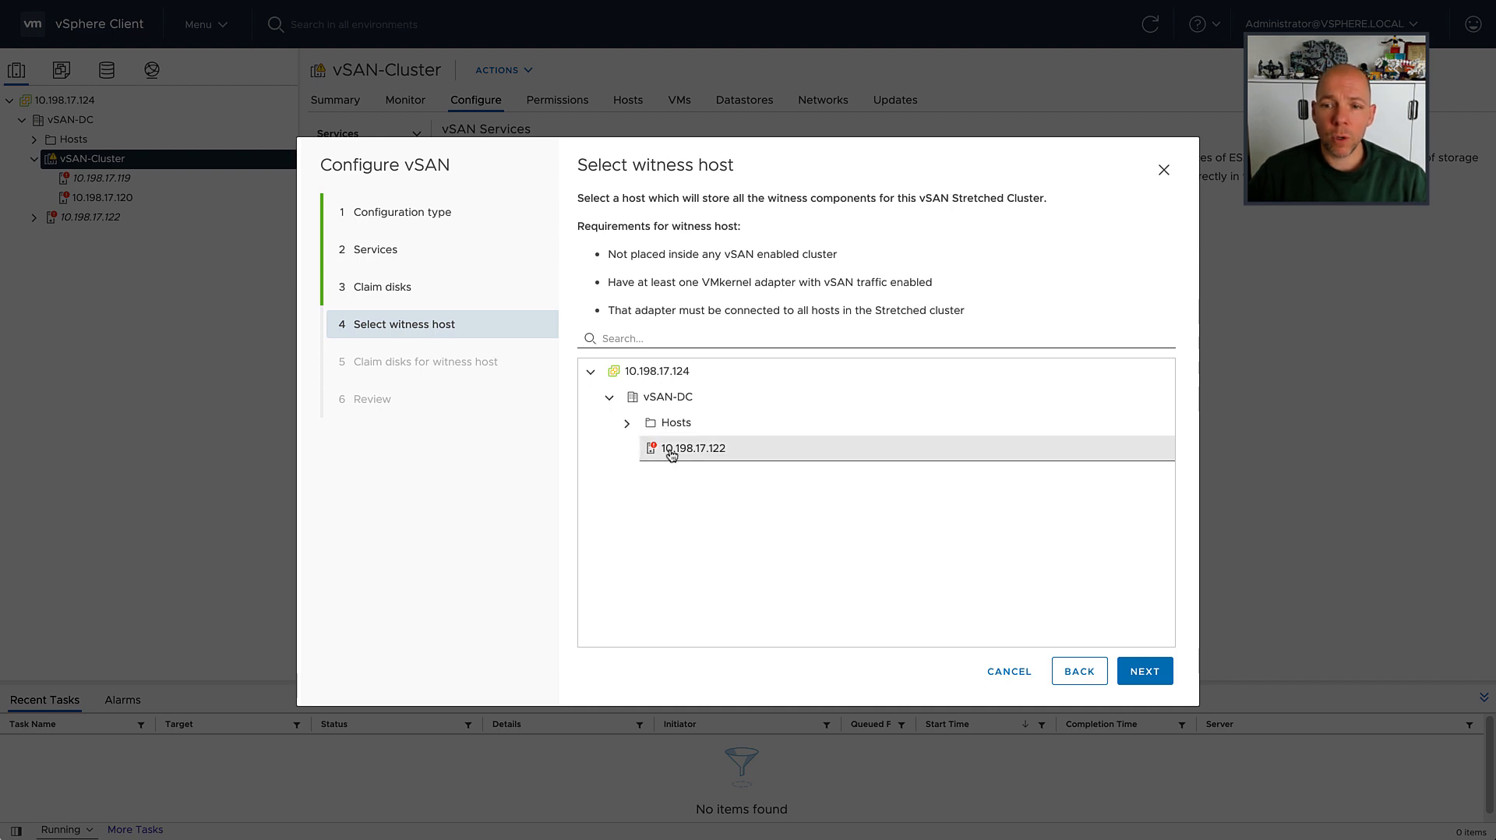
{"action": "left_click", "coordinate": [691, 448]}
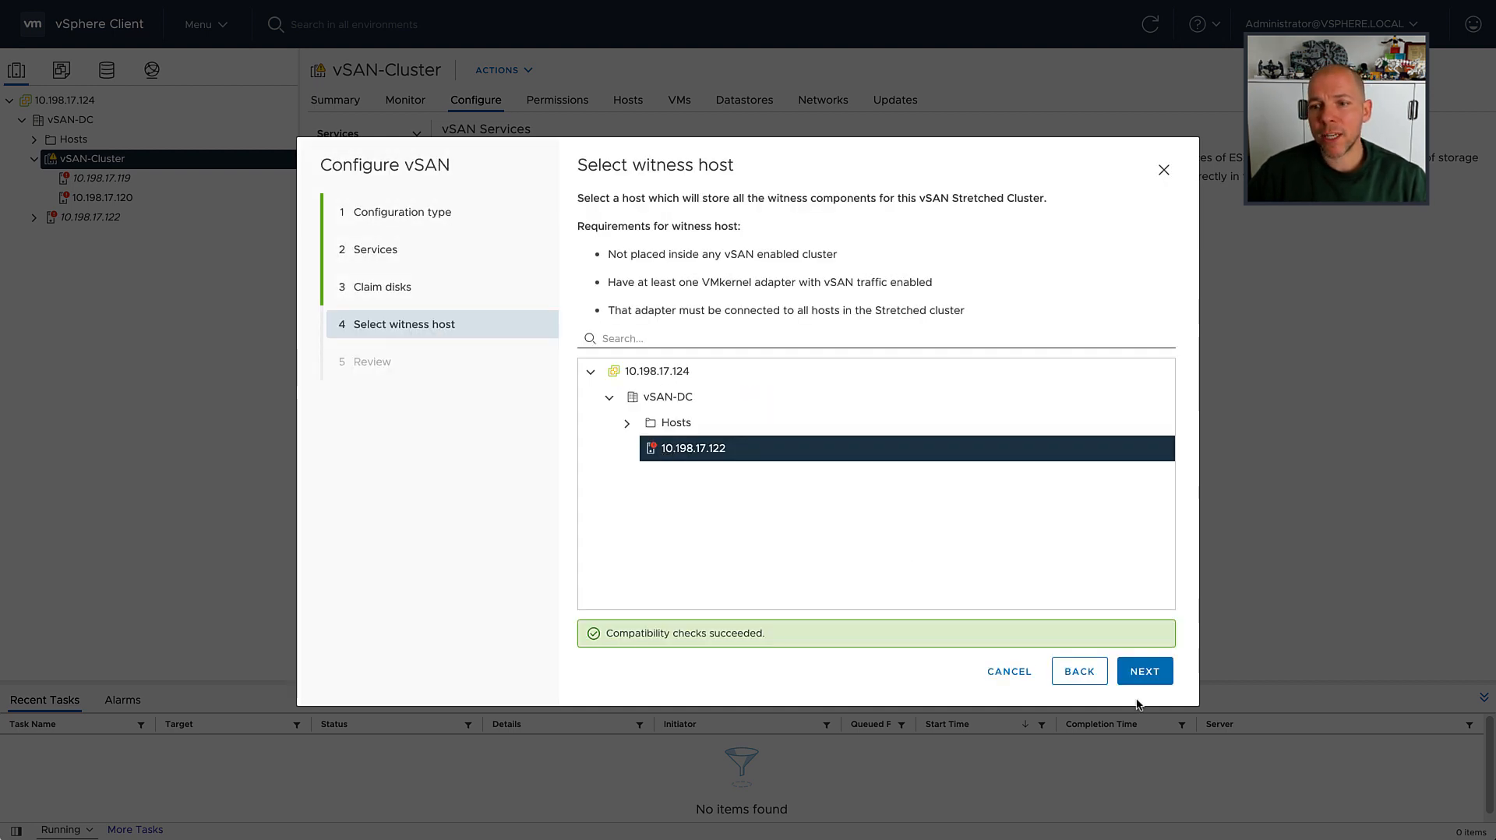
{"action": "left_click", "coordinate": [1143, 670]}
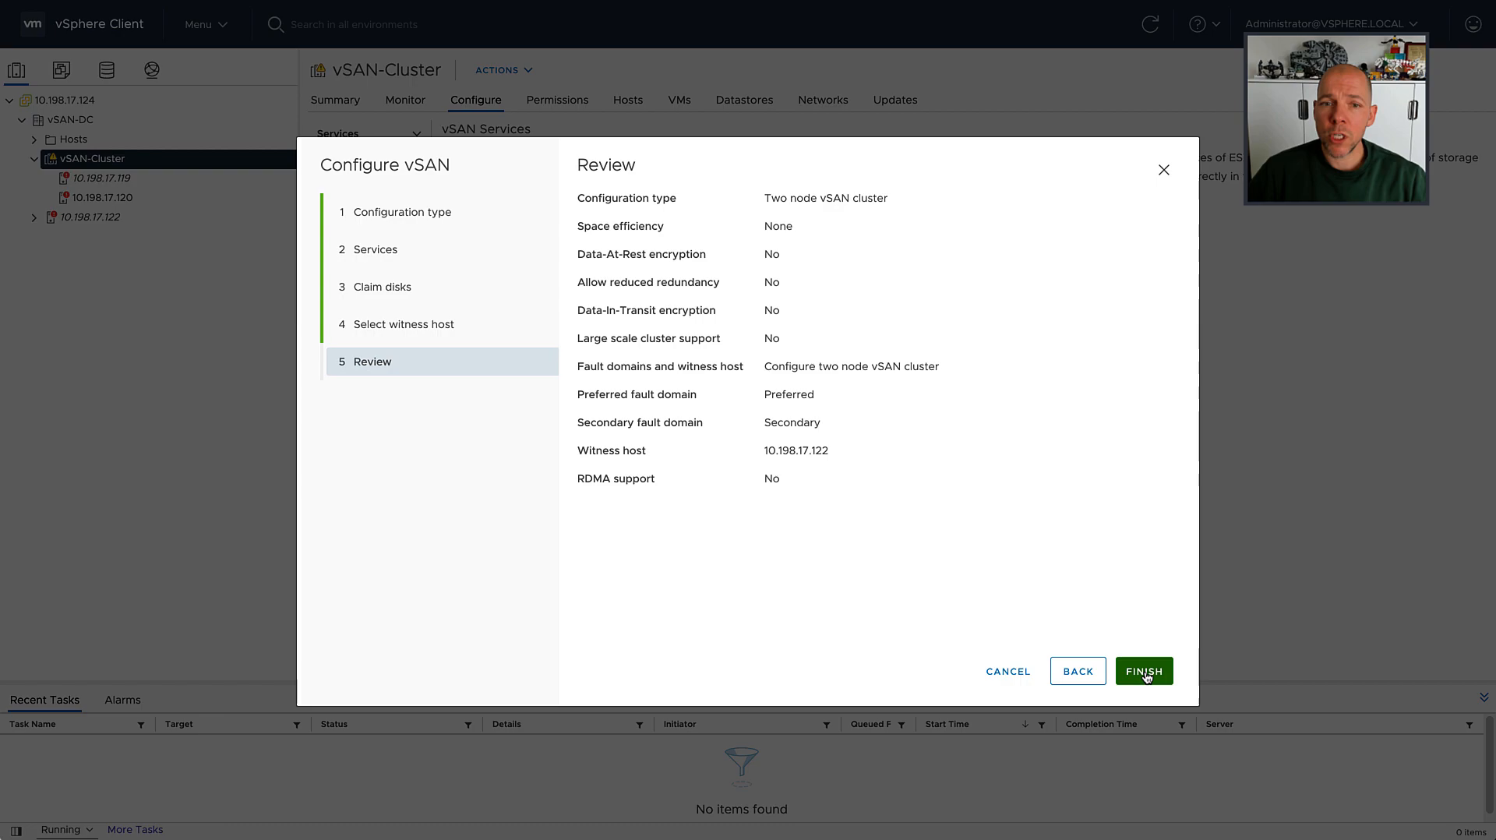
Finish the two-node vSAN setup and open vSAN-Cluster-1's Quickstart page
{"action": "left_click", "coordinate": [1143, 670]}
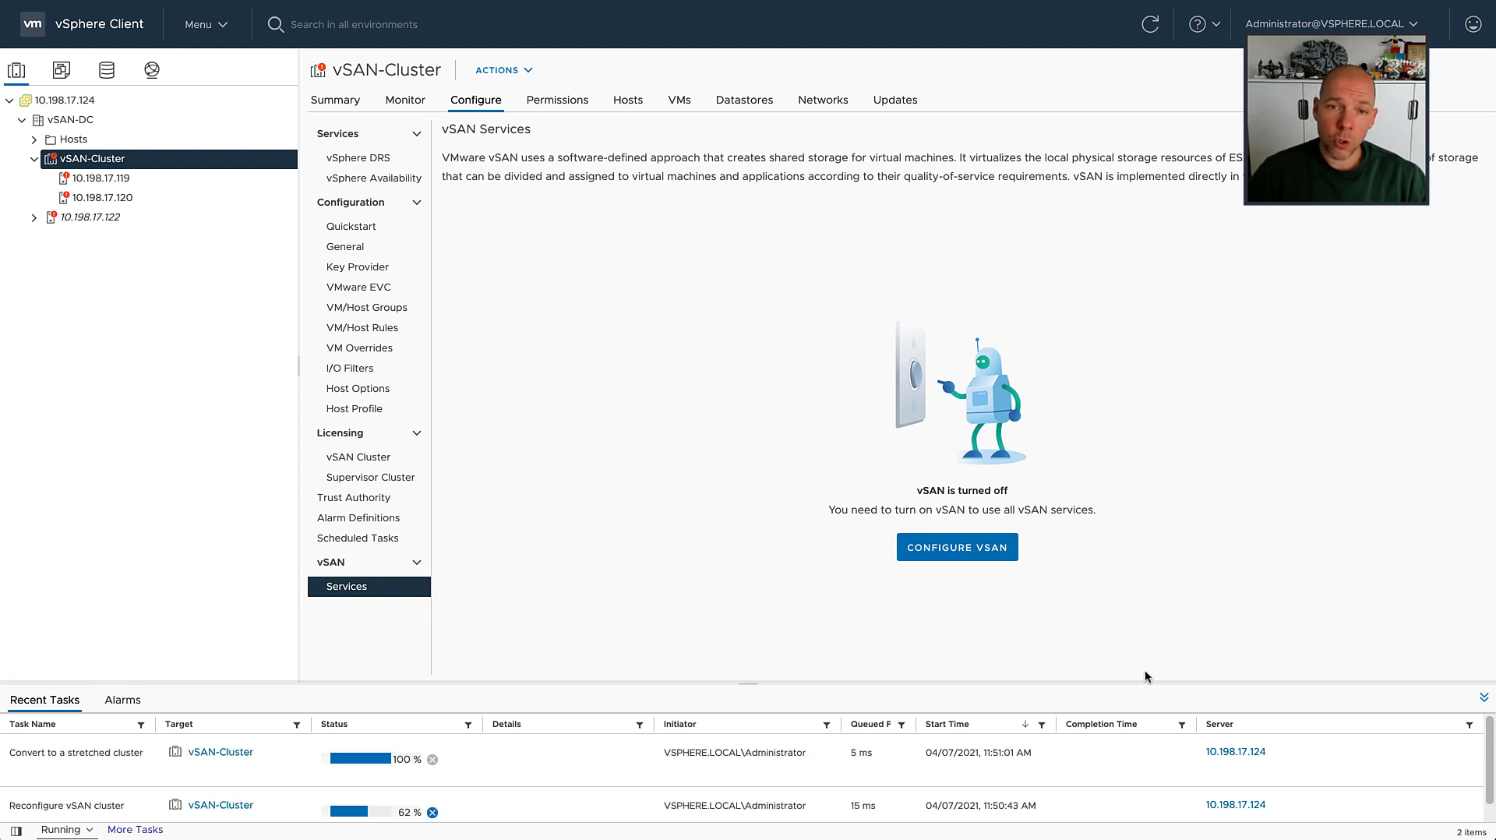
{"action": "left_click", "coordinate": [956, 547]}
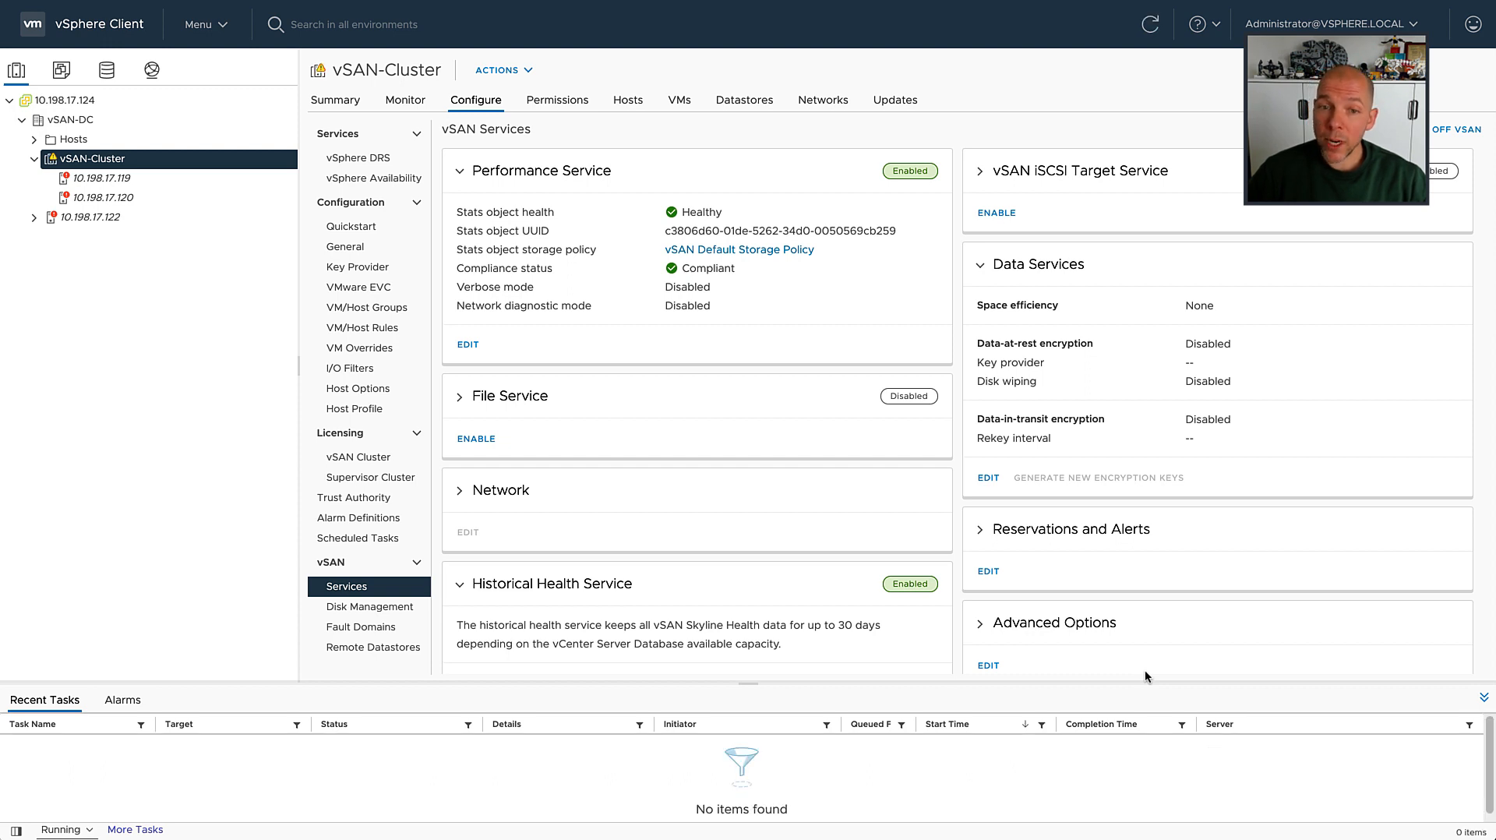
{"action": "left_click", "coordinate": [94, 140]}
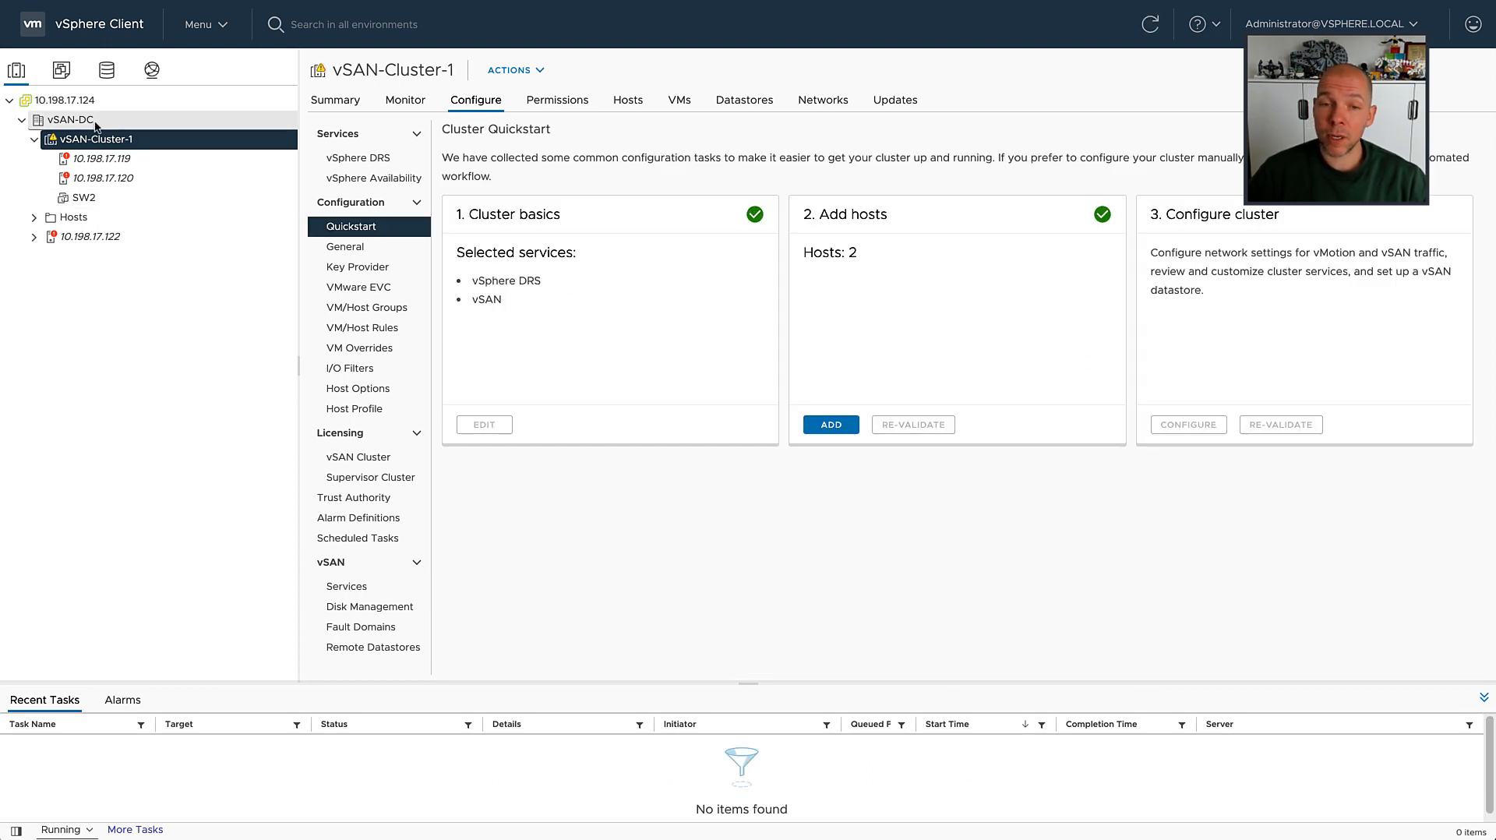
Create cluster vSAN-Cluster-2 in vSAN-DC with DRS, HA and vSAN turned on
{"action": "right_click", "coordinate": [67, 119]}
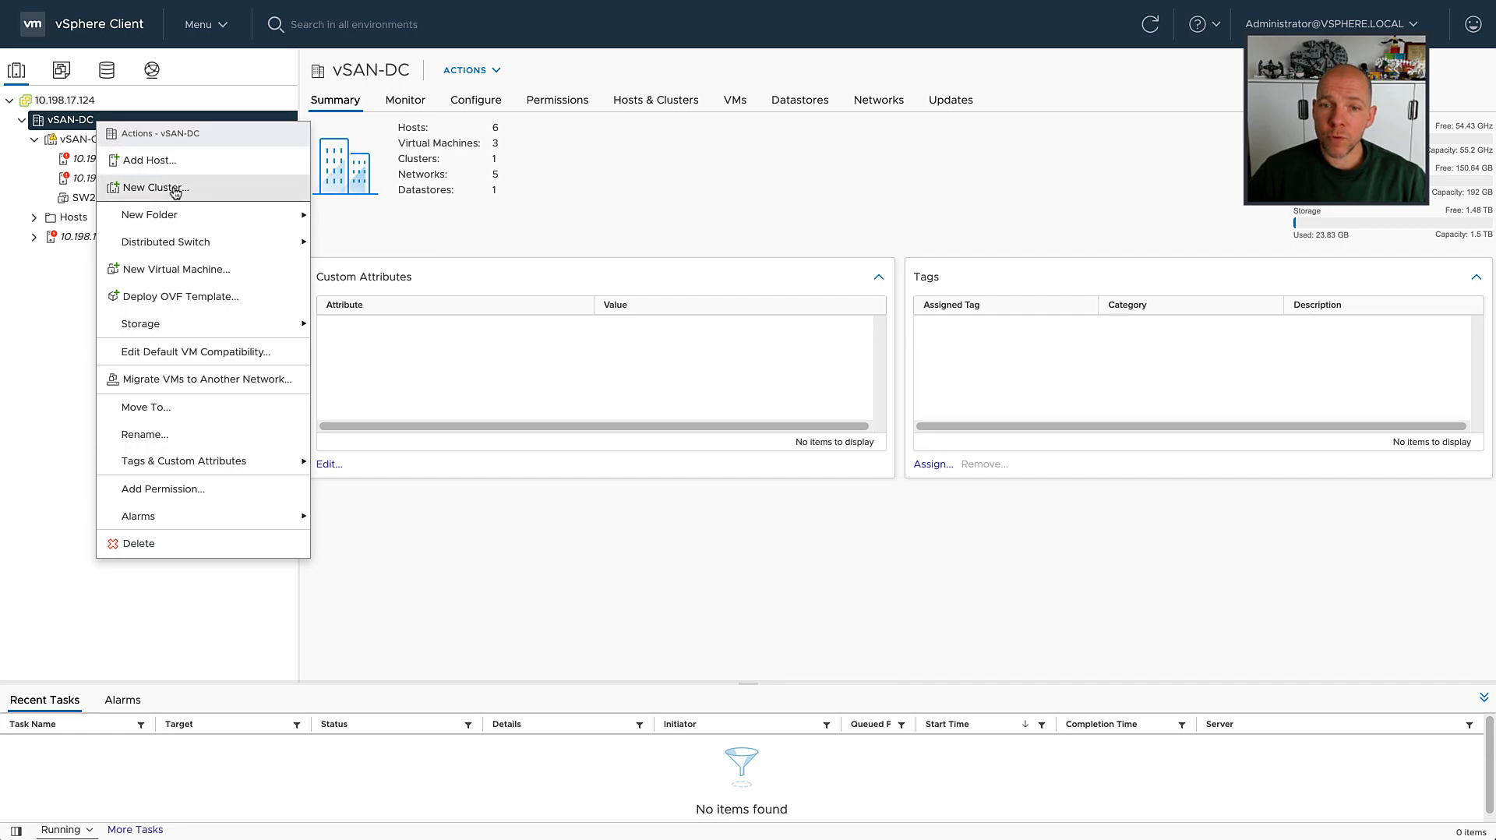
{"action": "left_click", "coordinate": [152, 187]}
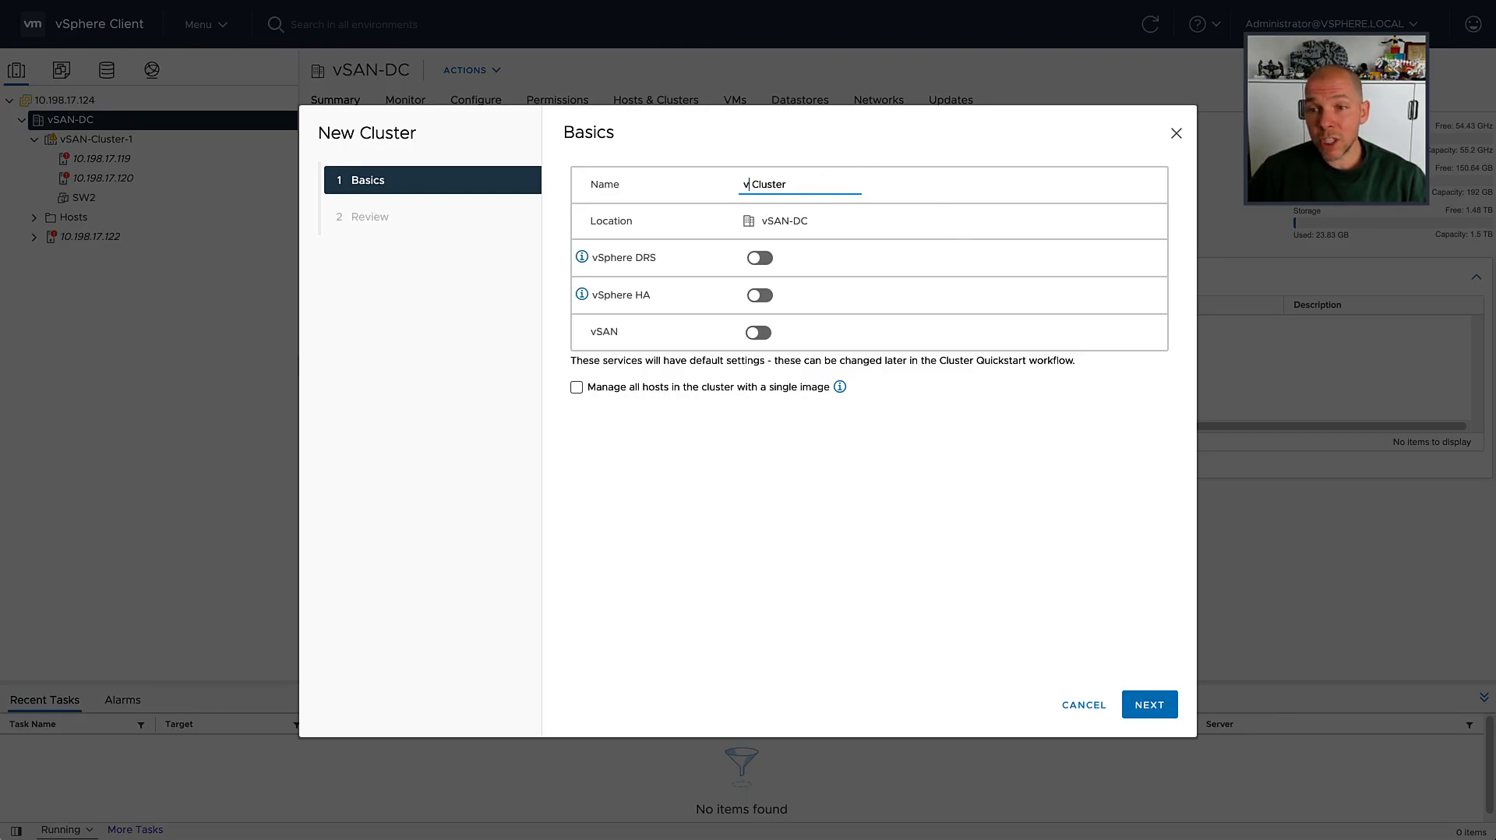
{"action": "type", "text": "SAN-"}
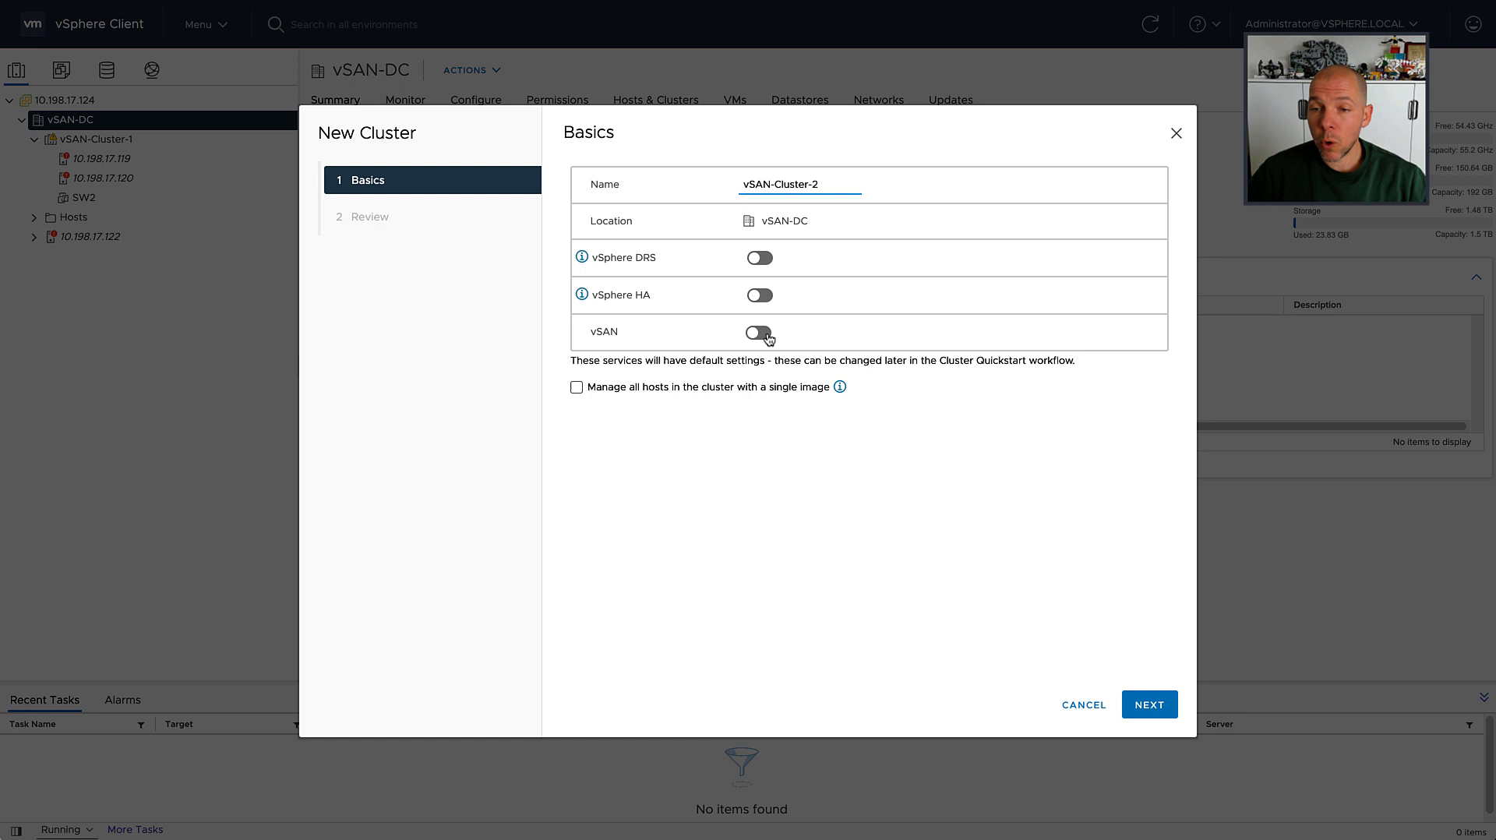
{"action": "left_click", "coordinate": [758, 332]}
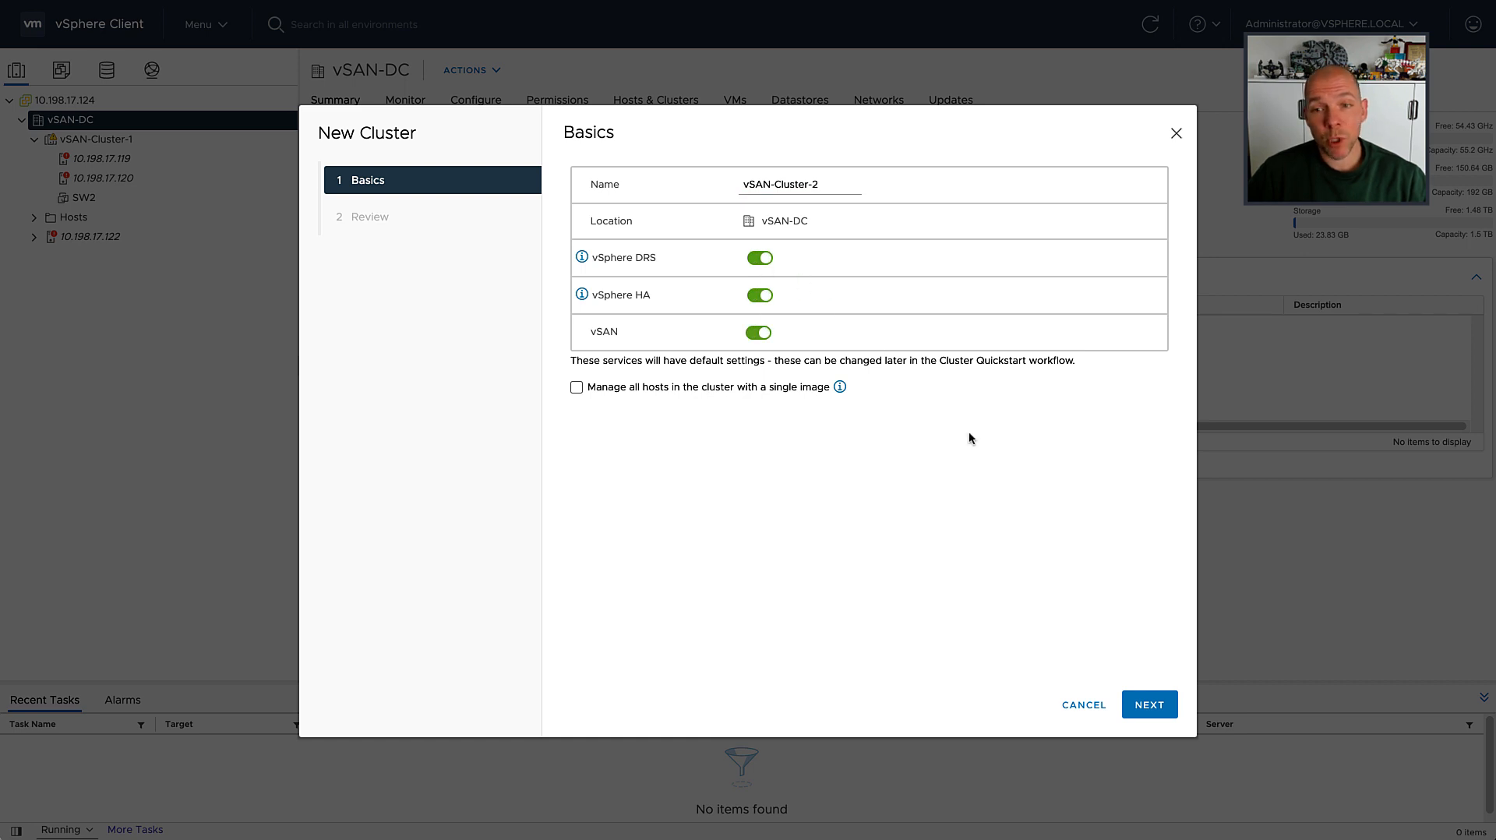
{"action": "left_click", "coordinate": [1148, 705]}
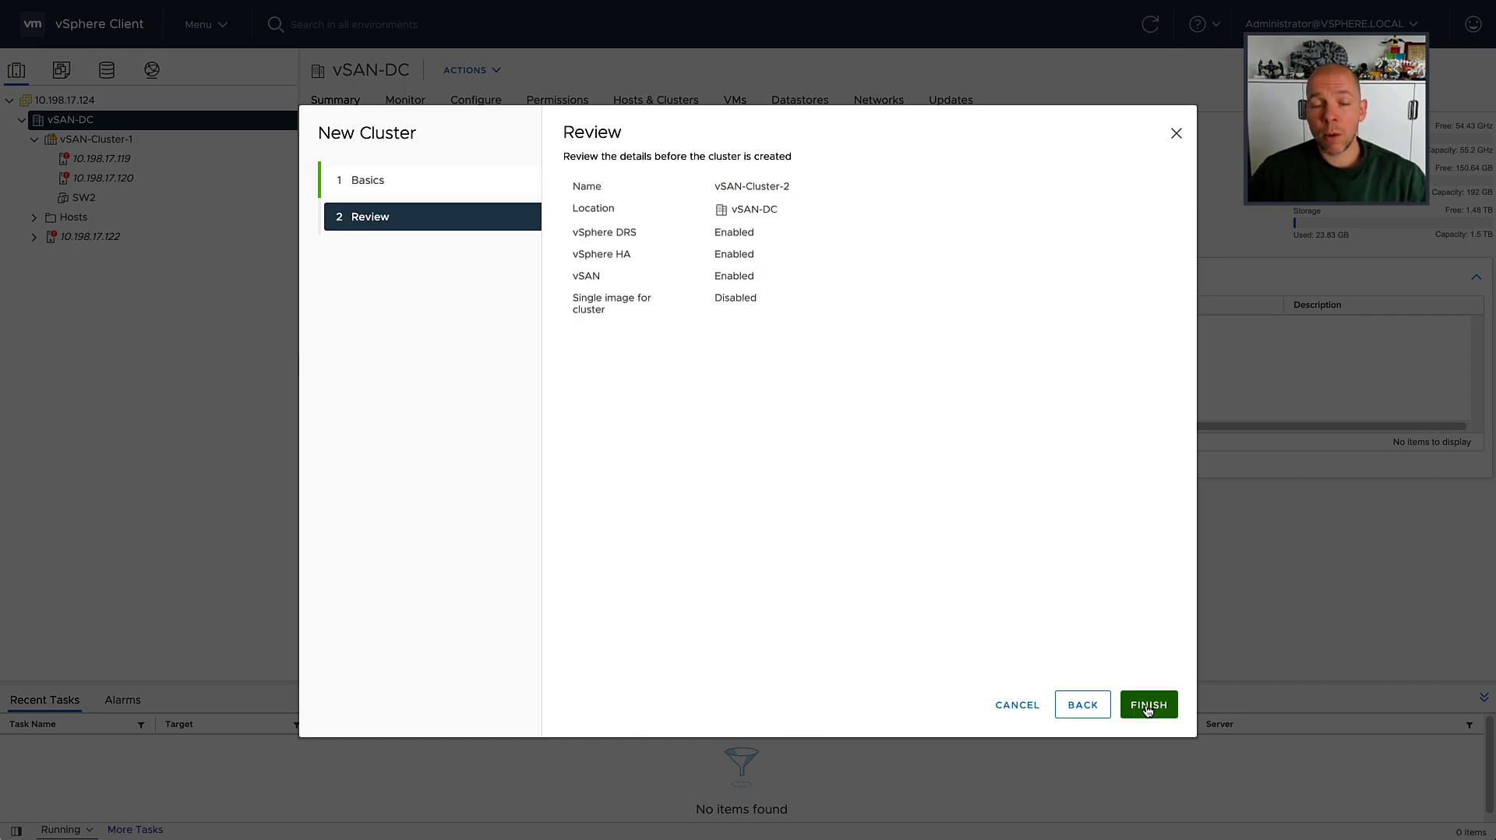
{"action": "left_click", "coordinate": [1148, 705]}
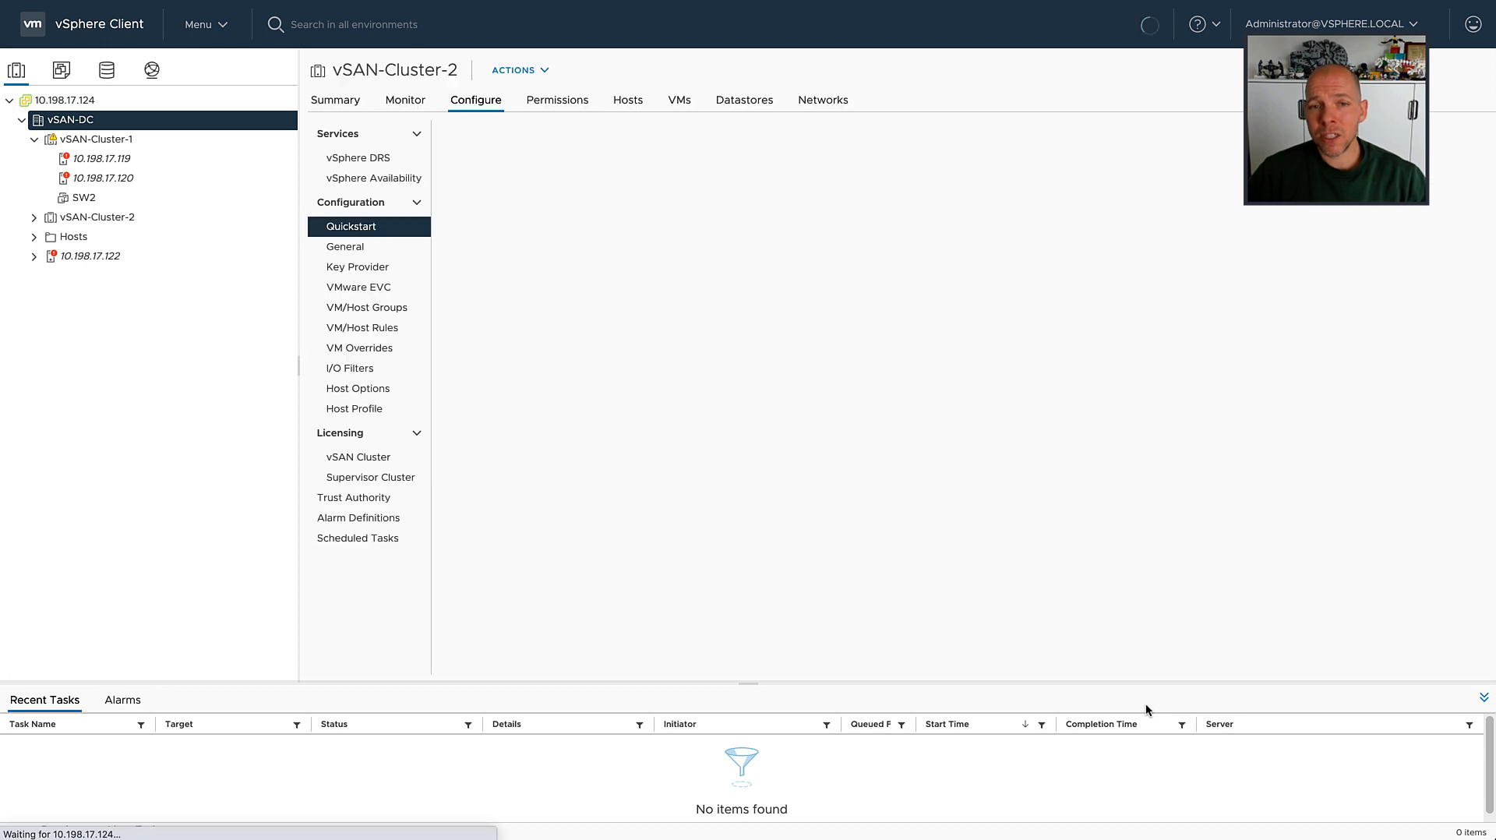
Pick existing hosts 10.198.17.123 and 10.198.17.30 to add to vSAN-Cluster-2
{"action": "left_click", "coordinate": [97, 217]}
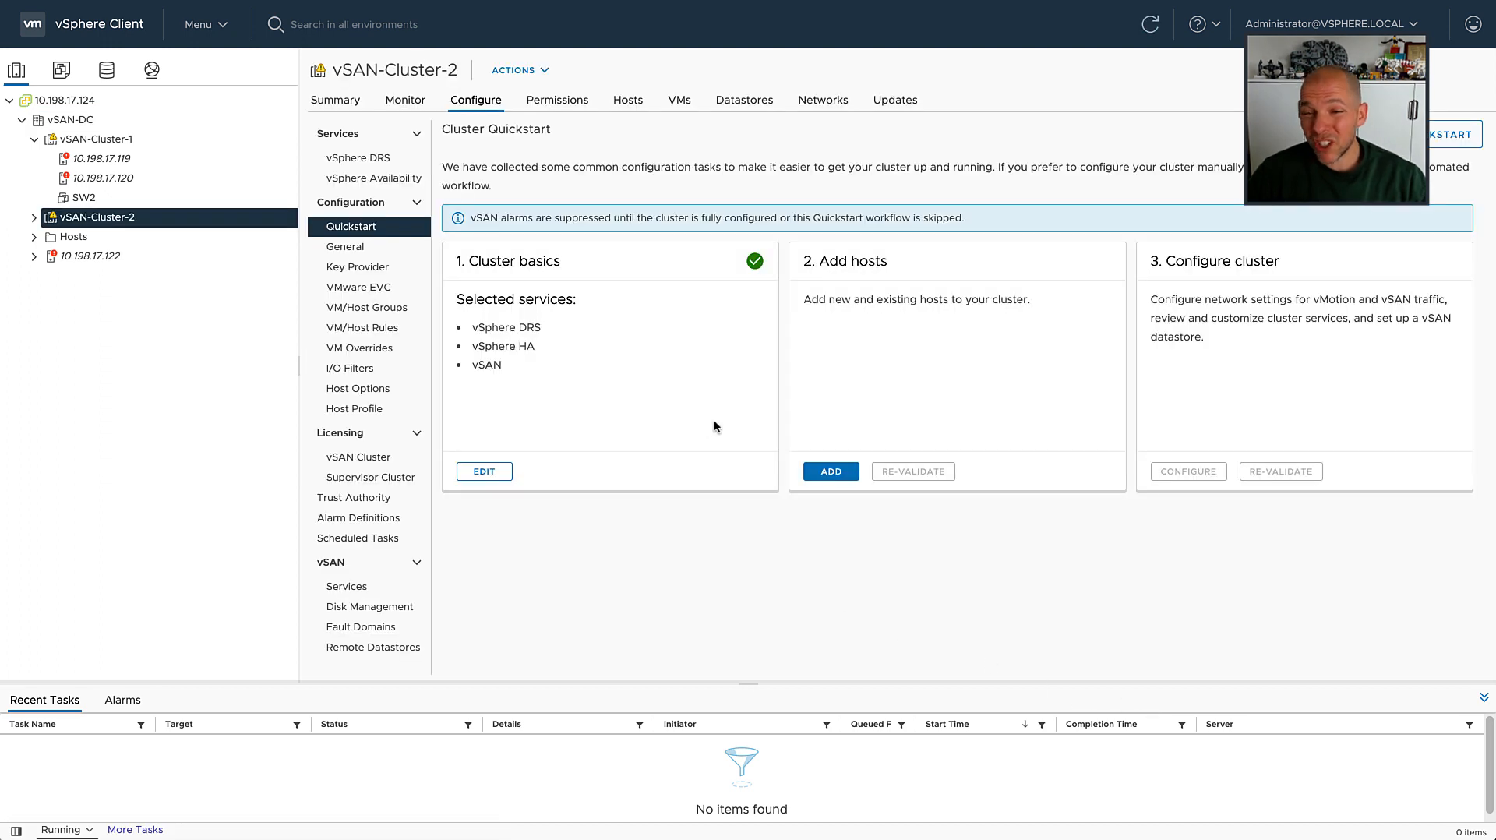
{"action": "left_click", "coordinate": [830, 471]}
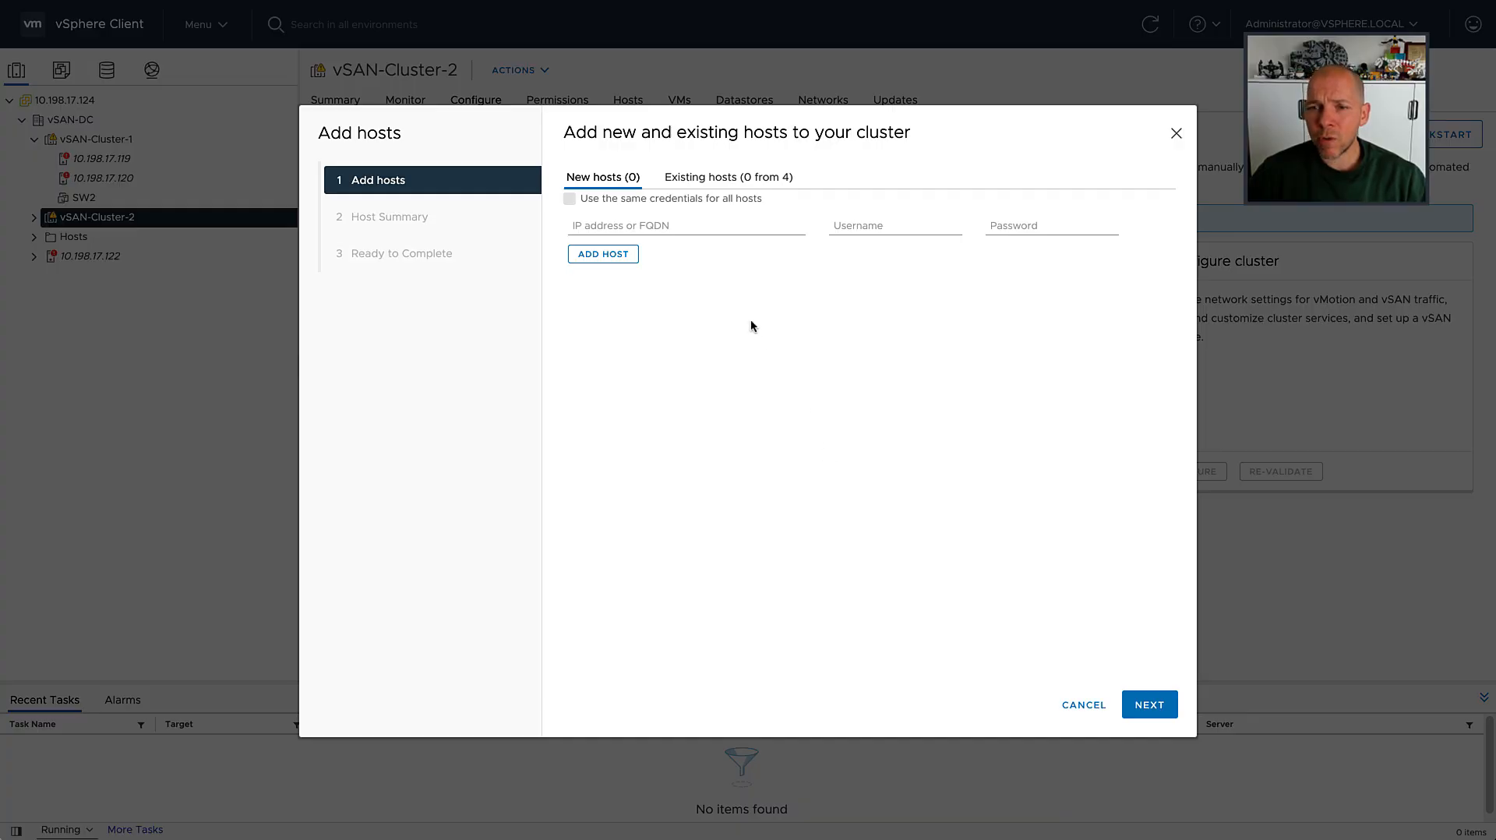
{"action": "left_click", "coordinate": [727, 177]}
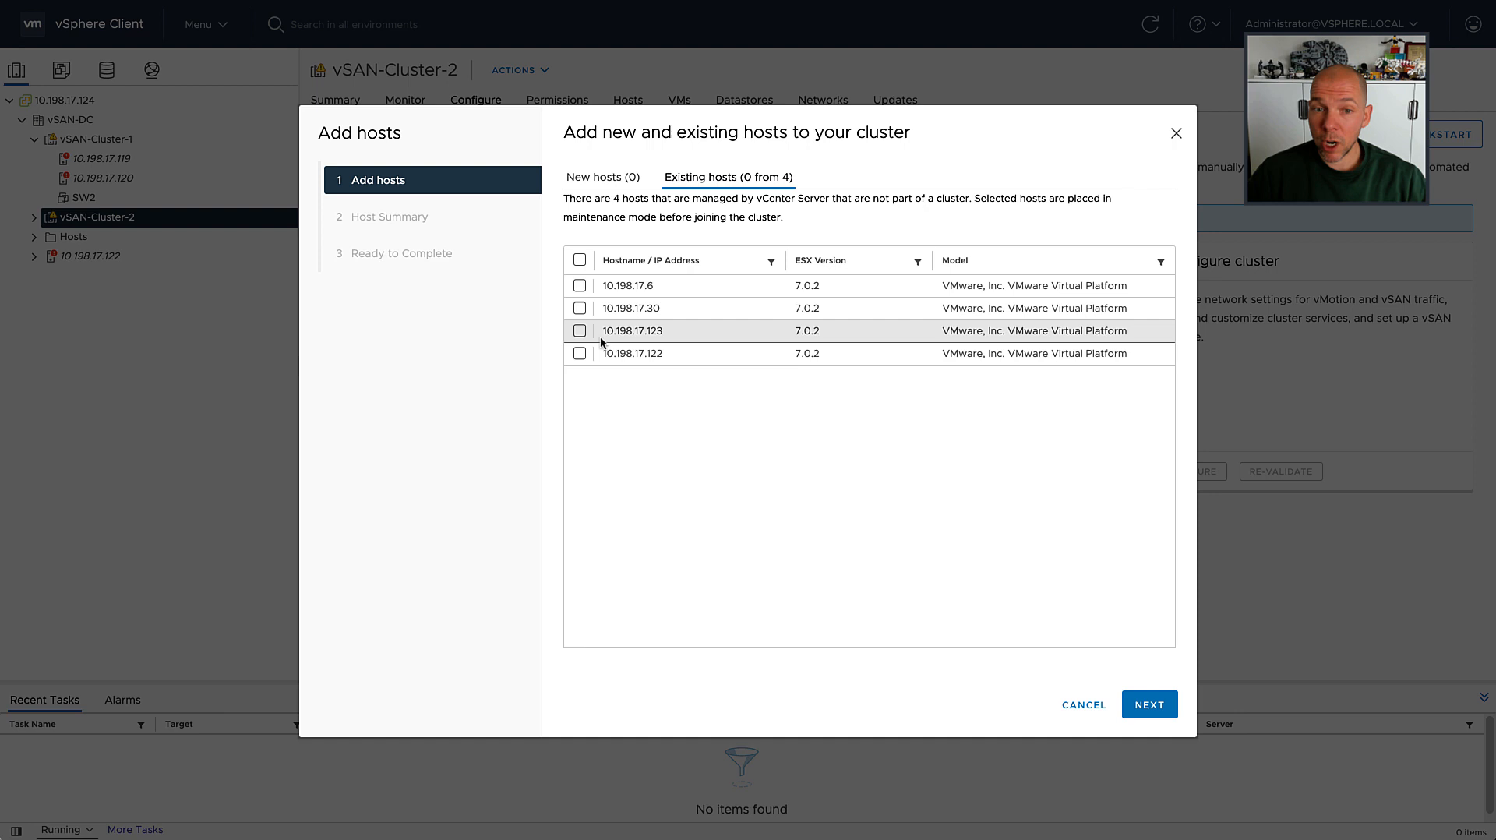
{"action": "left_click", "coordinate": [578, 331]}
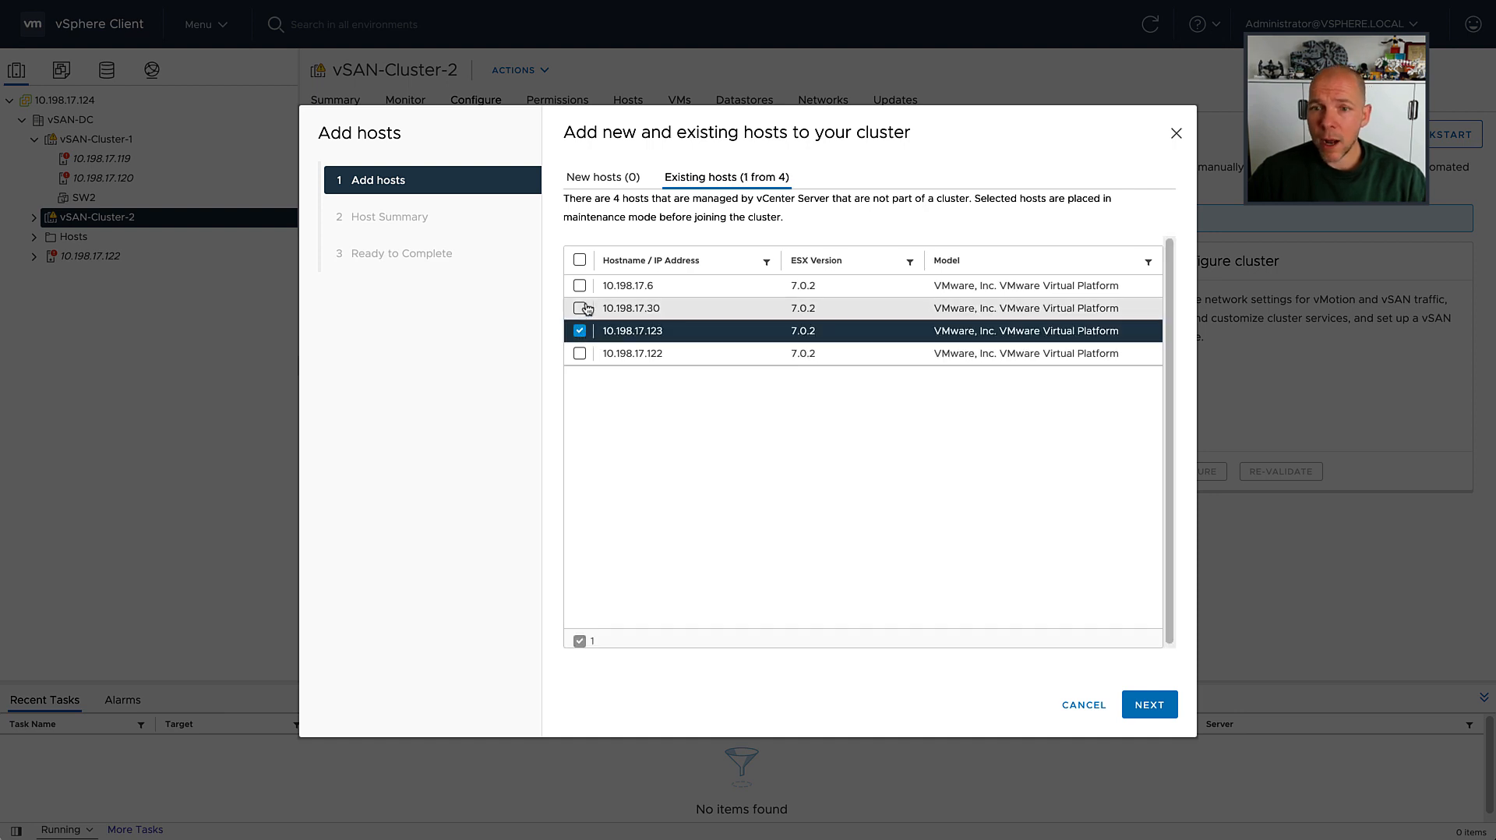
{"action": "left_click", "coordinate": [579, 307]}
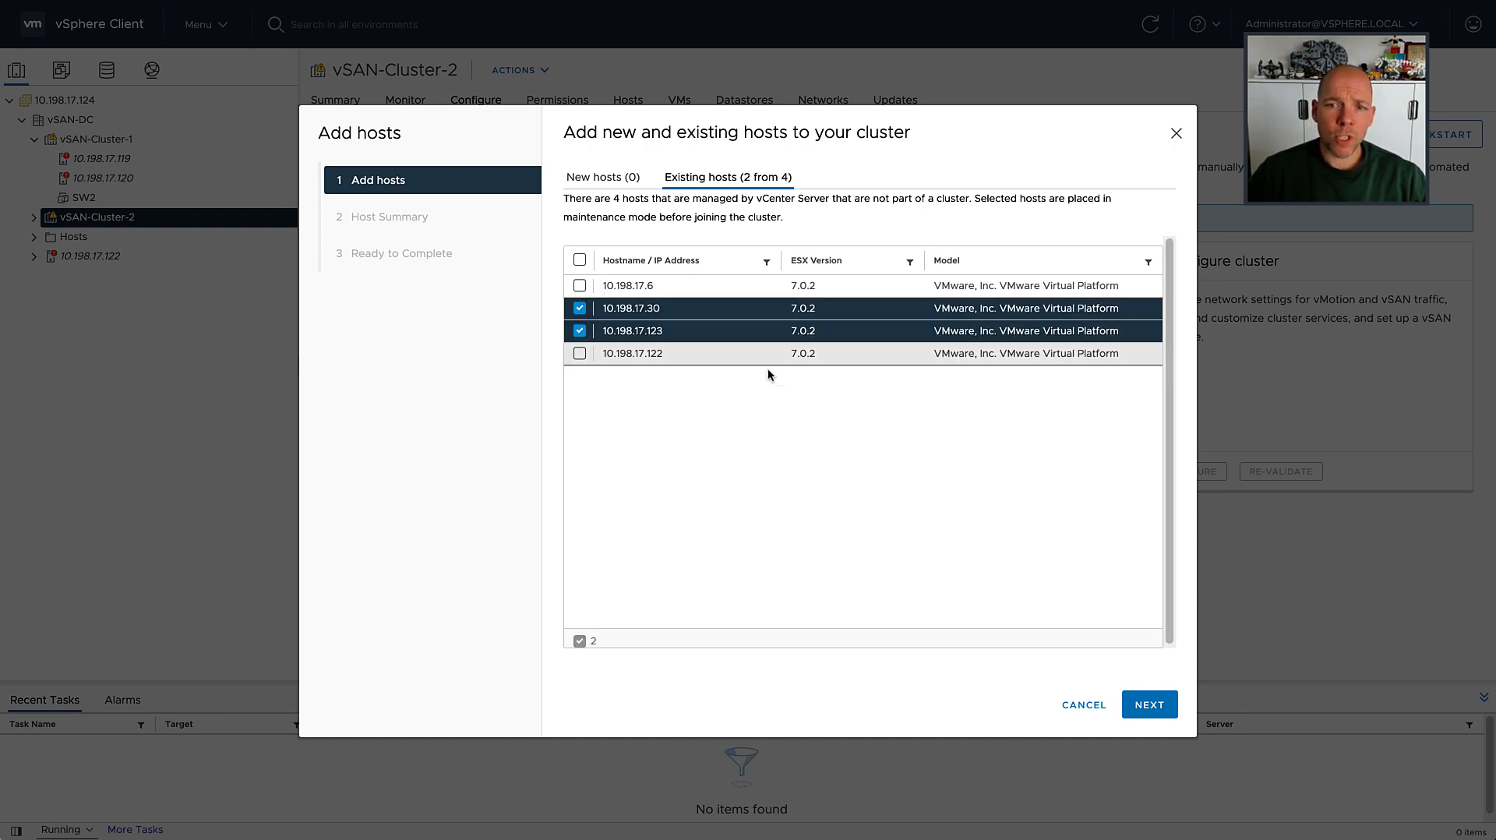
{"action": "left_click", "coordinate": [1149, 704]}
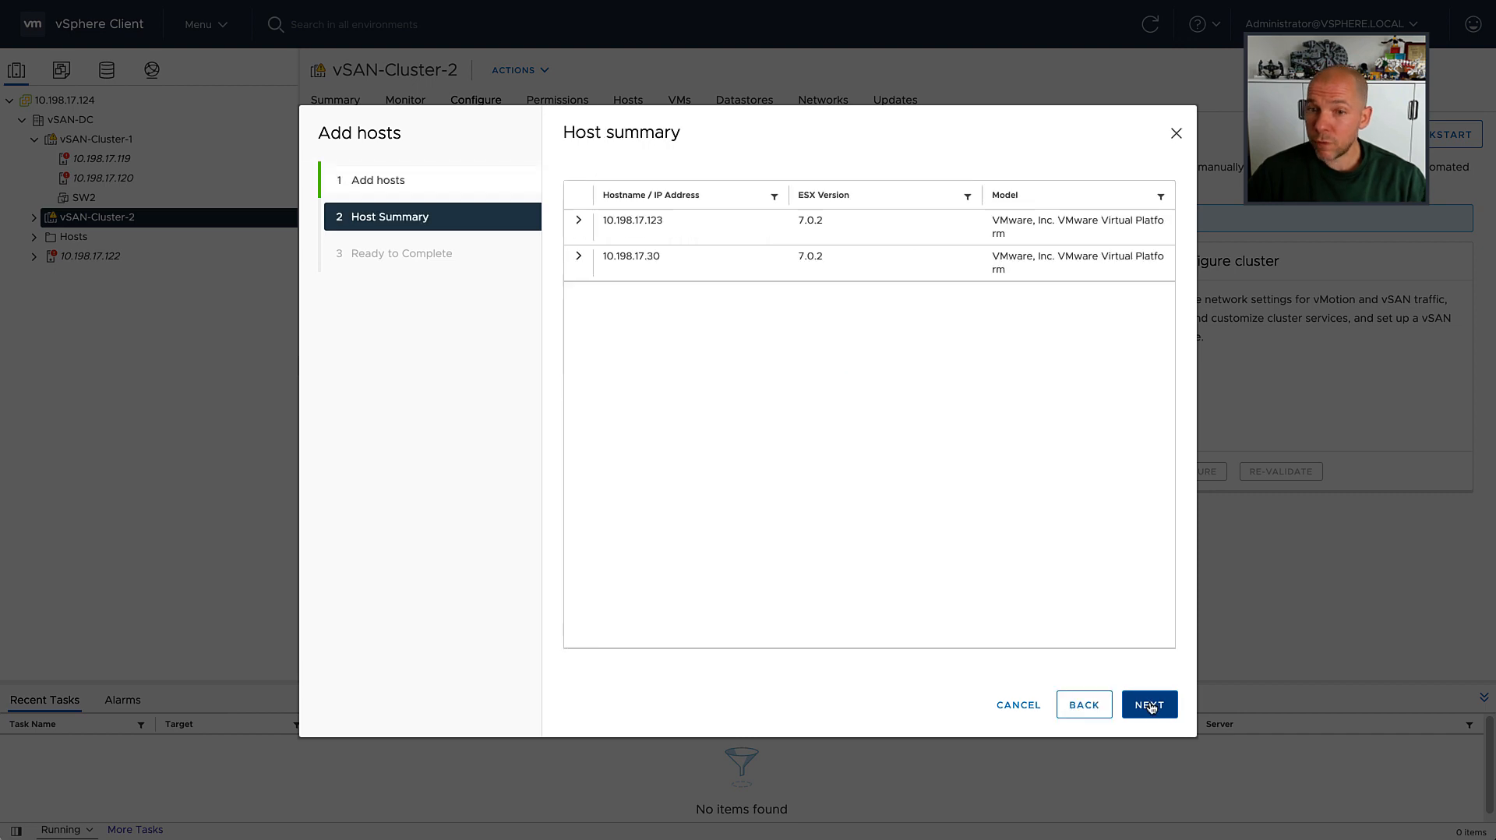
{"action": "left_click", "coordinate": [1149, 705]}
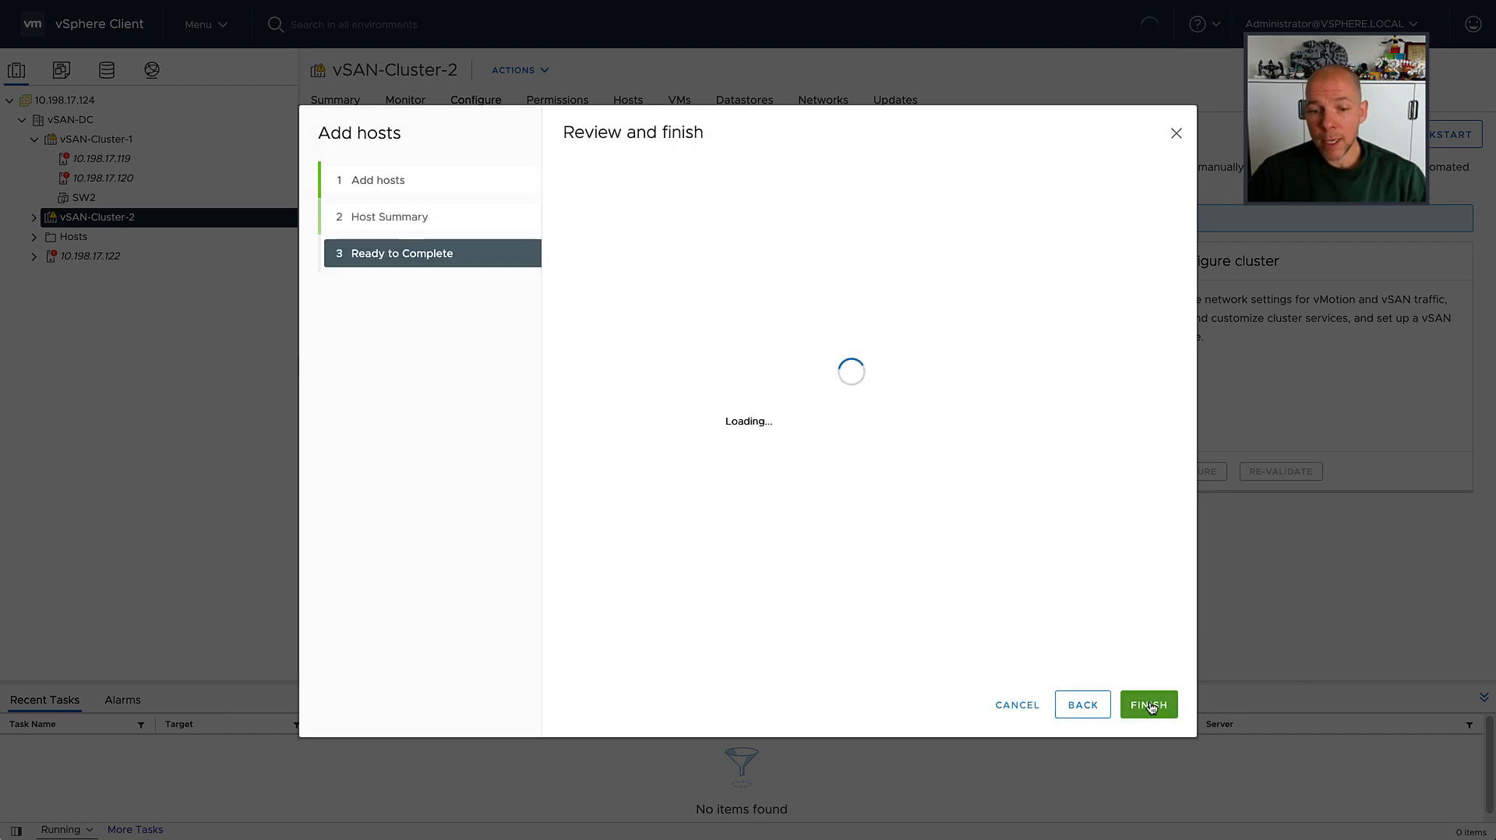
Confirm adding hosts 10.198.17.123 and 10.198.17.30 to vSAN-Cluster-2
{"action": "left_click", "coordinate": [1148, 704]}
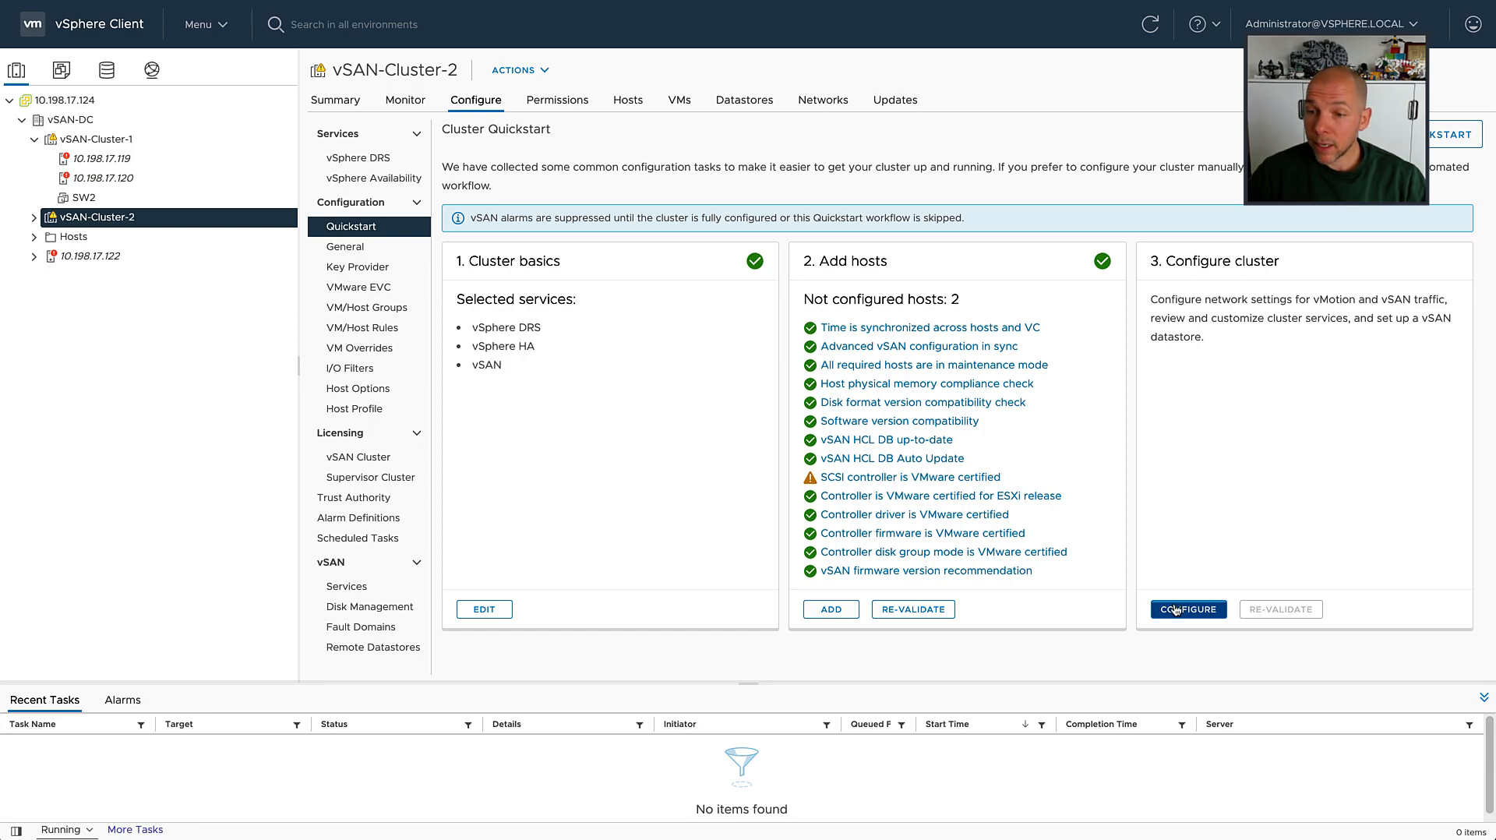
Start configuring vSAN-Cluster-2 with networking settings deferred until later
{"action": "left_click", "coordinate": [1186, 609]}
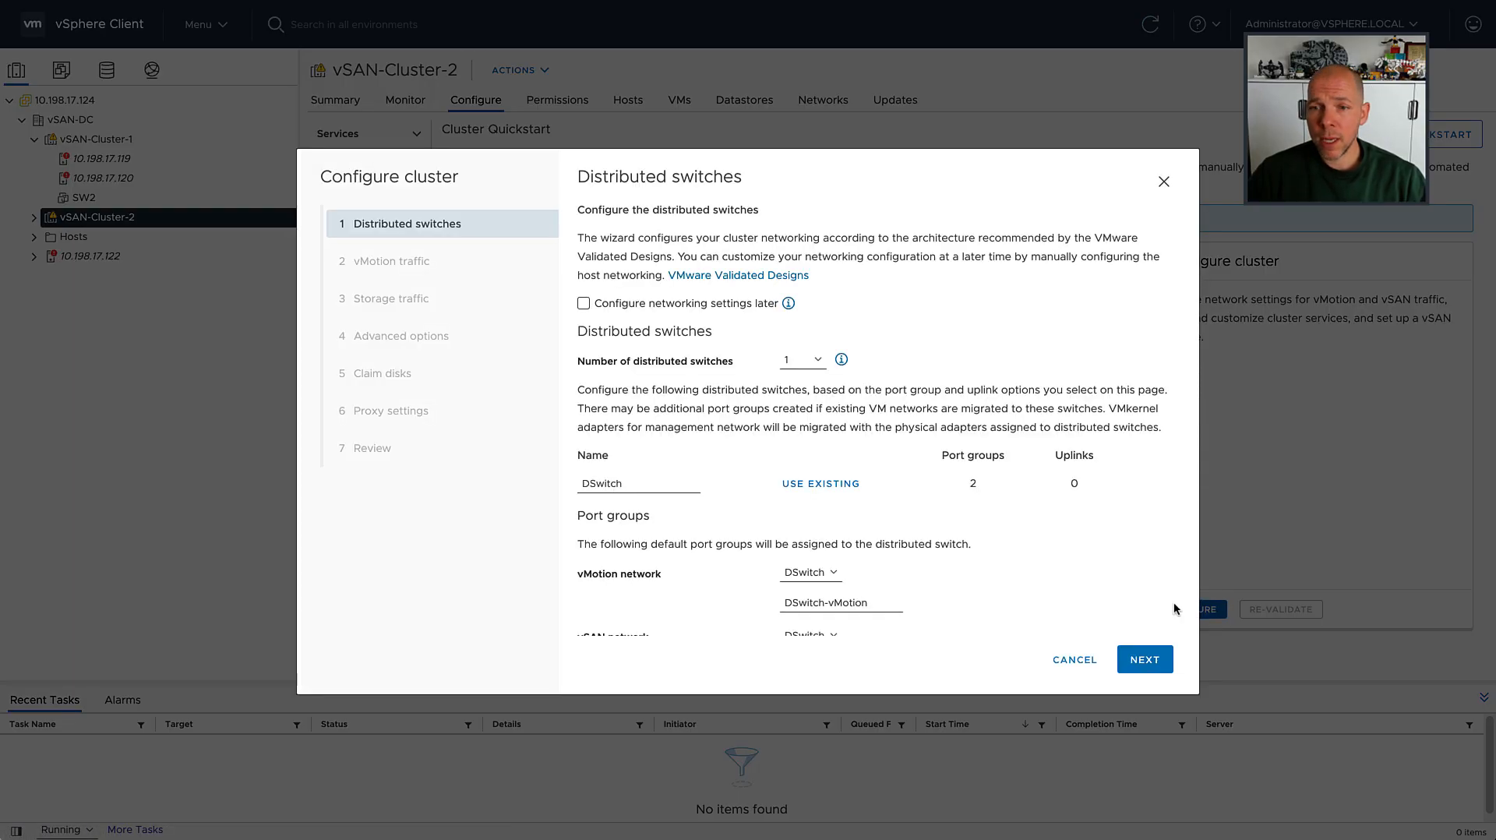
{"action": "mouse_move", "coordinate": [638, 292]}
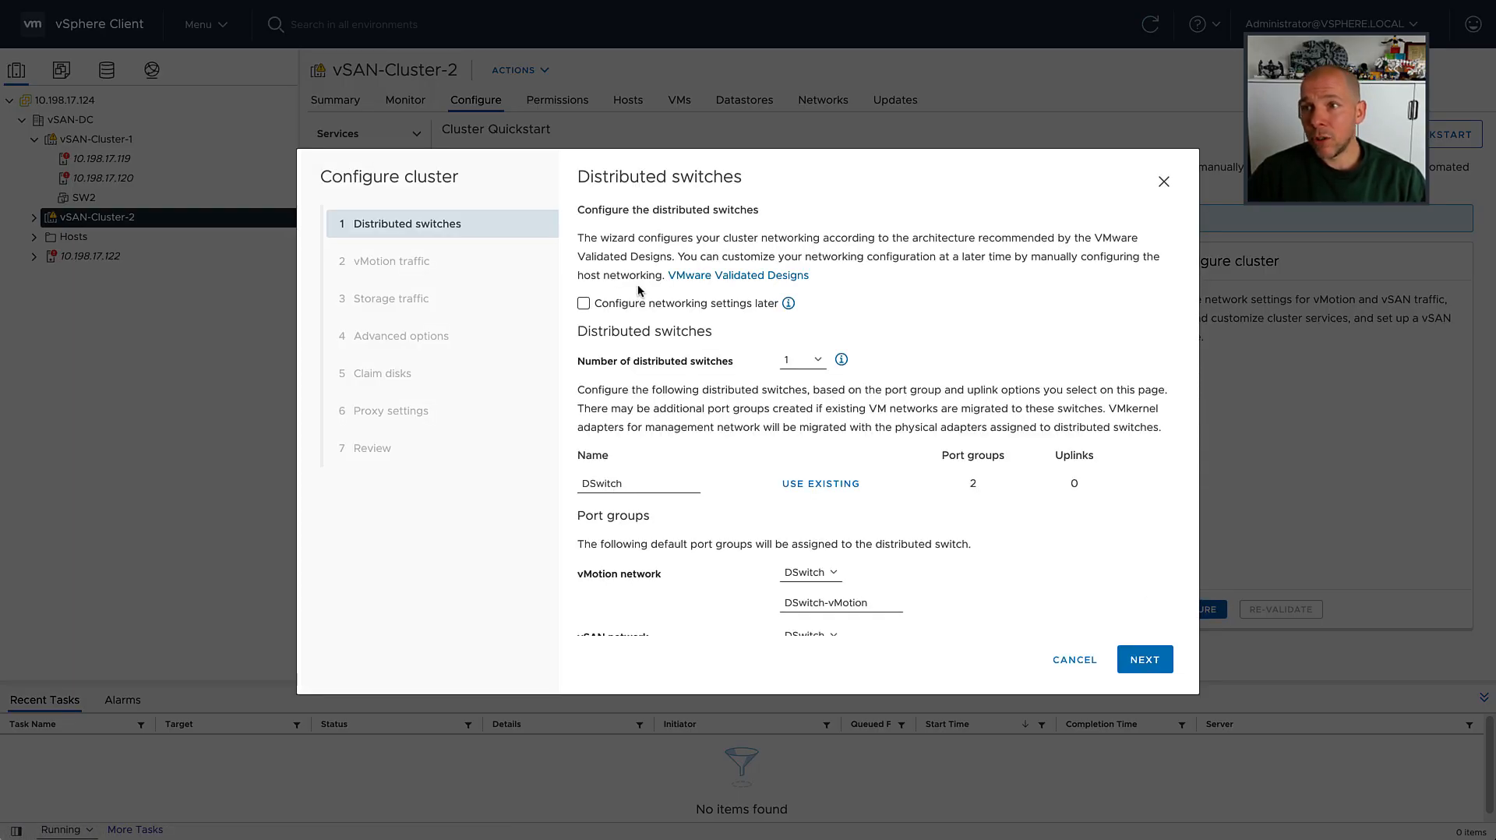
{"action": "left_click", "coordinate": [583, 302]}
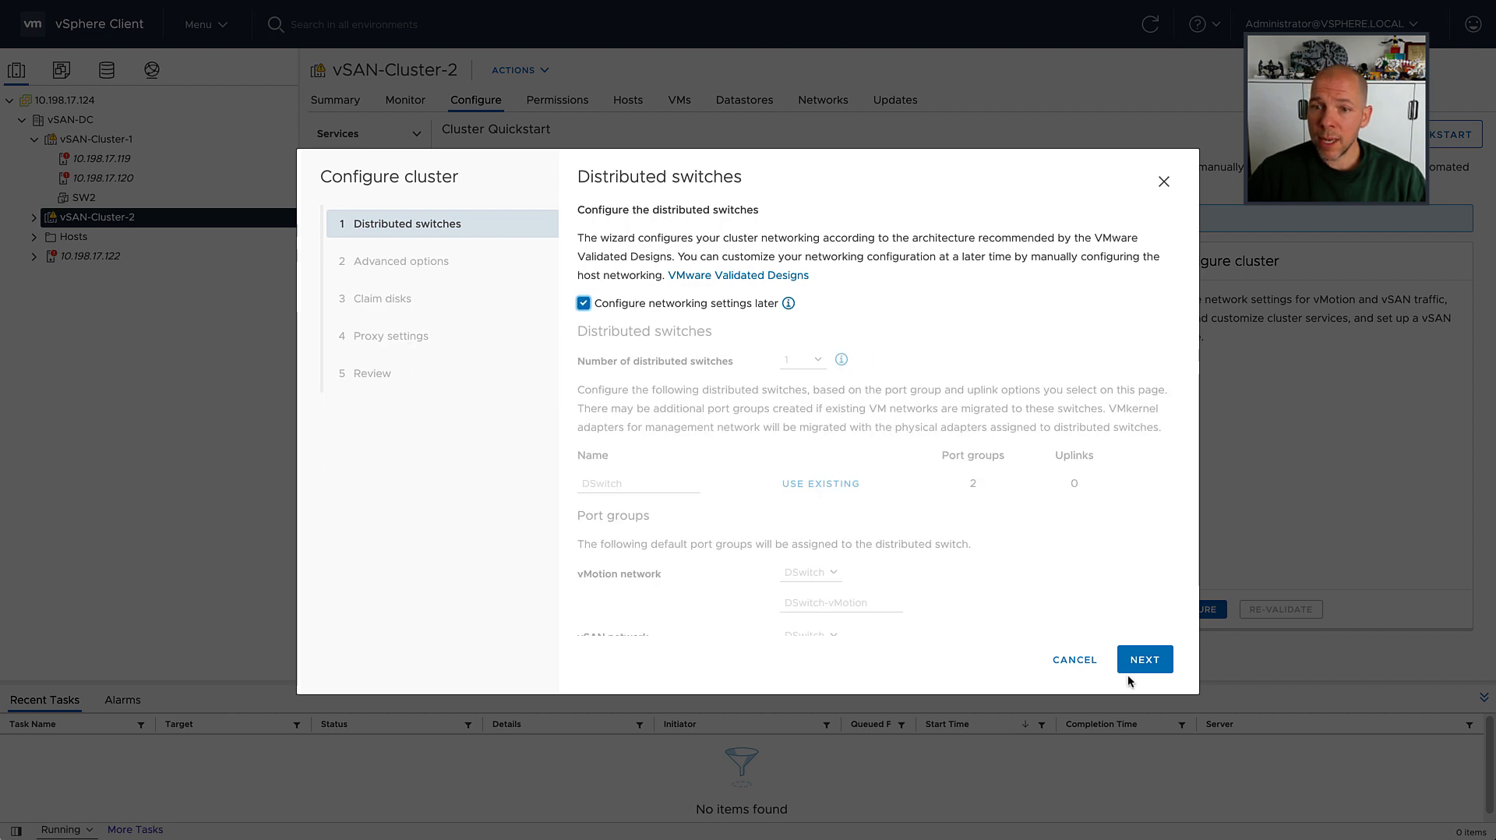
{"action": "left_click", "coordinate": [1143, 659]}
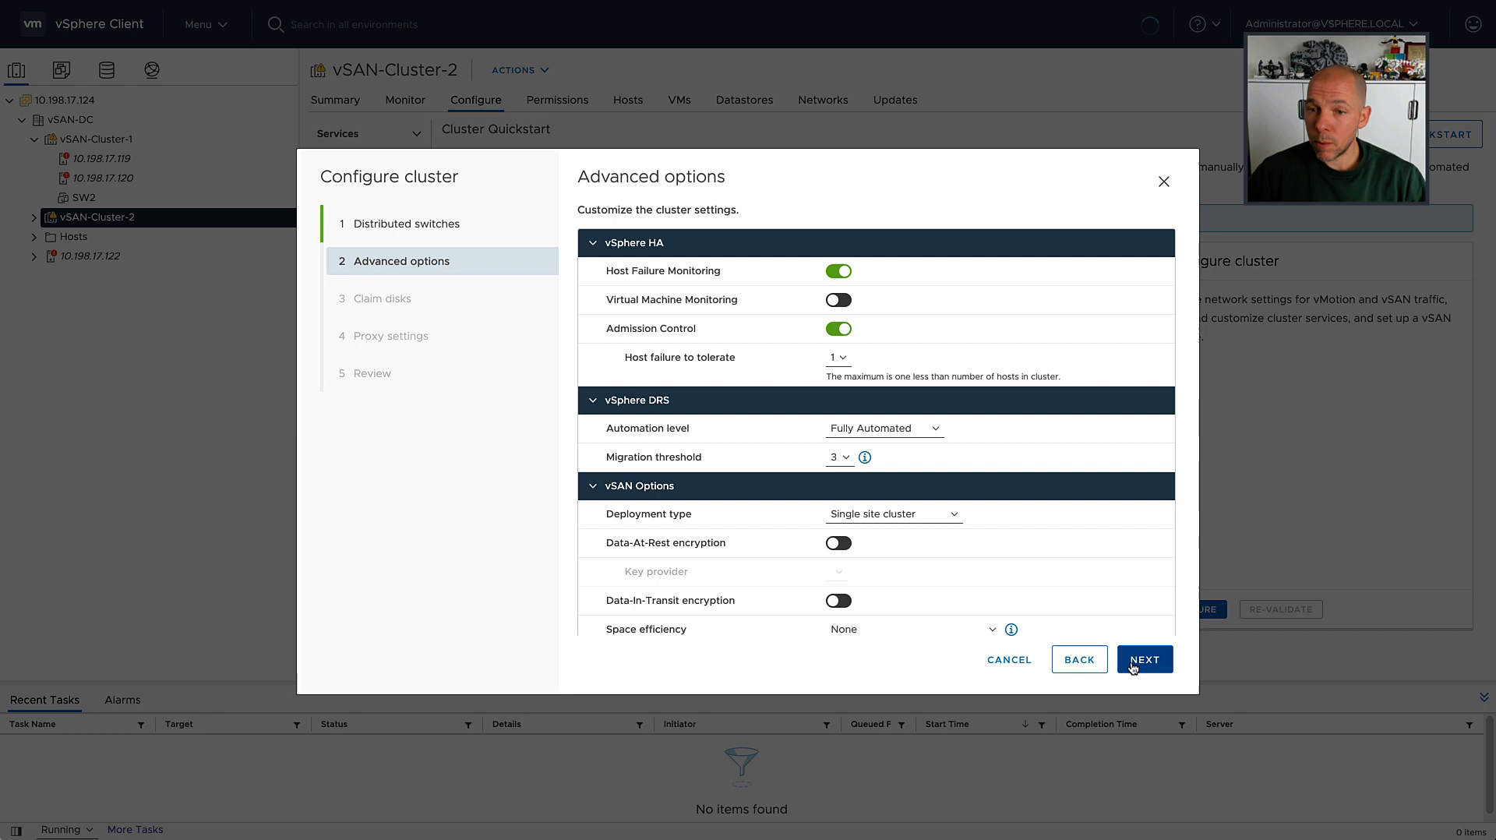
Set the deployment type to Two node vSAN cluster and advance past Claim disks and Proxy settings
{"action": "left_click", "coordinate": [893, 514]}
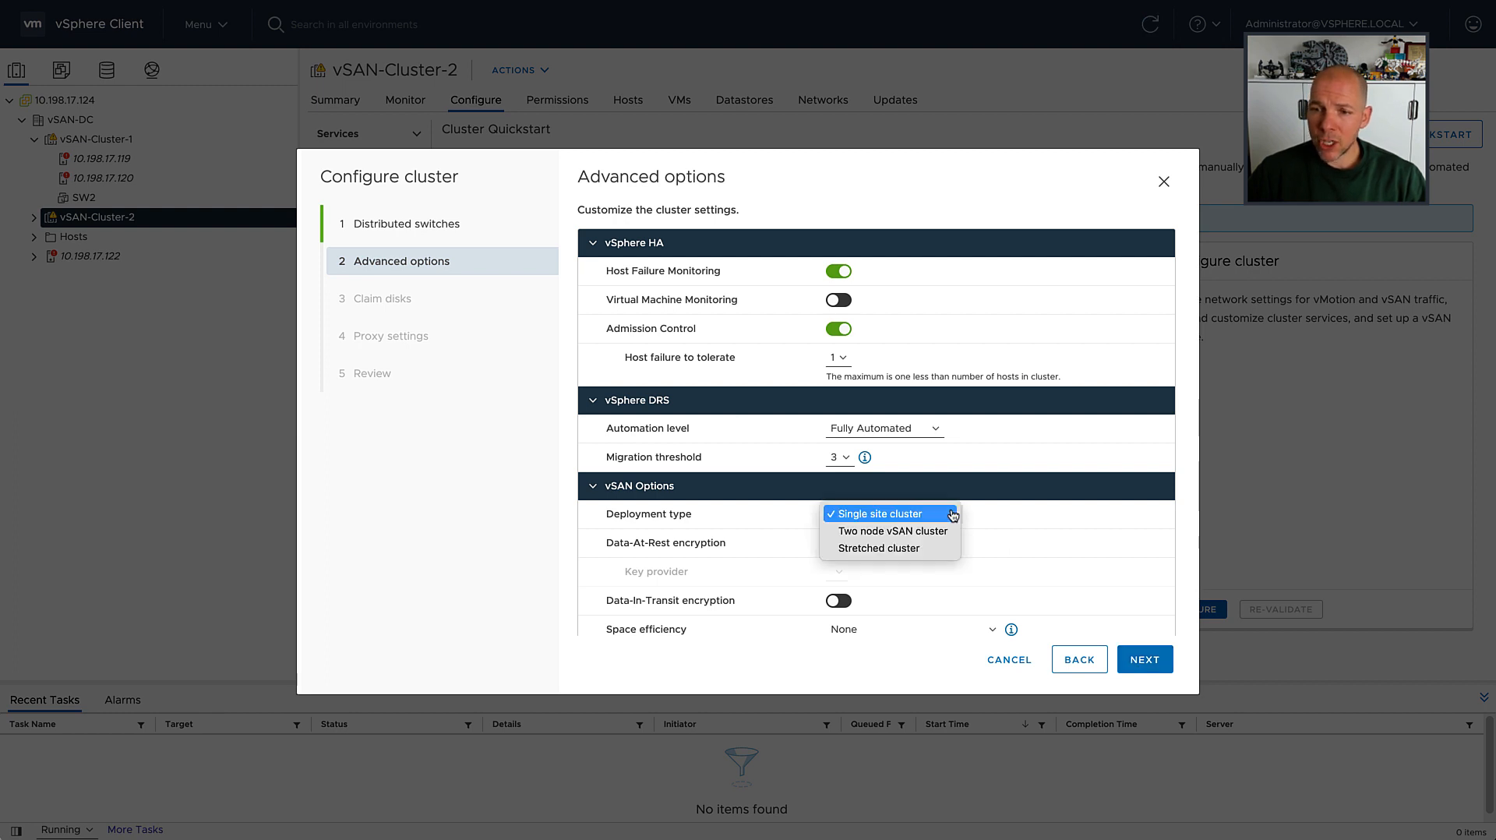
{"action": "left_click", "coordinate": [892, 530]}
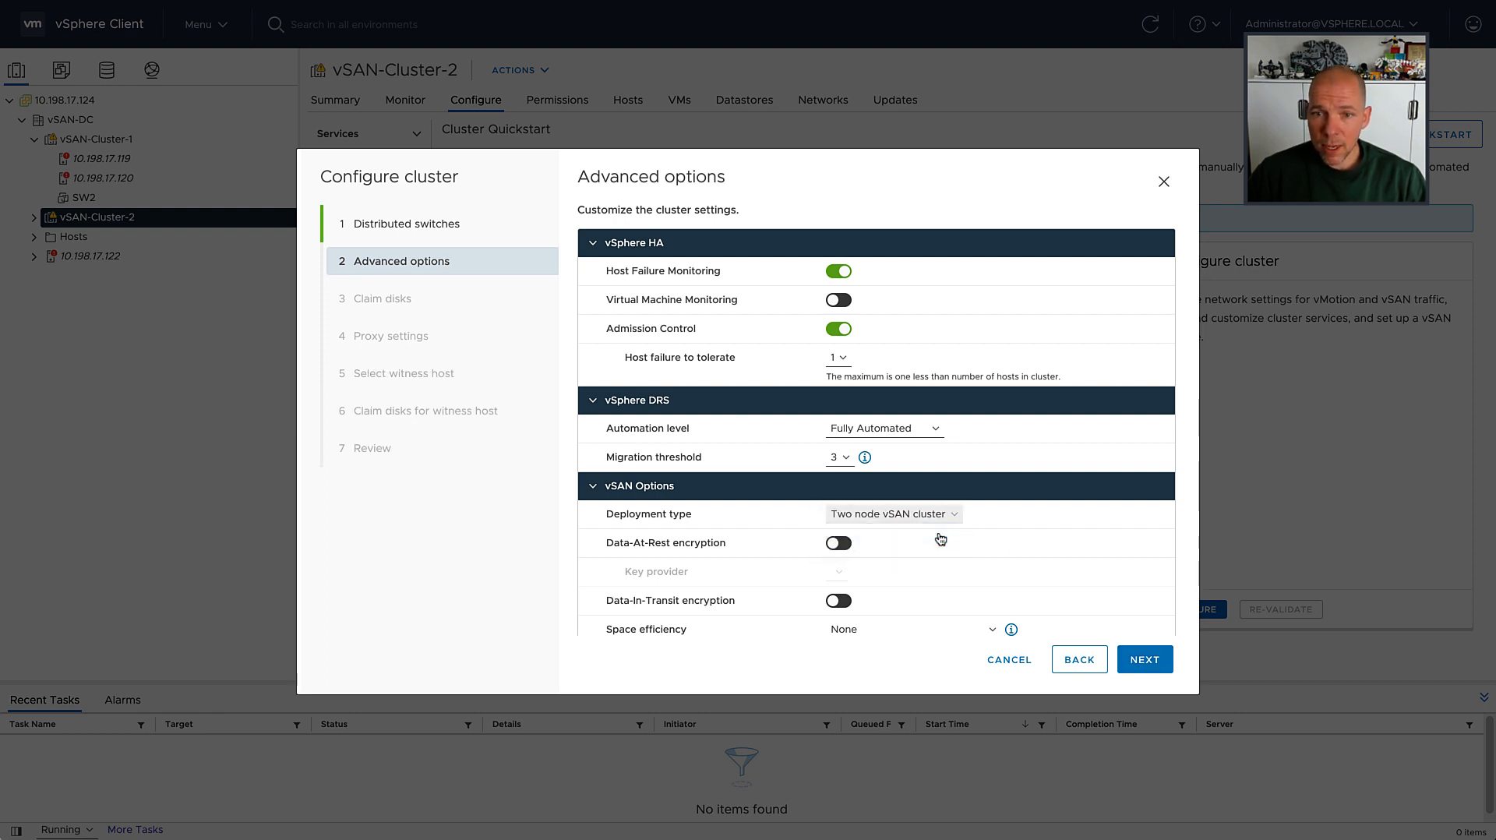
{"action": "left_click", "coordinate": [1144, 658]}
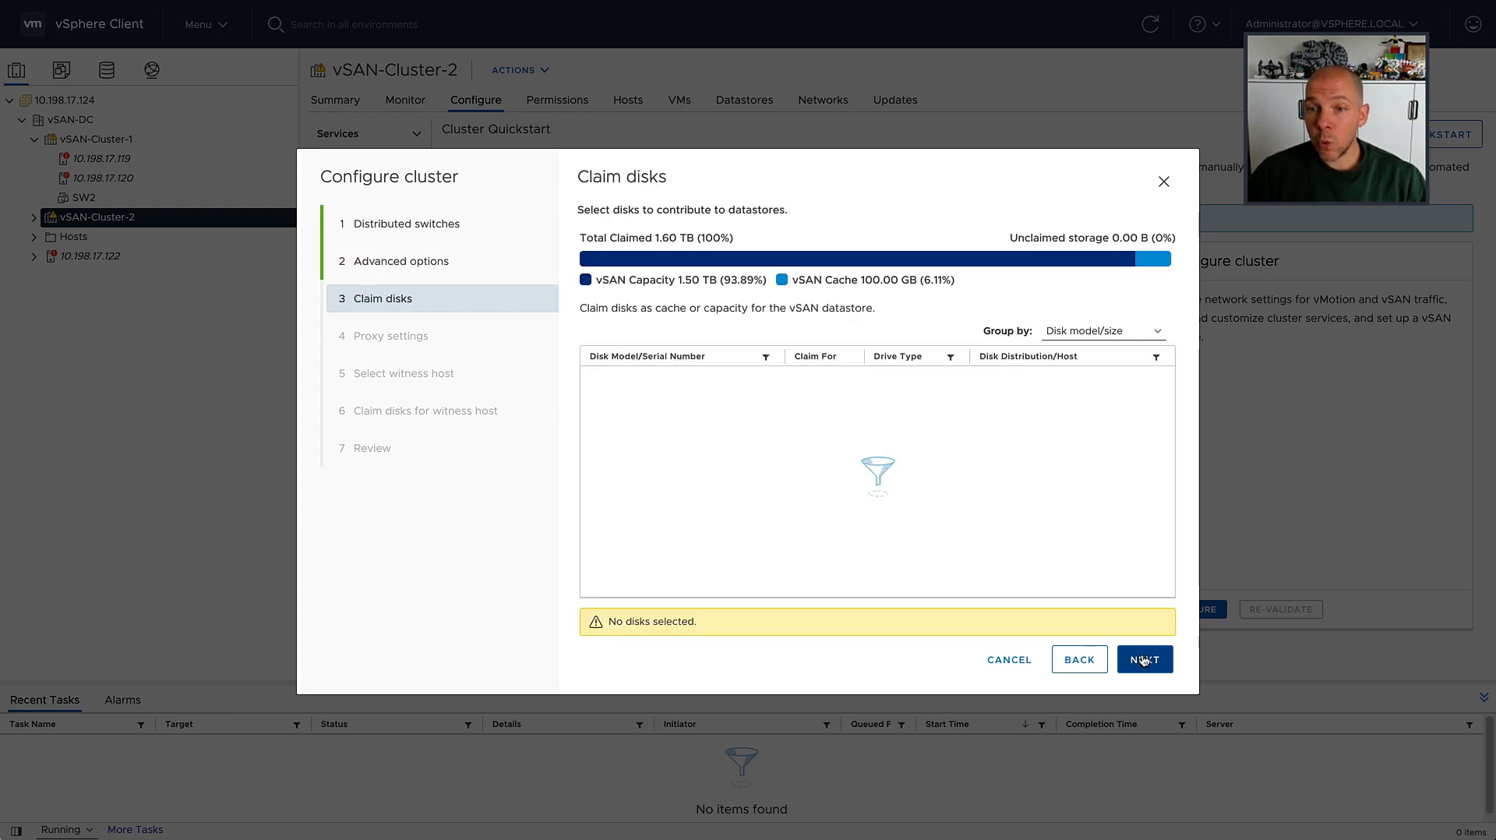
{"action": "left_click", "coordinate": [1144, 659]}
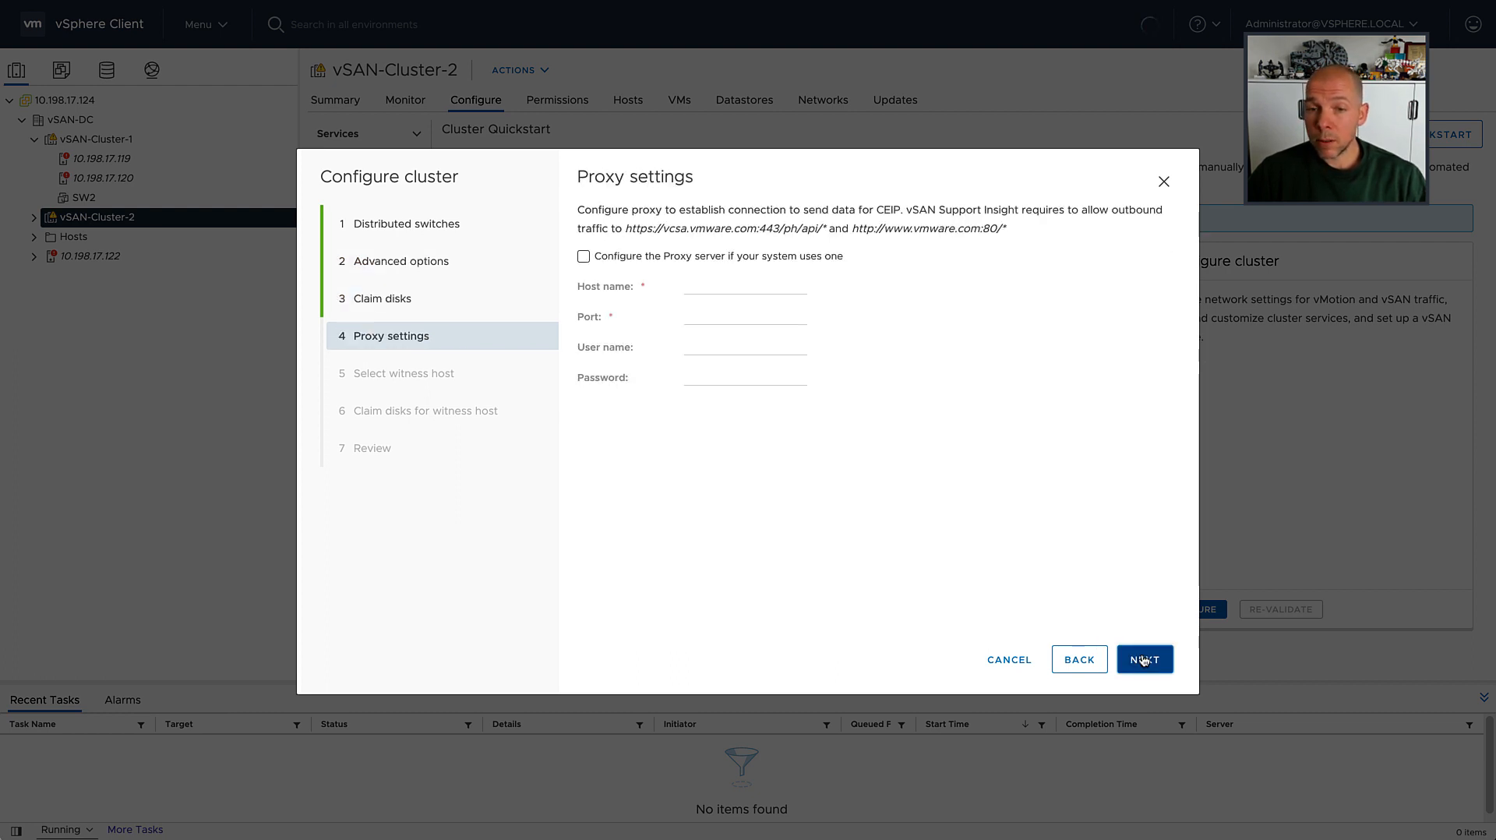
{"action": "left_click", "coordinate": [1144, 659]}
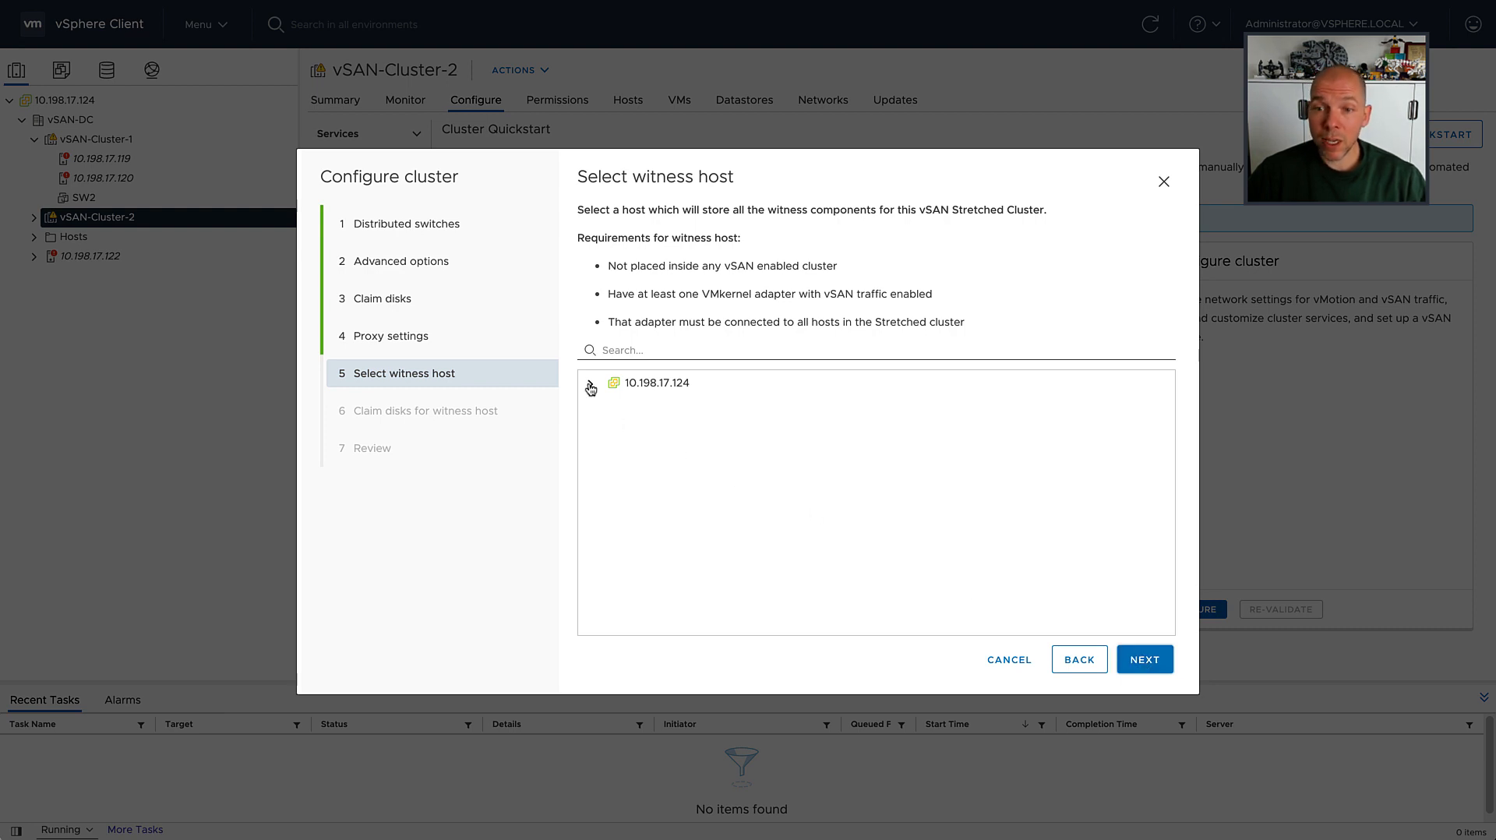
Choose host 10.198.17.122 as vSAN-Cluster-2's witness and proceed to Review
{"action": "left_click", "coordinate": [591, 387]}
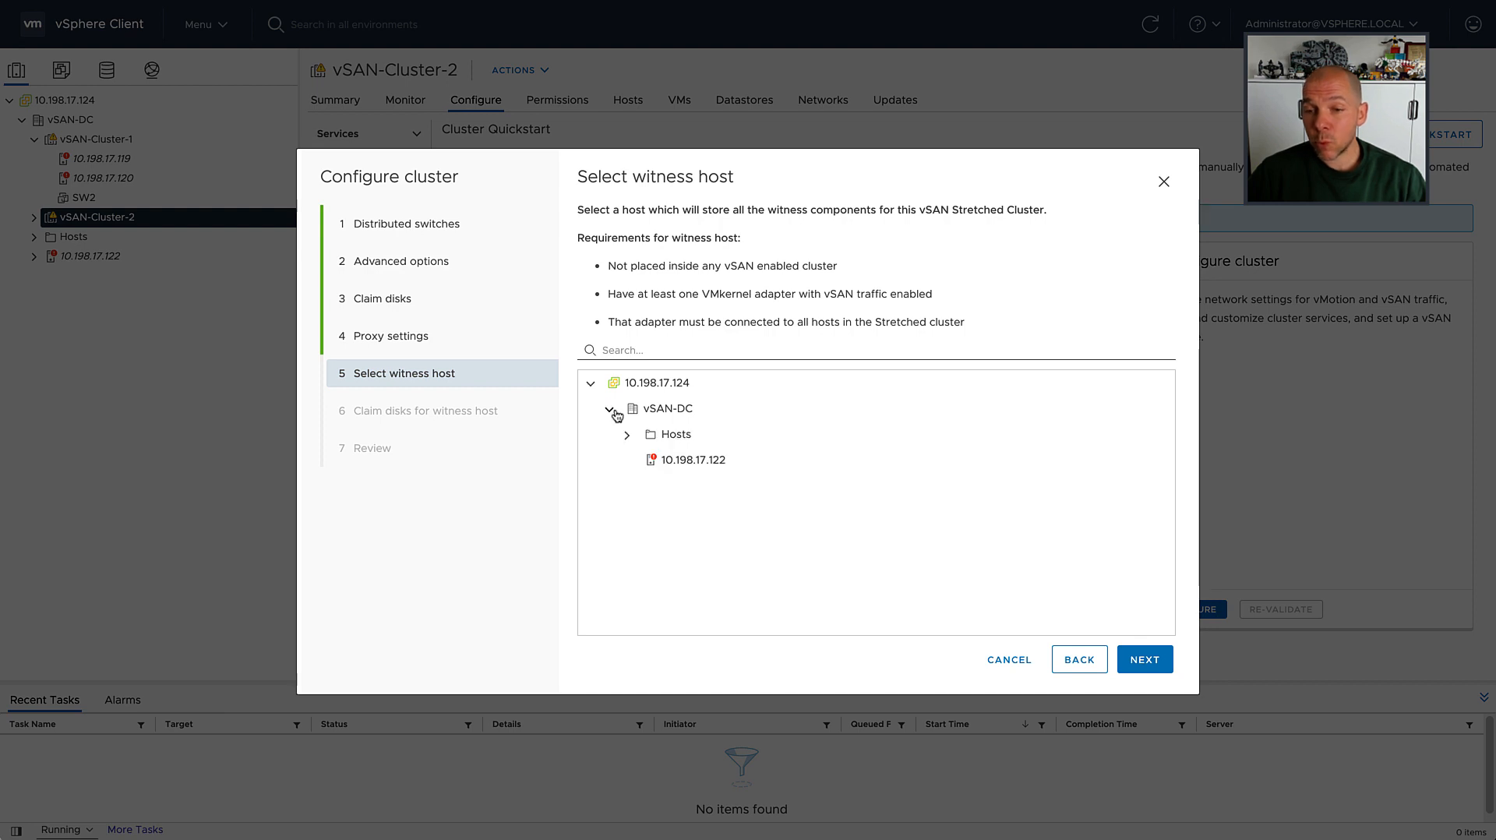
{"action": "left_click", "coordinate": [692, 459]}
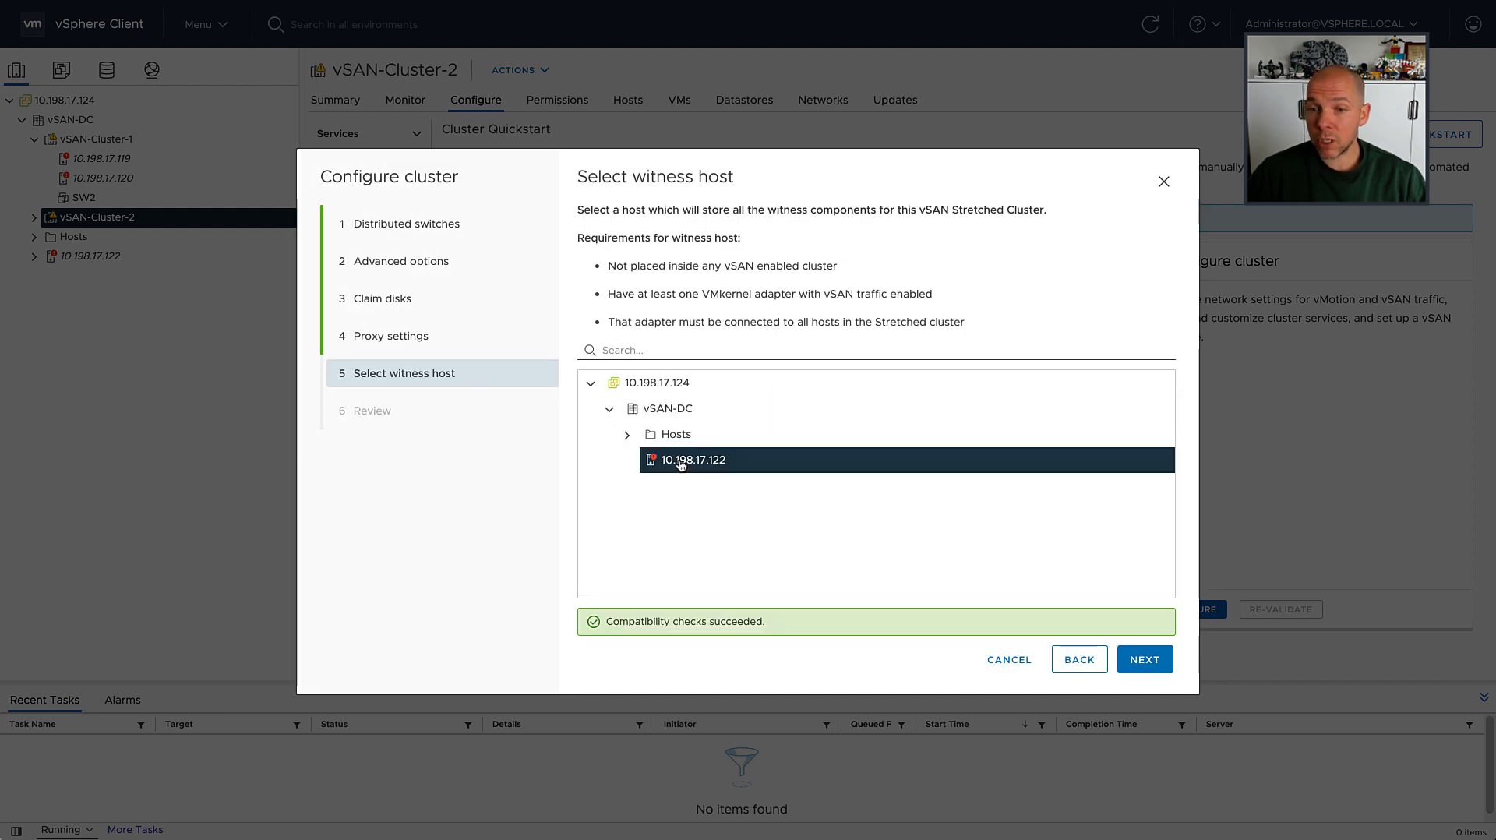
{"action": "mouse_move", "coordinate": [915, 556]}
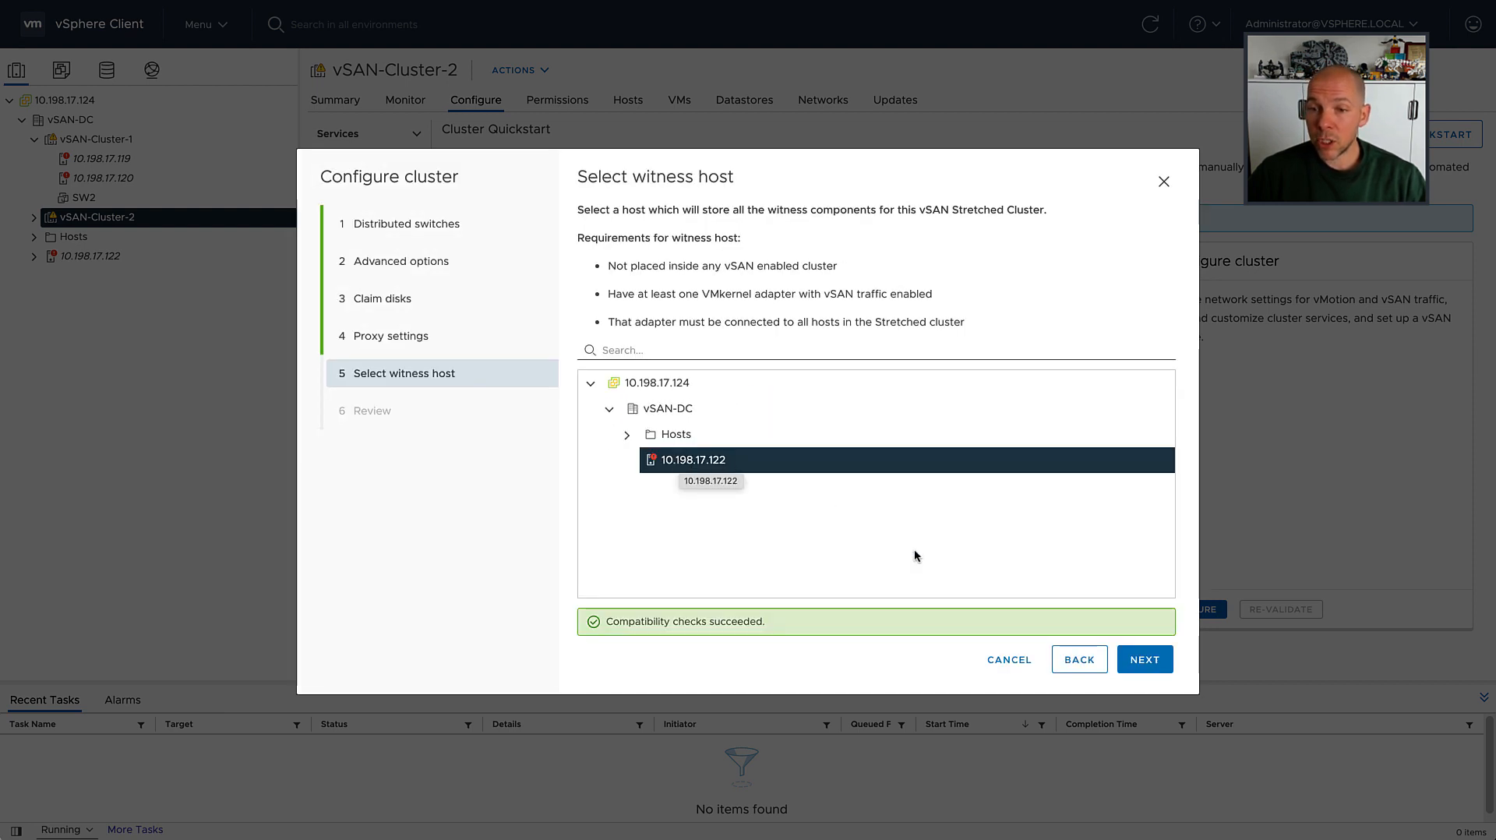
{"action": "left_click", "coordinate": [1144, 659]}
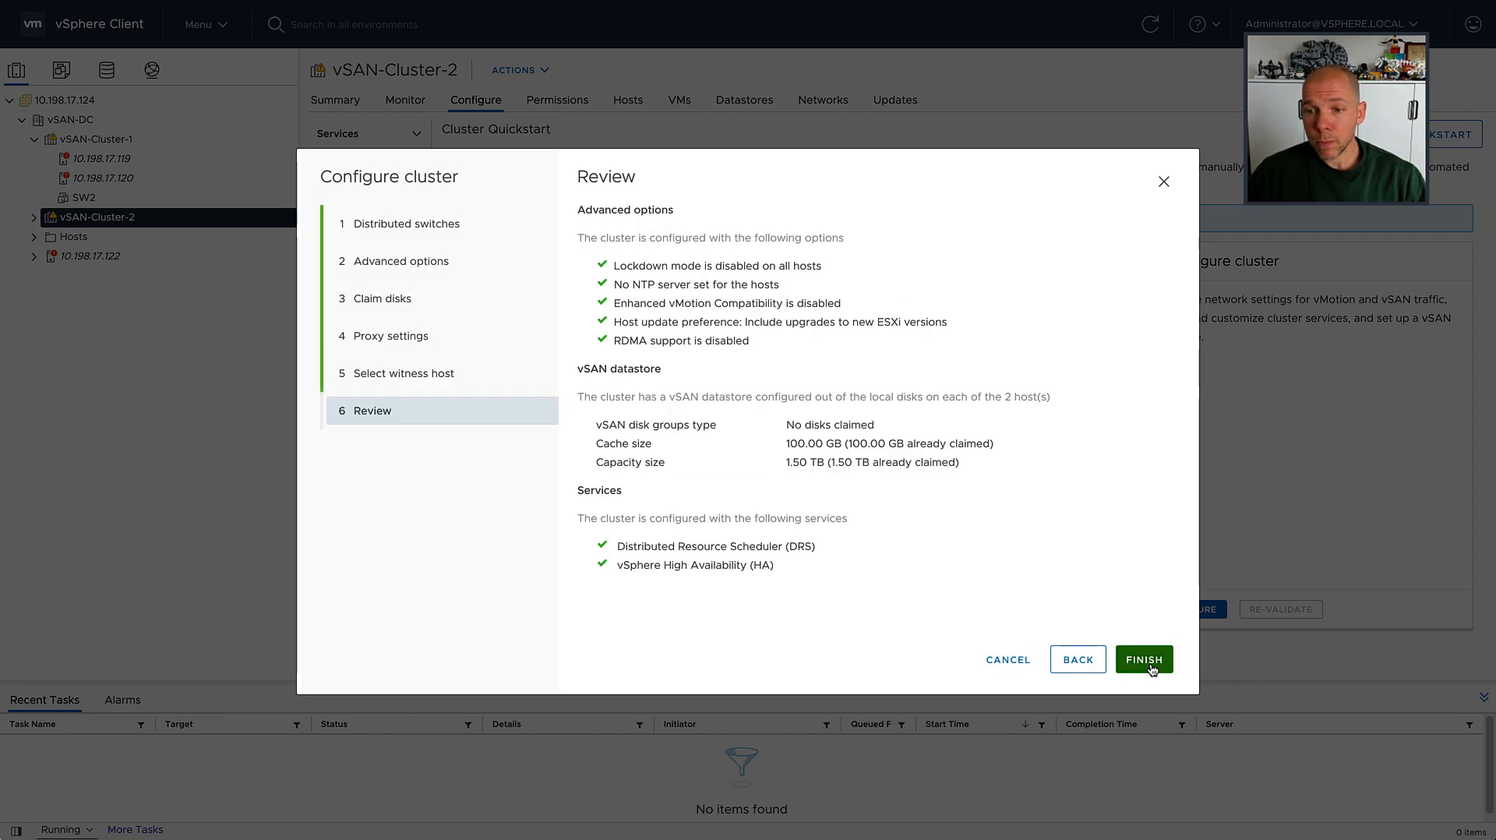
Apply vSAN-Cluster-2's two-node configuration from the Review page
{"action": "left_click", "coordinate": [1144, 660]}
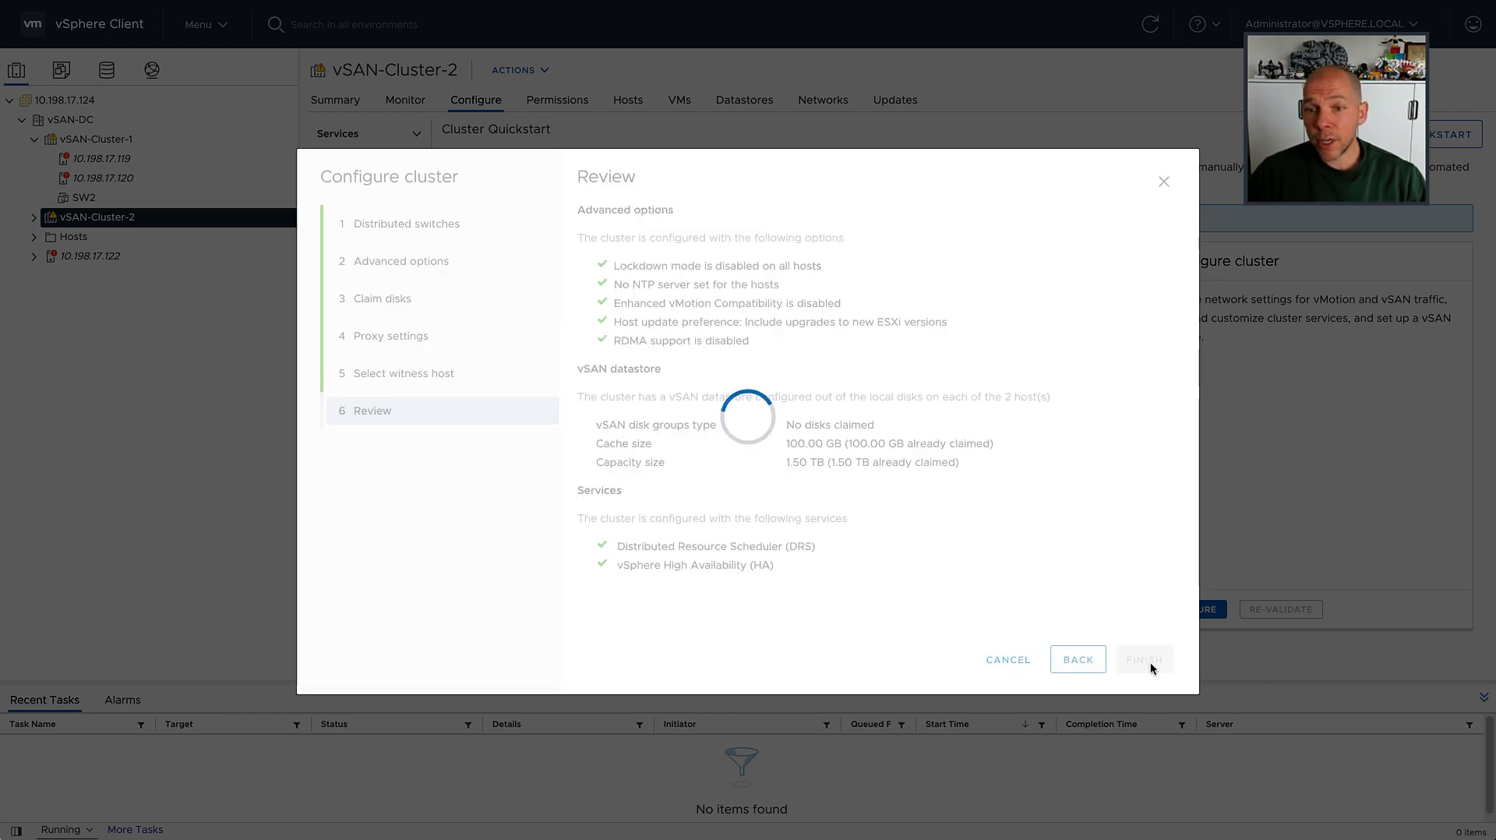
{"action": "left_click", "coordinate": [1143, 658]}
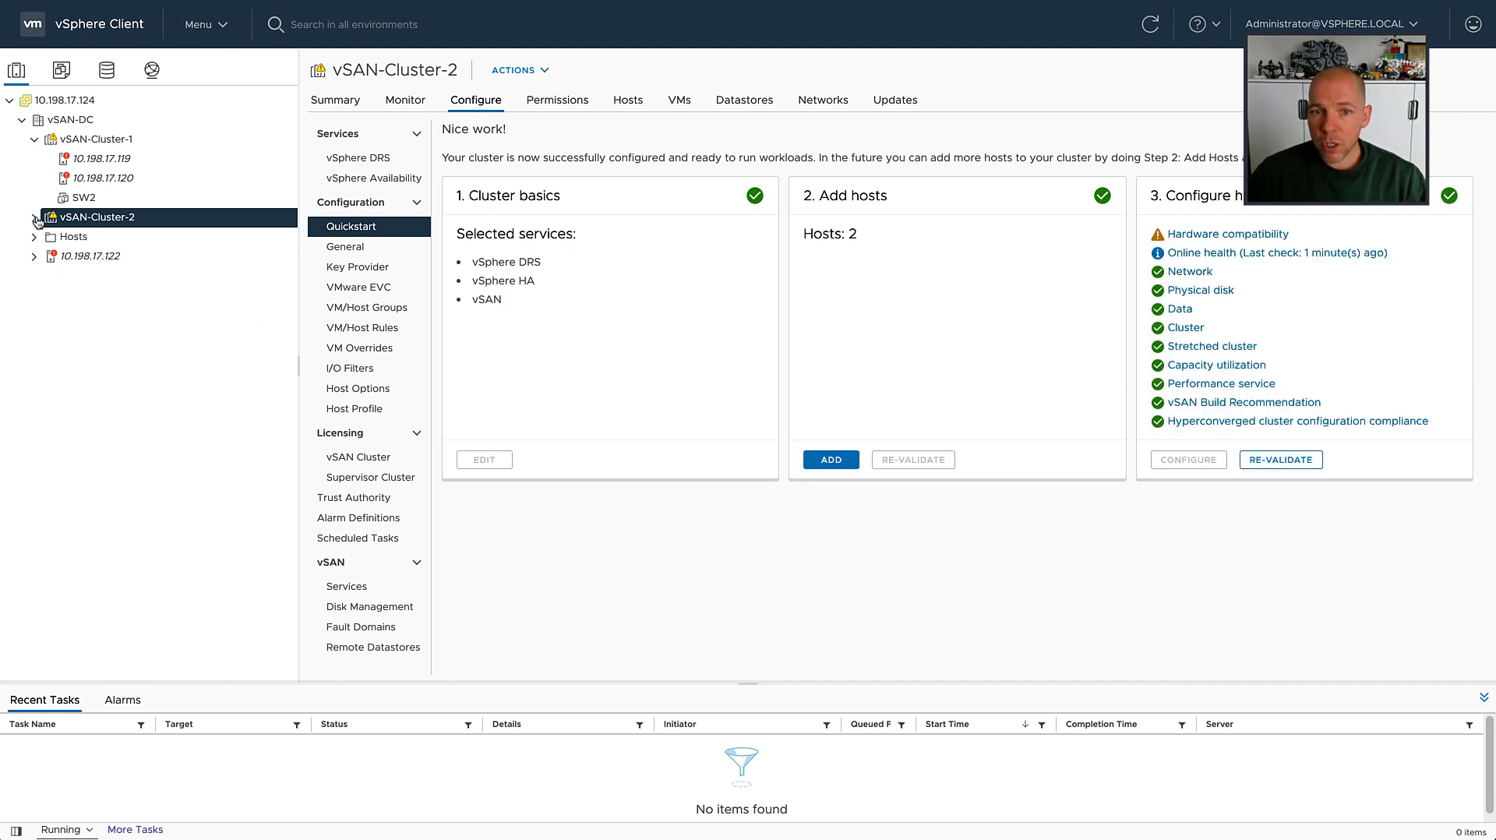
Expand vSAN-Cluster-2 and view VM SW2's vSAN physical disk placement
{"action": "left_click", "coordinate": [36, 218]}
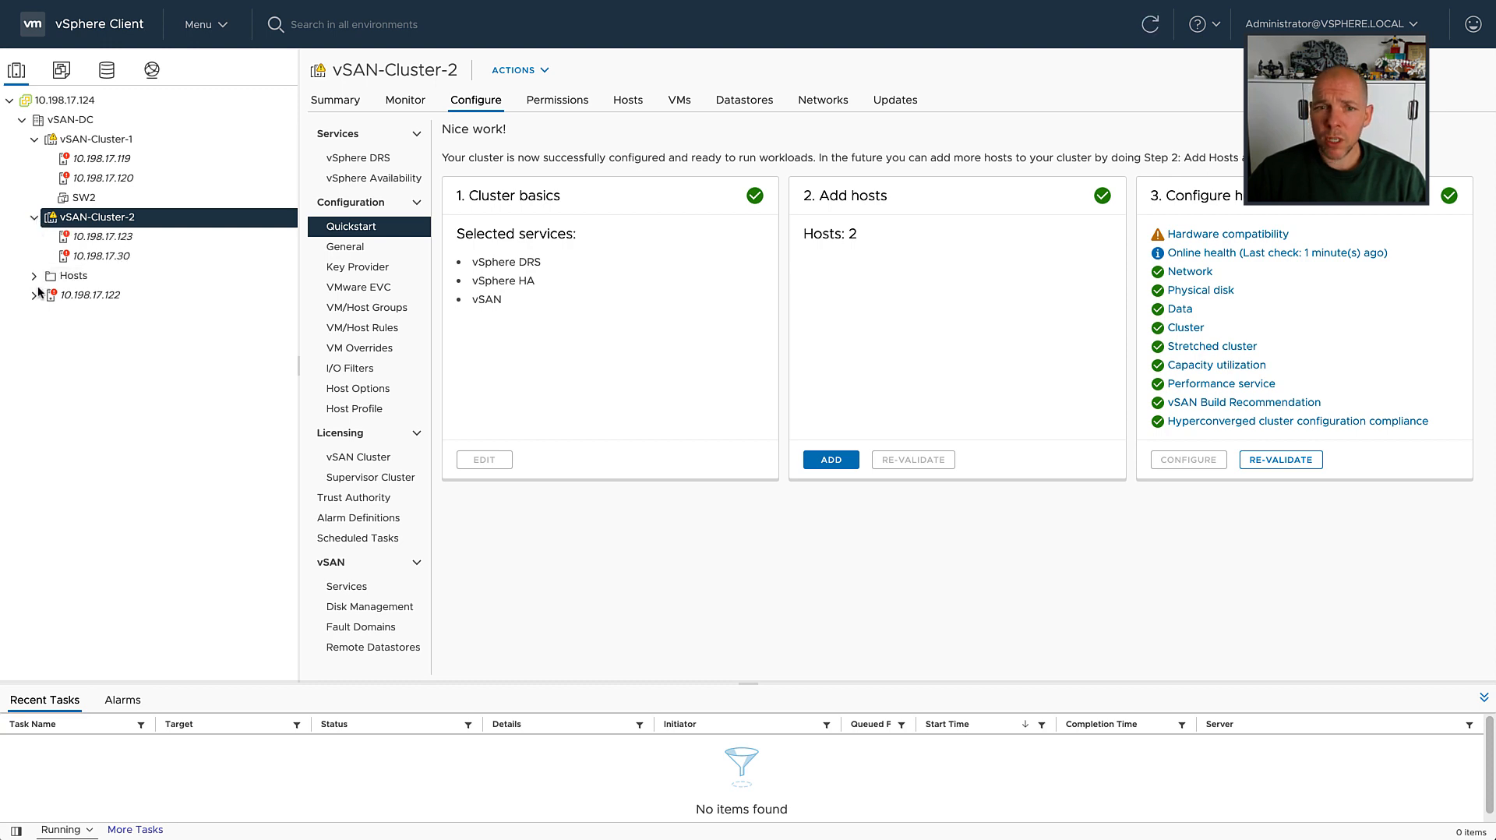
{"action": "left_click", "coordinate": [80, 198]}
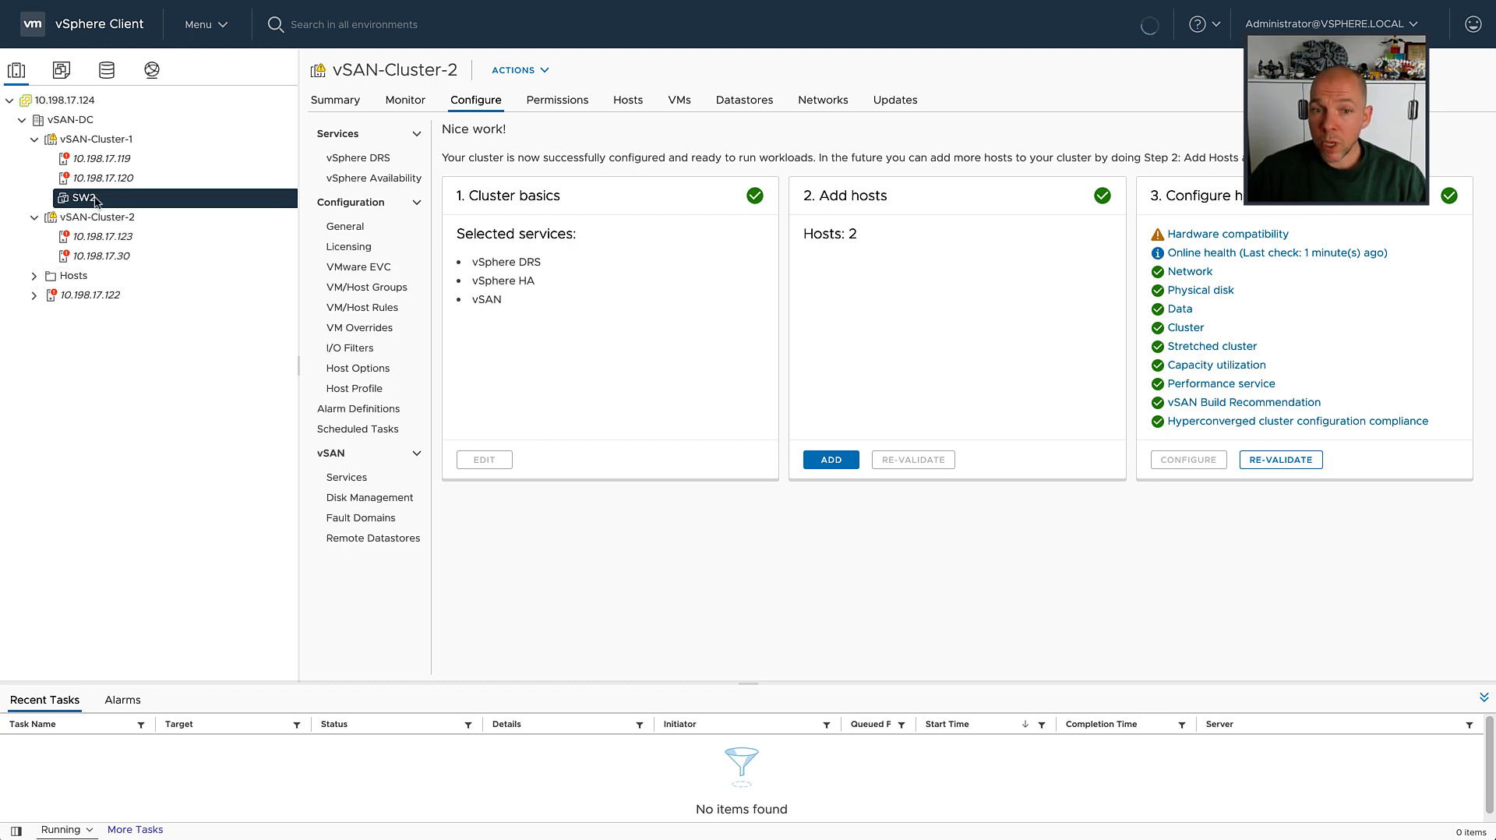
{"action": "left_click", "coordinate": [81, 198]}
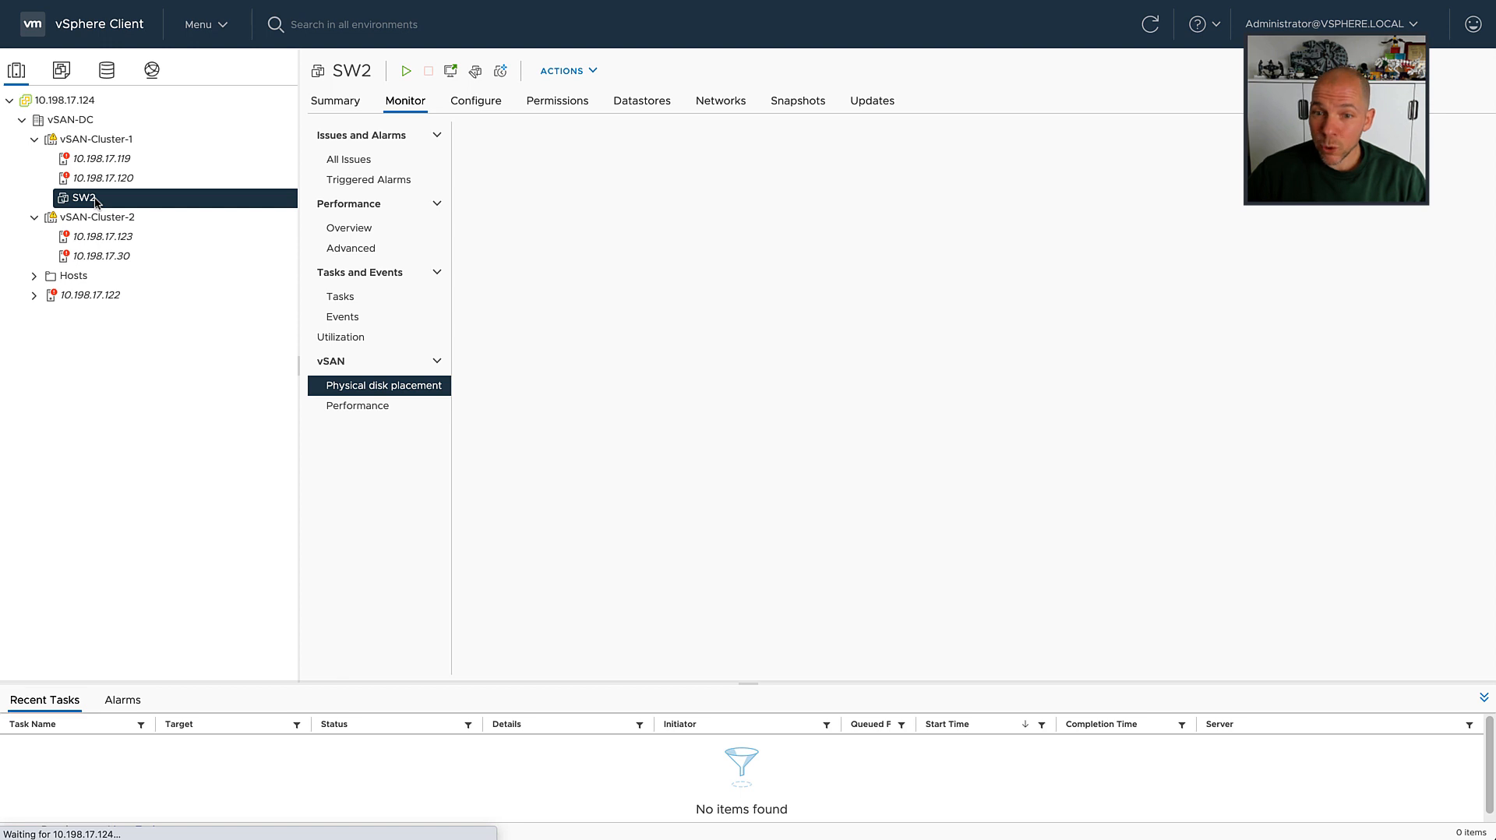
{"action": "left_click", "coordinate": [386, 385]}
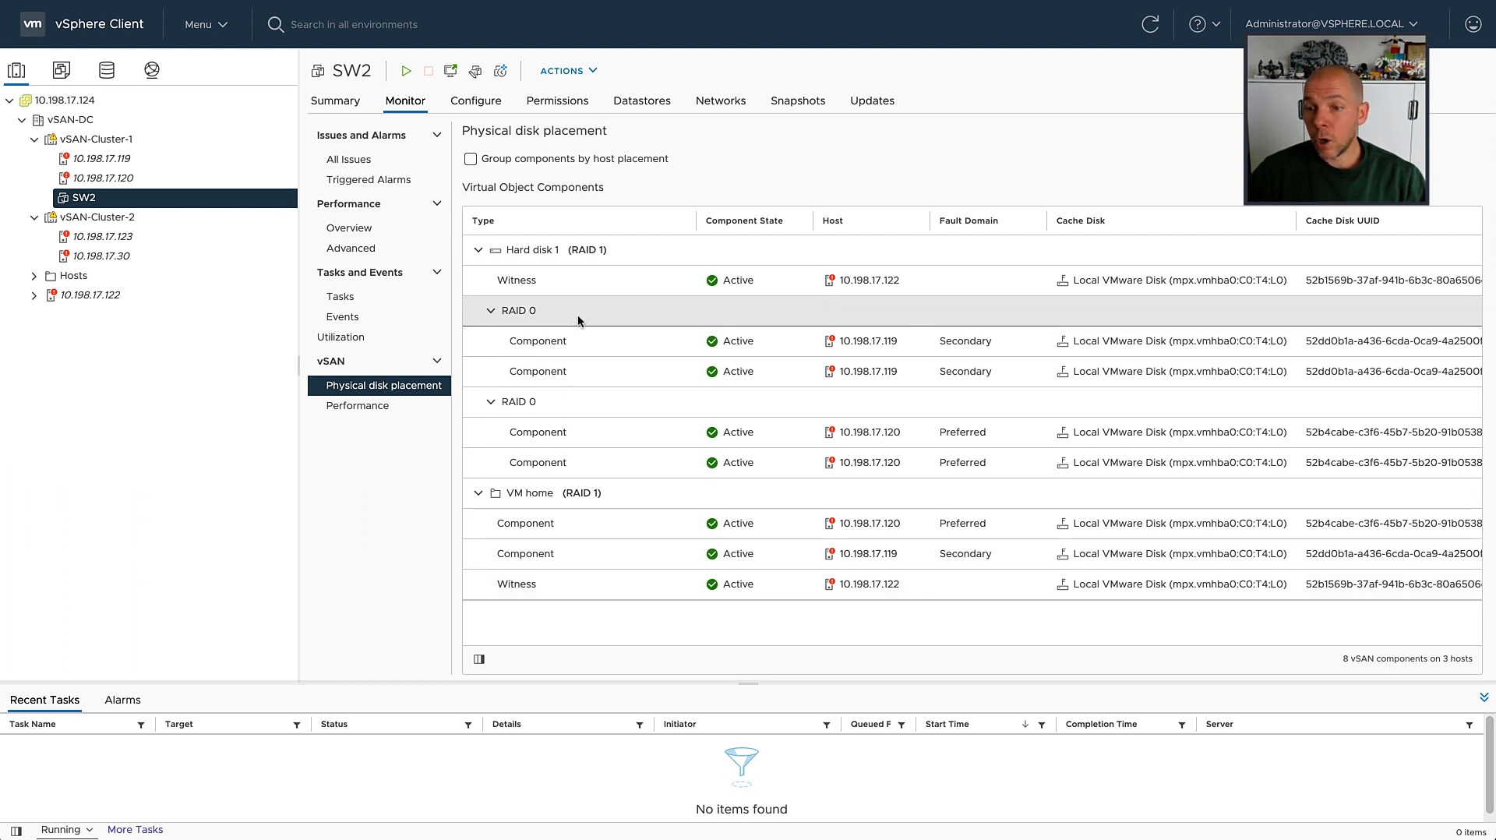
{"action": "mouse_move", "coordinate": [594, 280]}
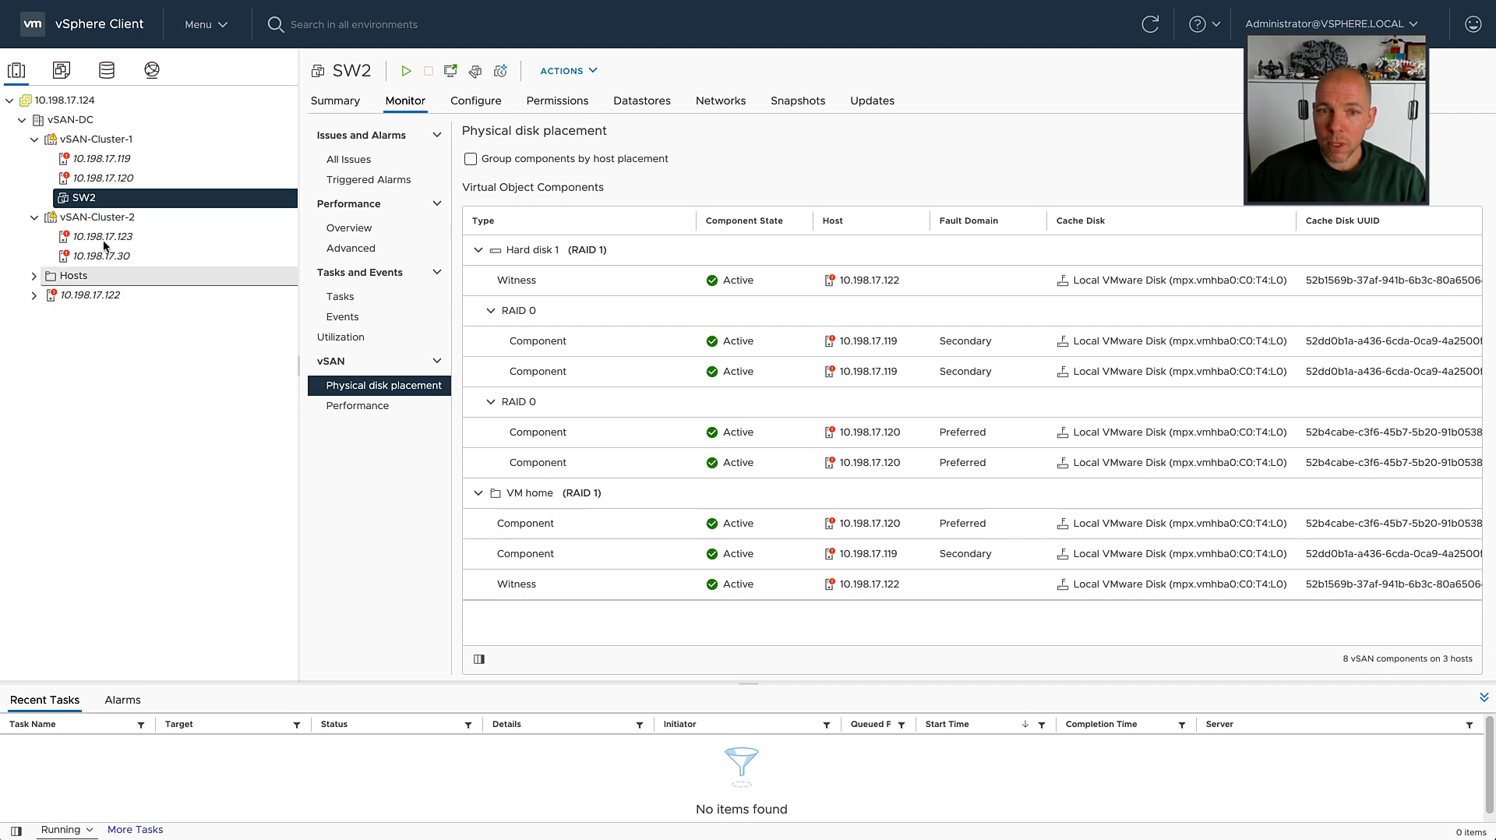
{"action": "right_click", "coordinate": [94, 217]}
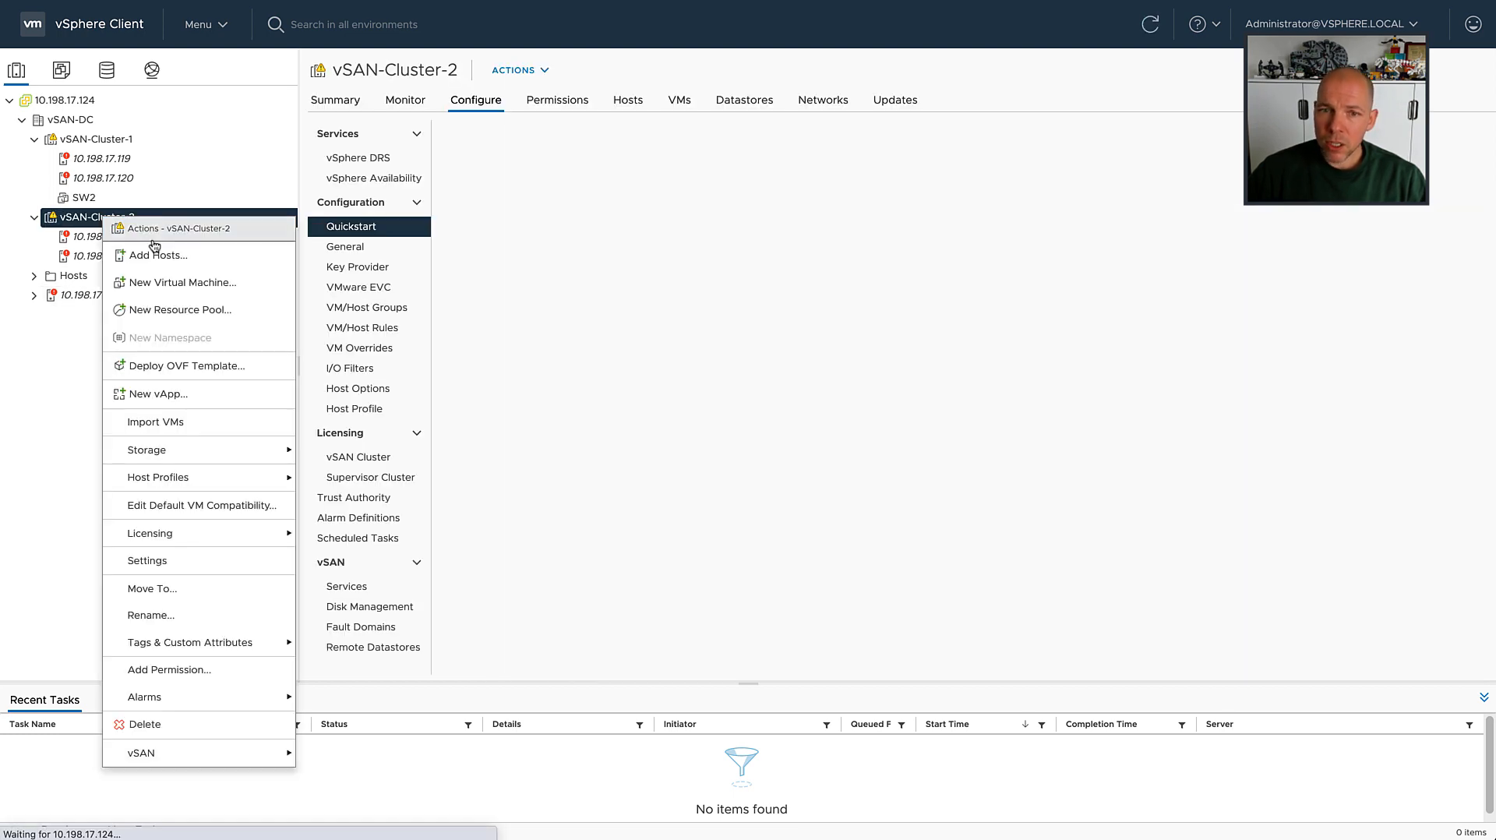
Create a VM named 'VM' on vSAN-Cluster-2 with vsanDatastore and Windows Server 2019 guest OS
{"action": "left_click", "coordinate": [181, 281]}
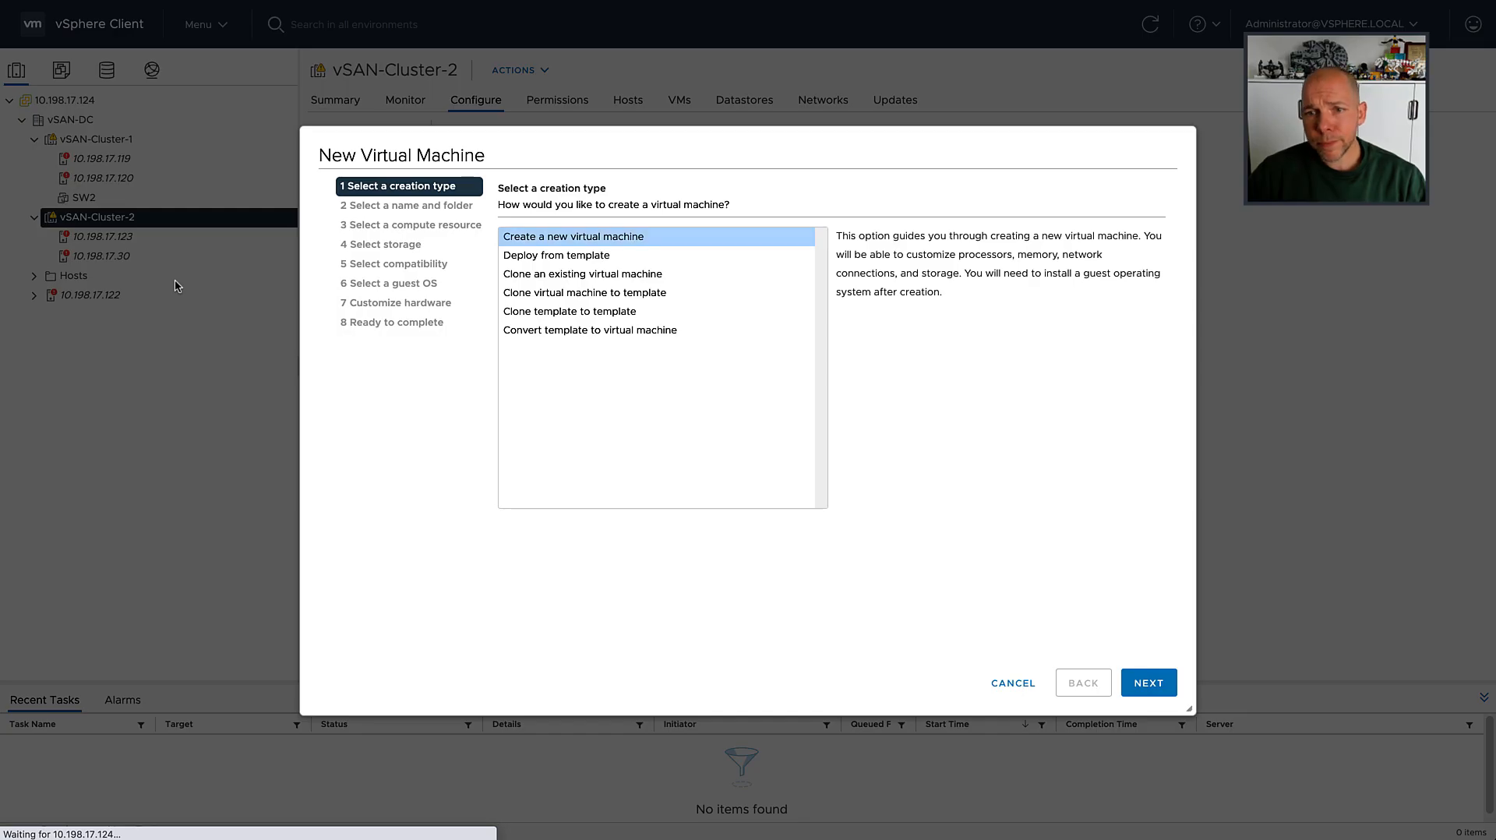
{"action": "left_click", "coordinate": [1148, 681]}
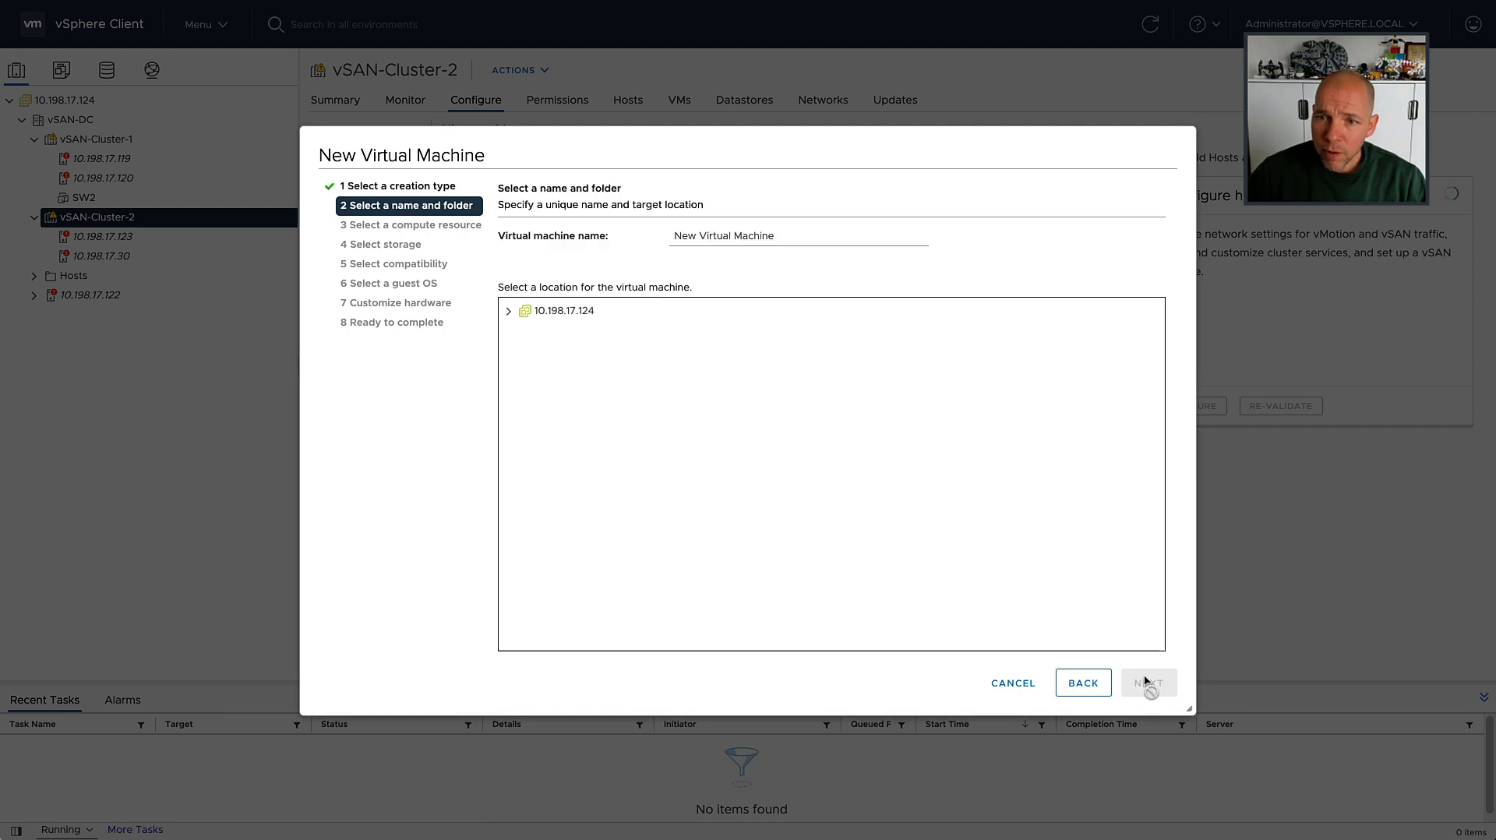
{"action": "left_click", "coordinate": [509, 310]}
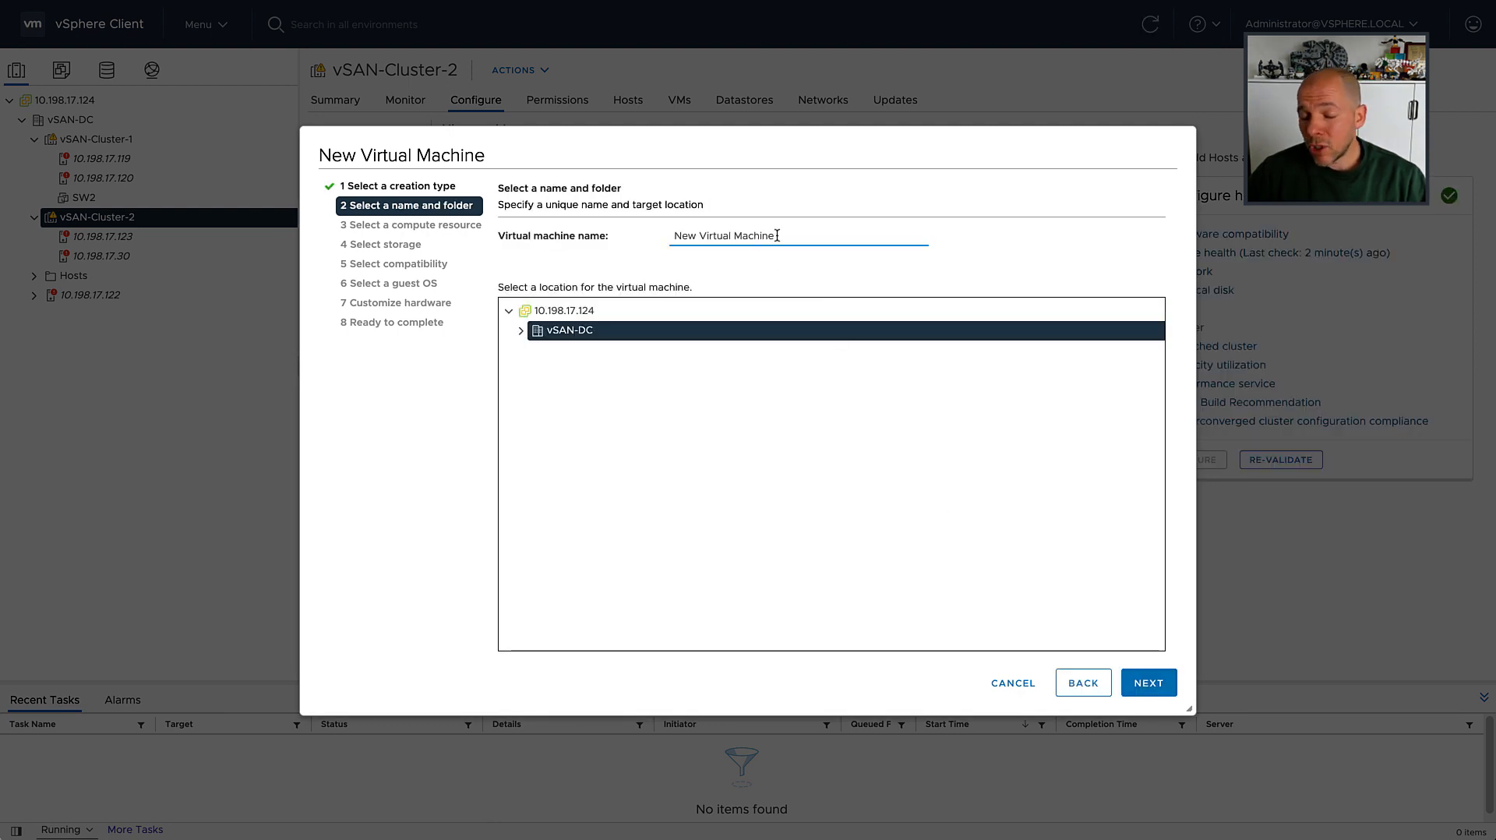
{"action": "type", "text": "VM"}
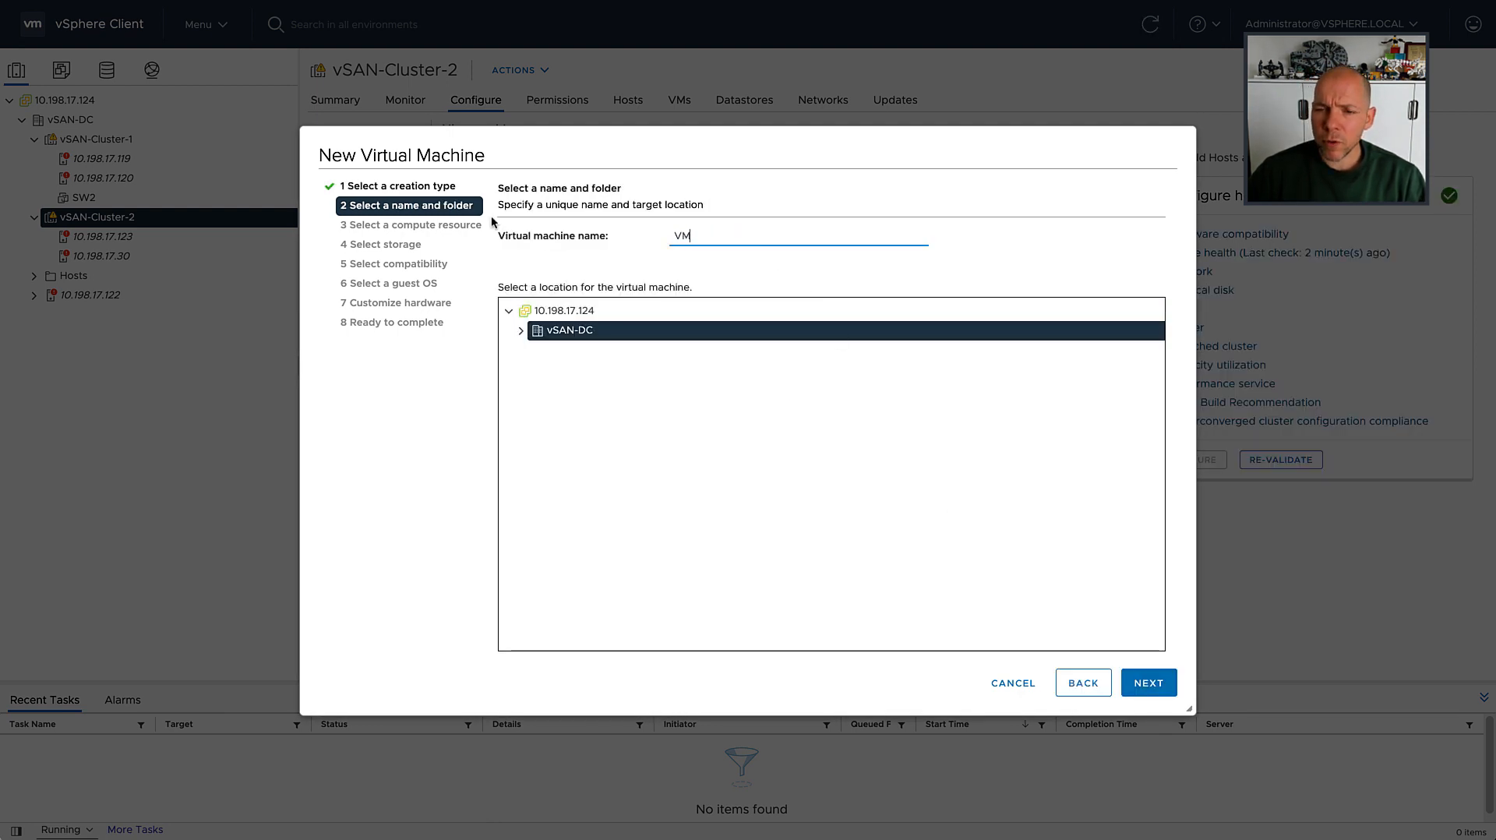
{"action": "left_click", "coordinate": [1148, 682]}
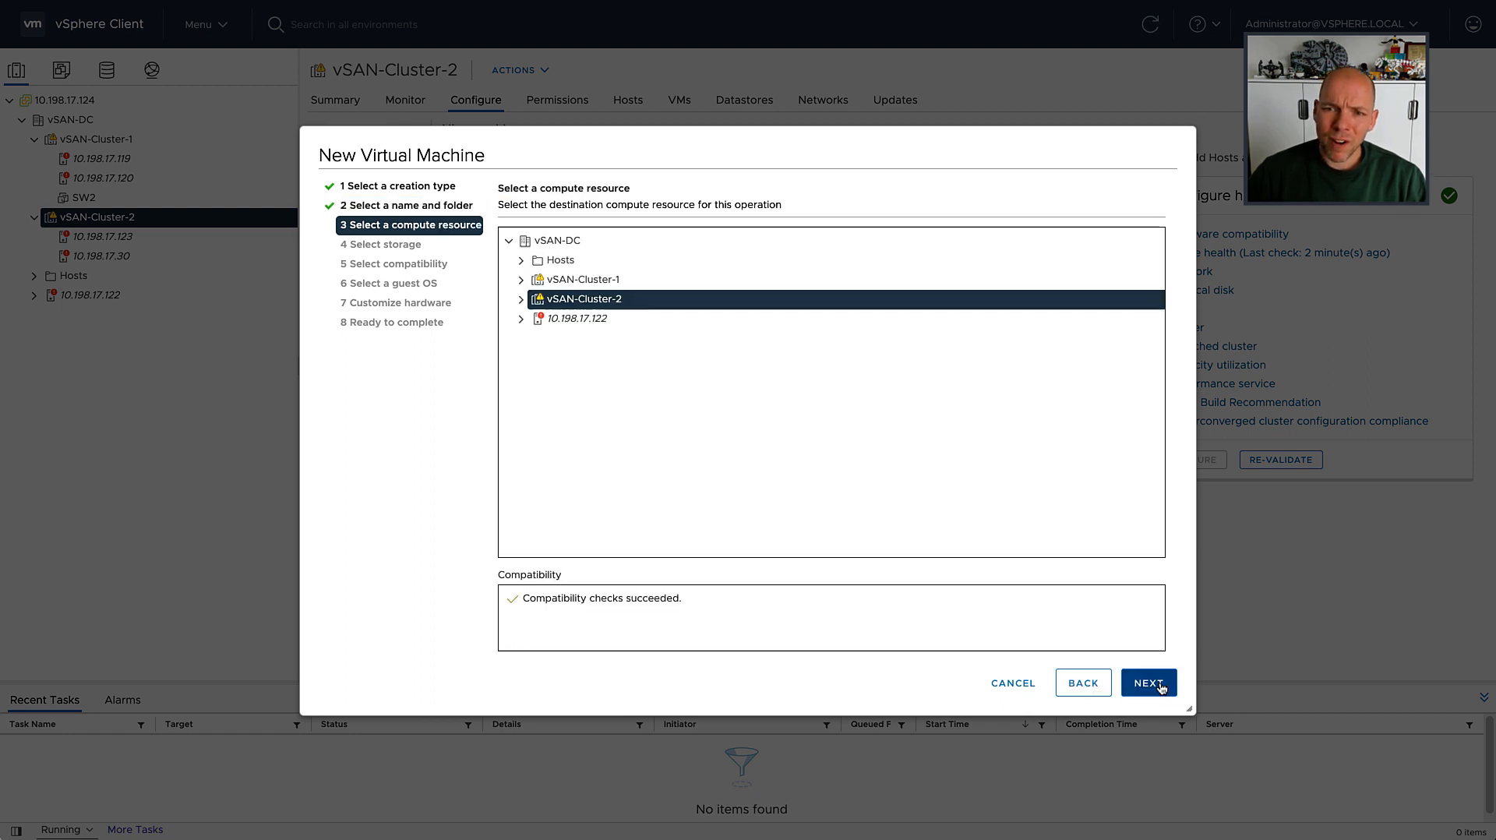
{"action": "left_click", "coordinate": [1148, 683]}
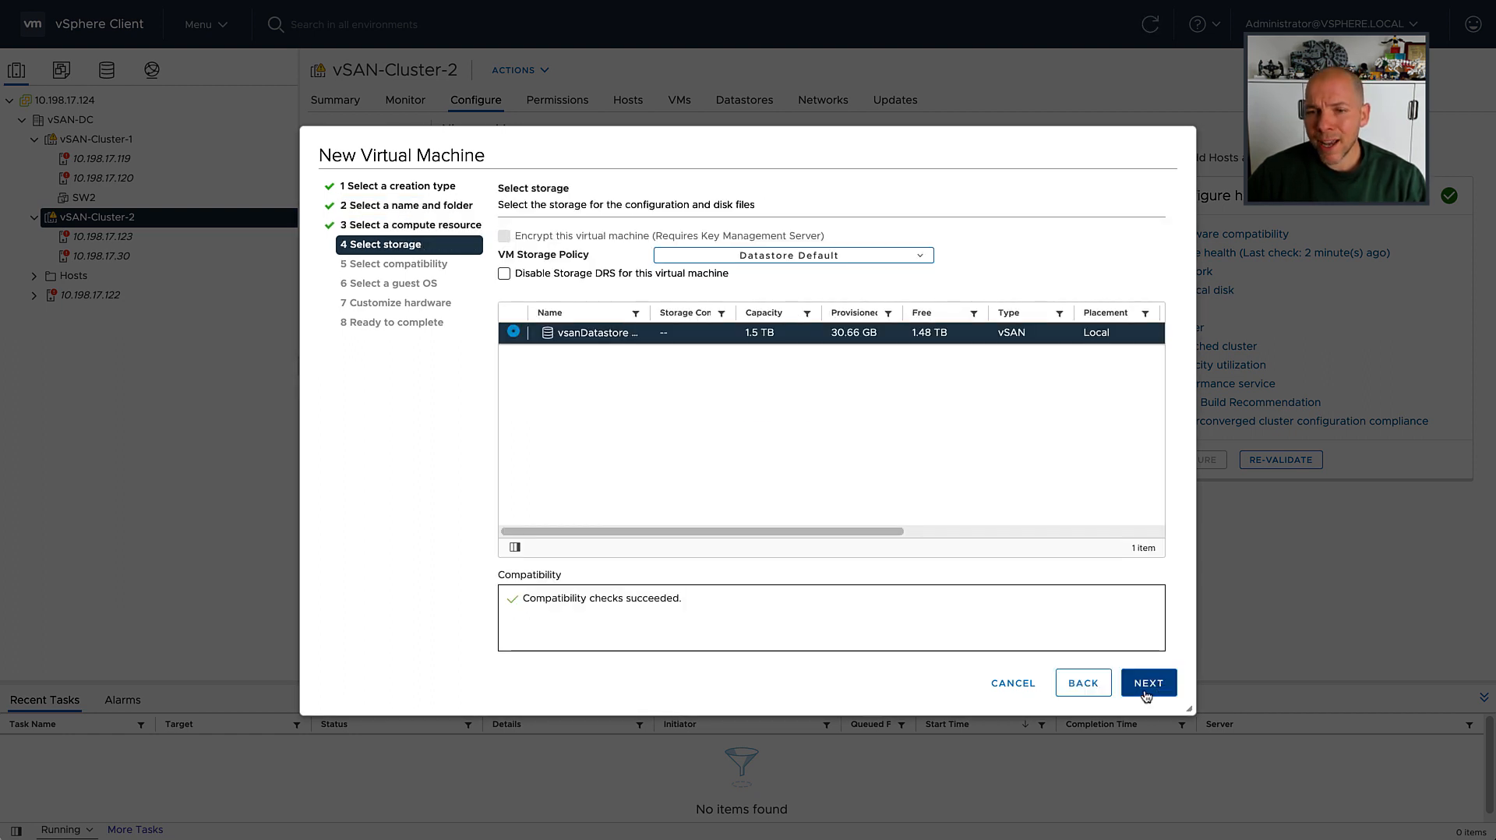
{"action": "left_click", "coordinate": [1148, 683]}
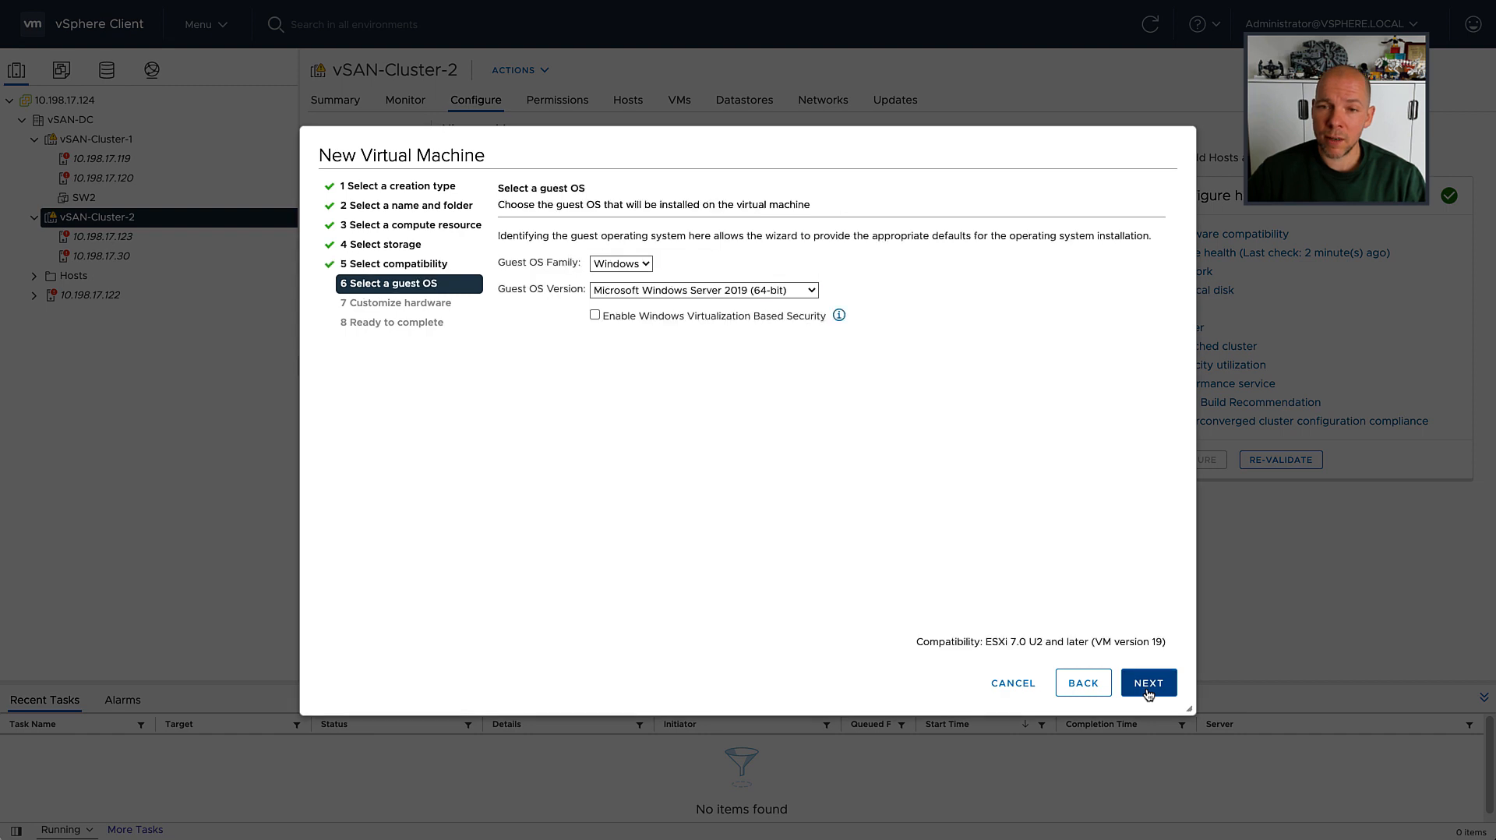
{"action": "left_click", "coordinate": [1147, 683]}
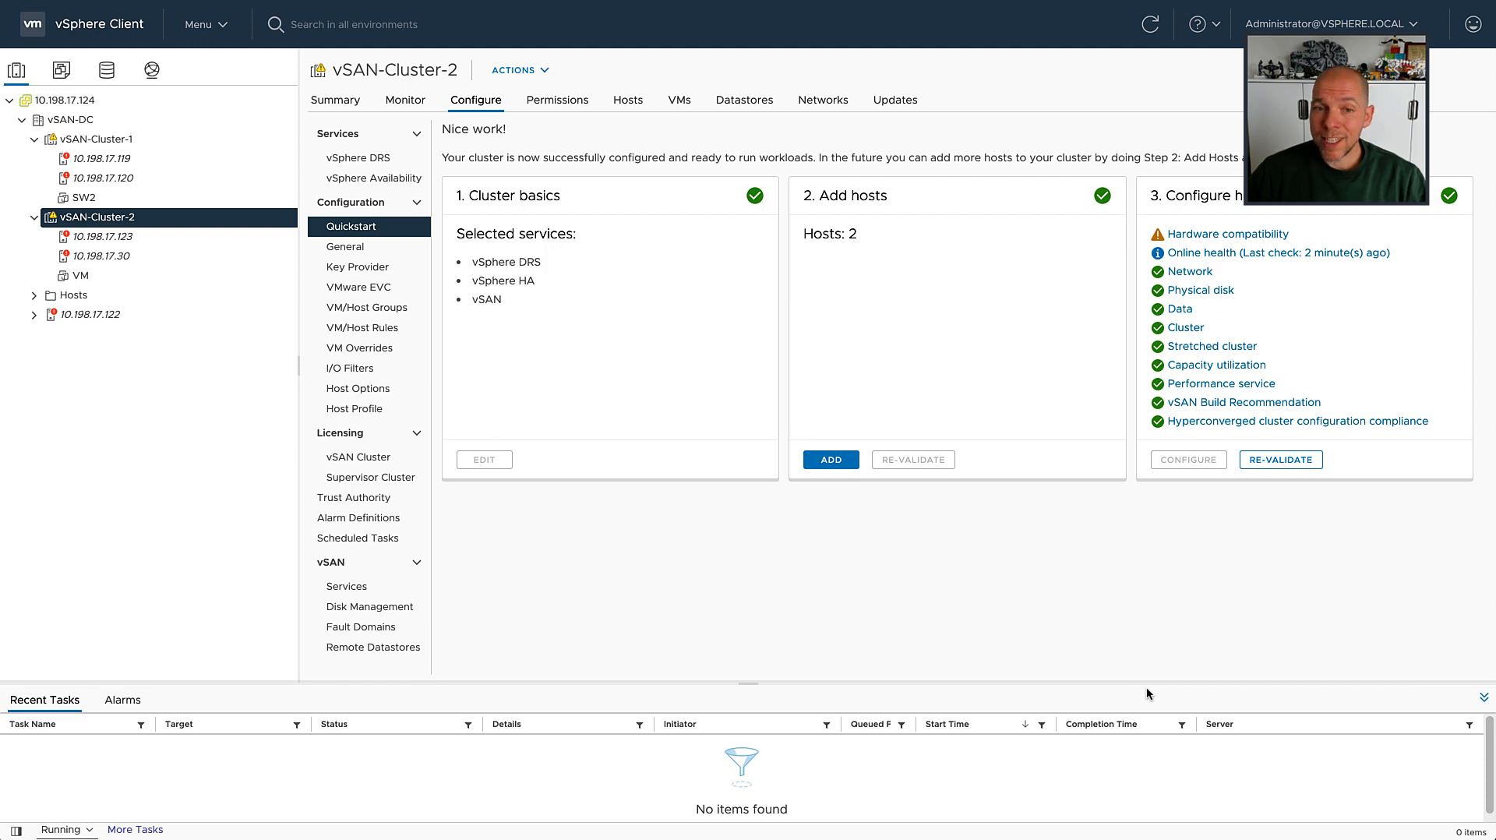
Show VM's vSAN physical disk placement, confirming witness components on 10.198.17.122
{"action": "left_click", "coordinate": [80, 275]}
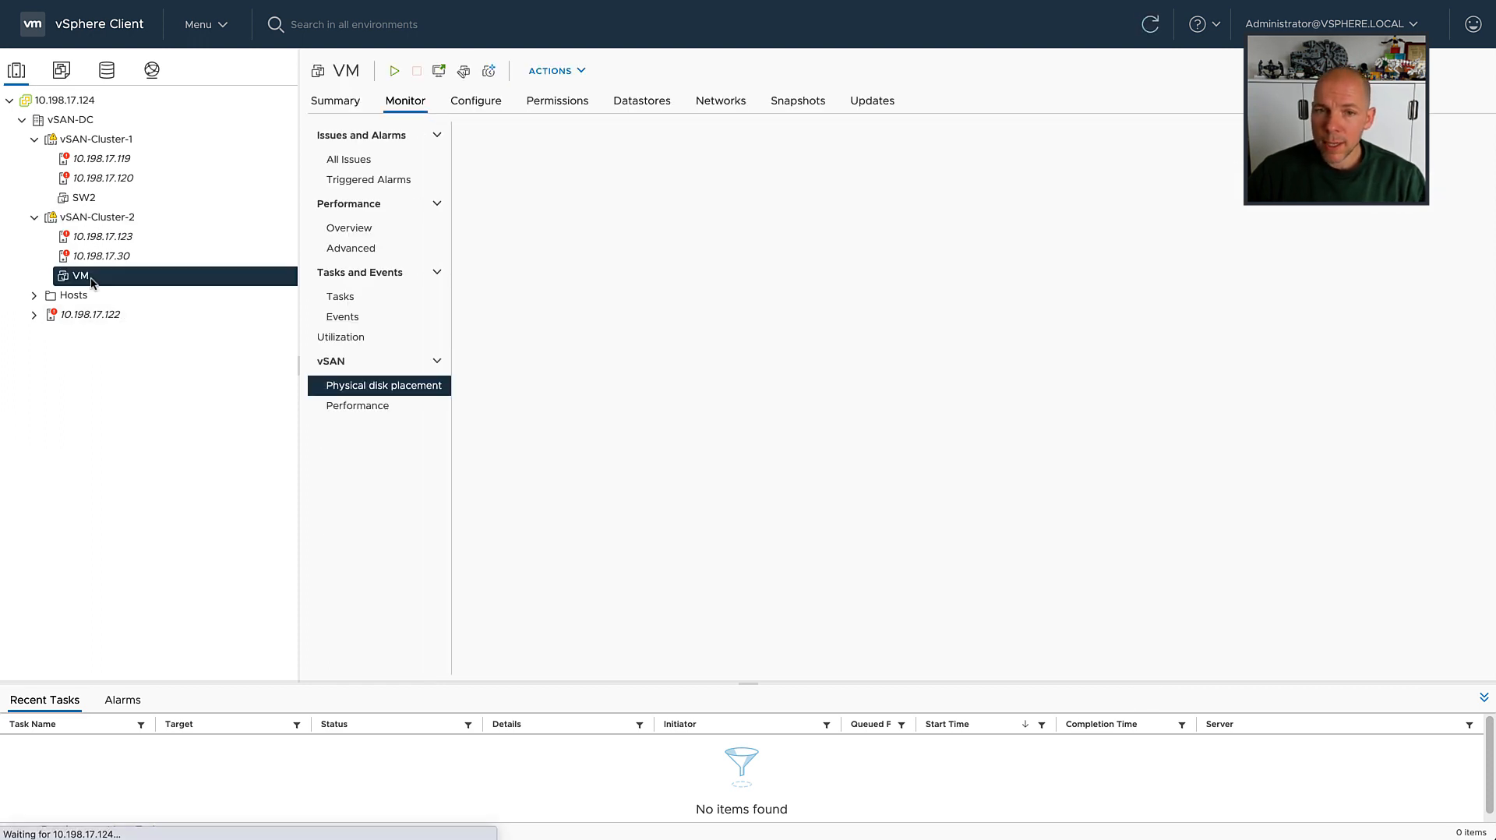
{"action": "left_click", "coordinate": [385, 385]}
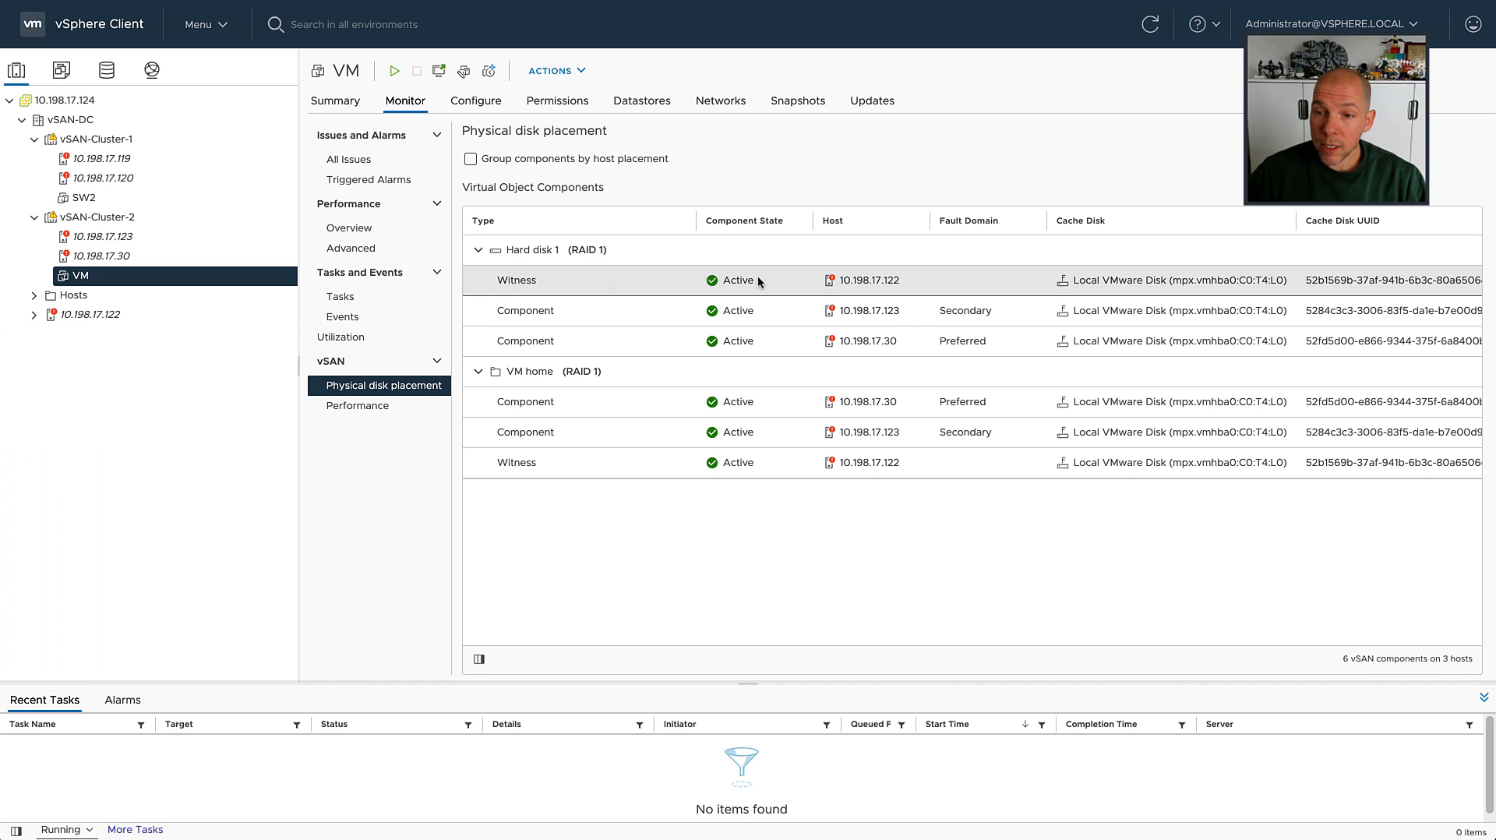
{"action": "mouse_move", "coordinate": [868, 462]}
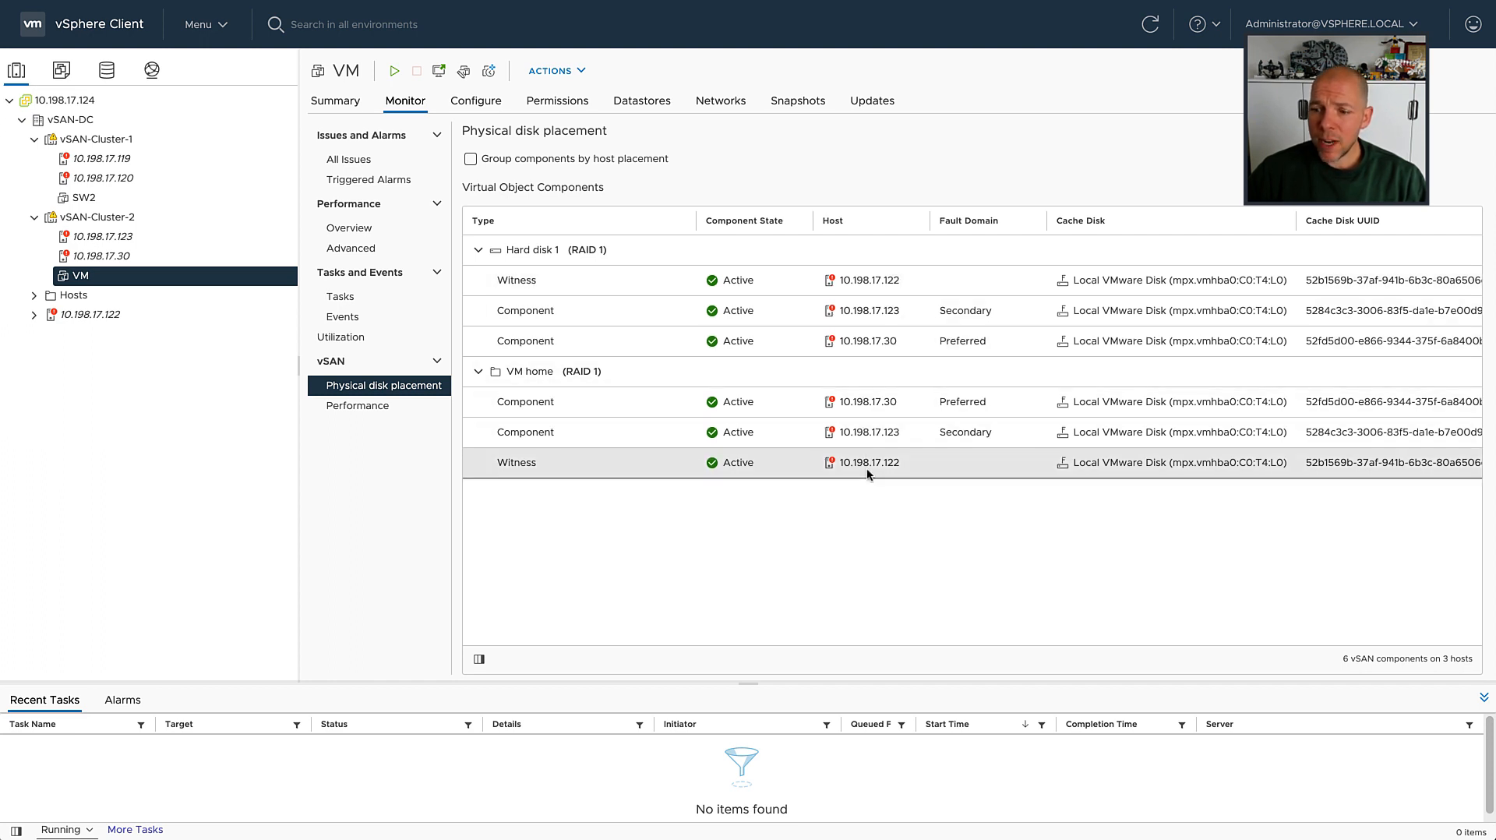